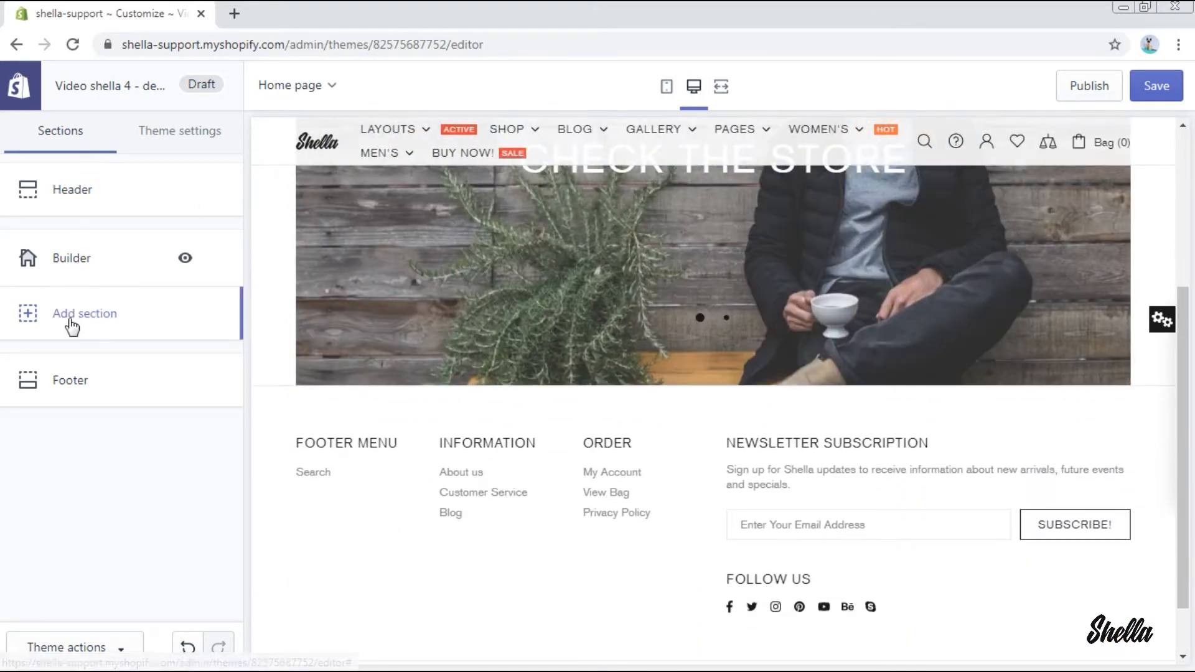
- Browse the section types, peek at the Builder section settings and return to Sections
click(85, 314)
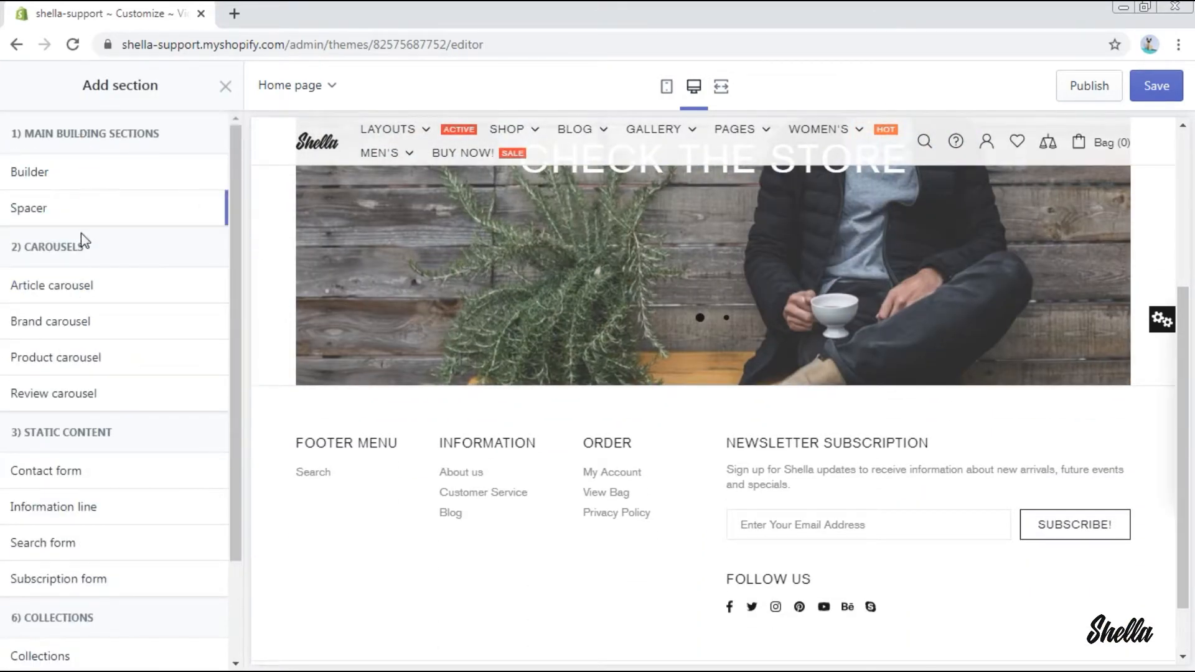
scroll(down, 3)
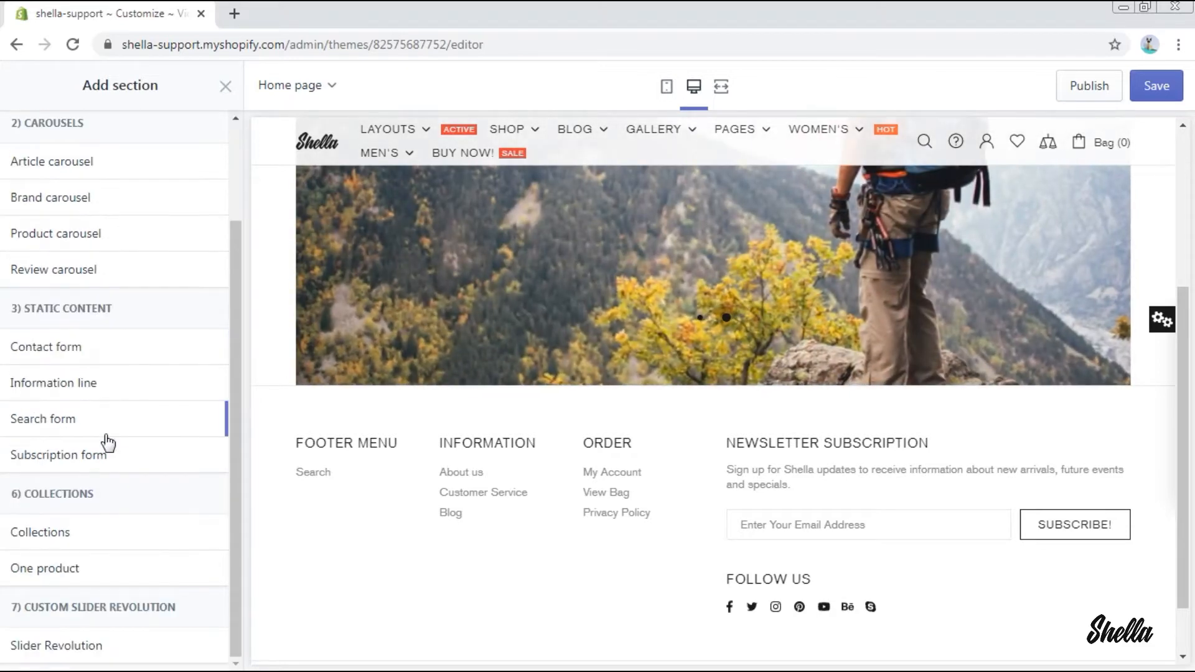
mouse_move(159, 212)
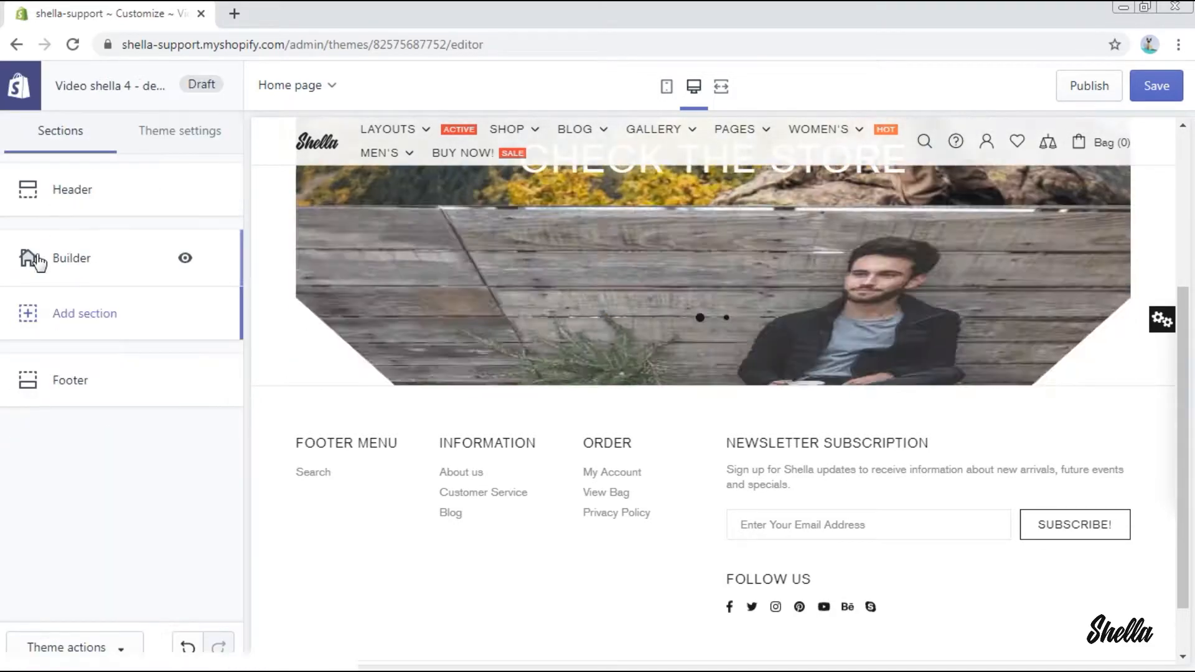
click(72, 259)
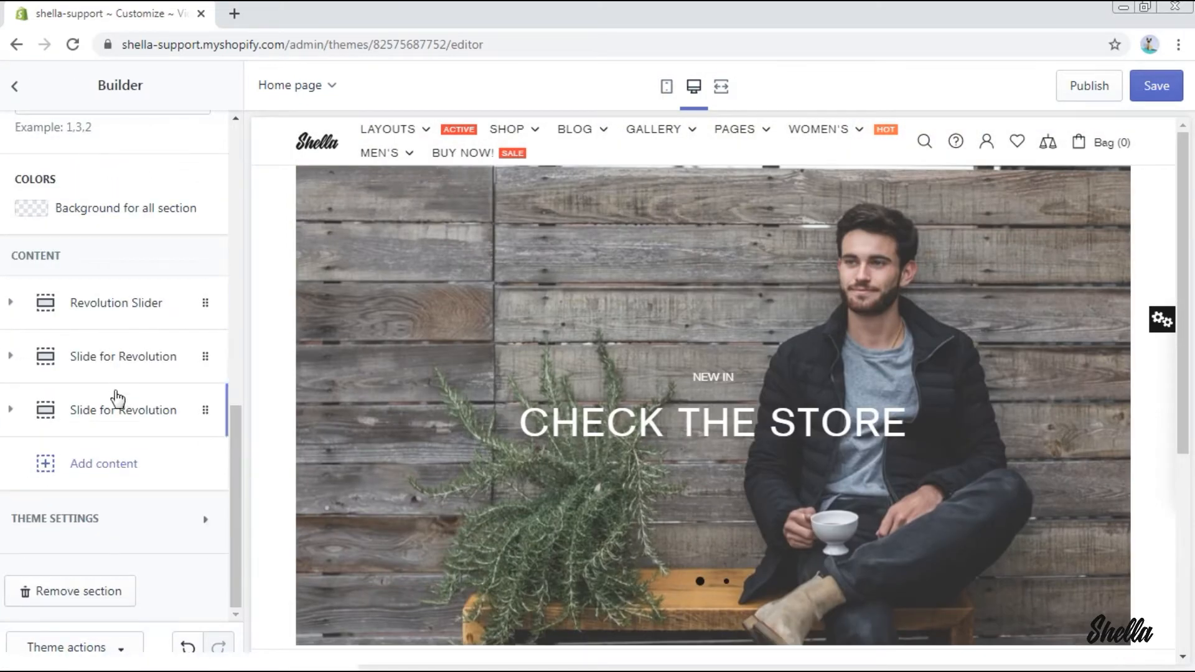
click(14, 87)
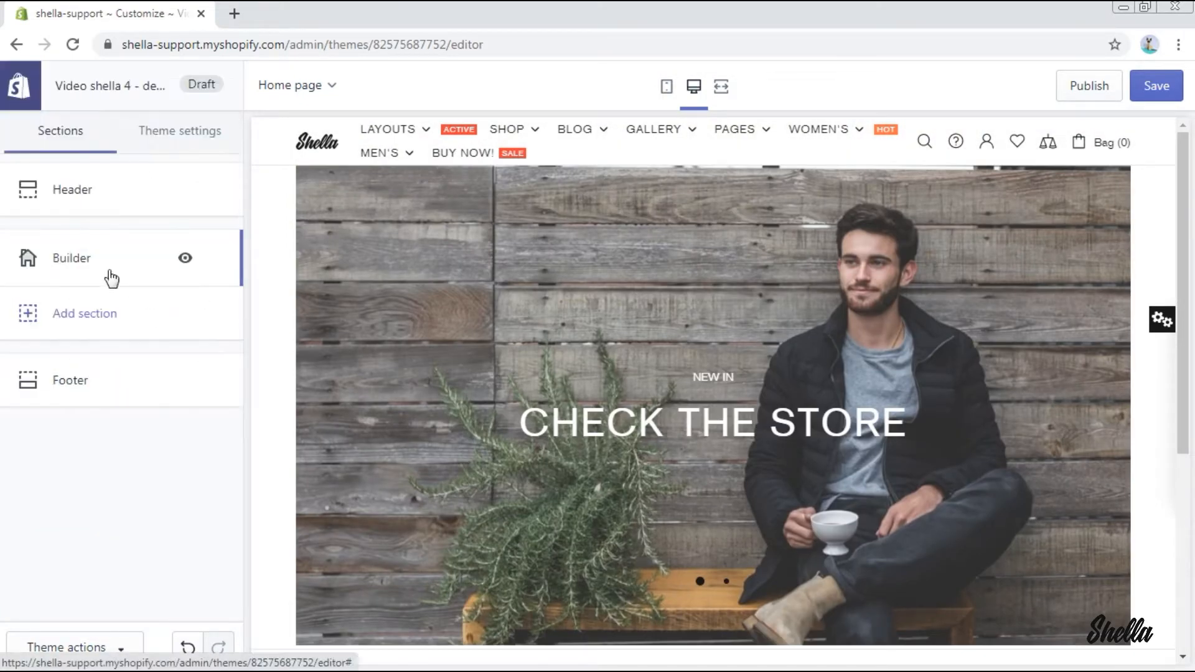
- Add a Spacer section below Builder with a 60px top margin
click(84, 314)
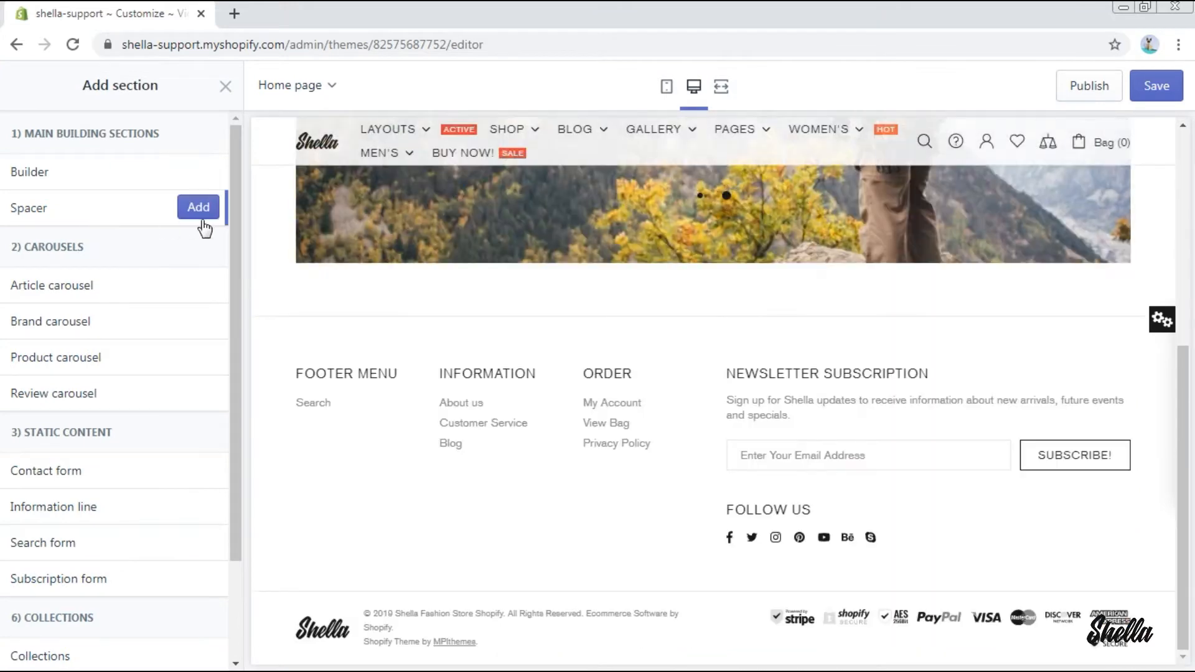
click(198, 207)
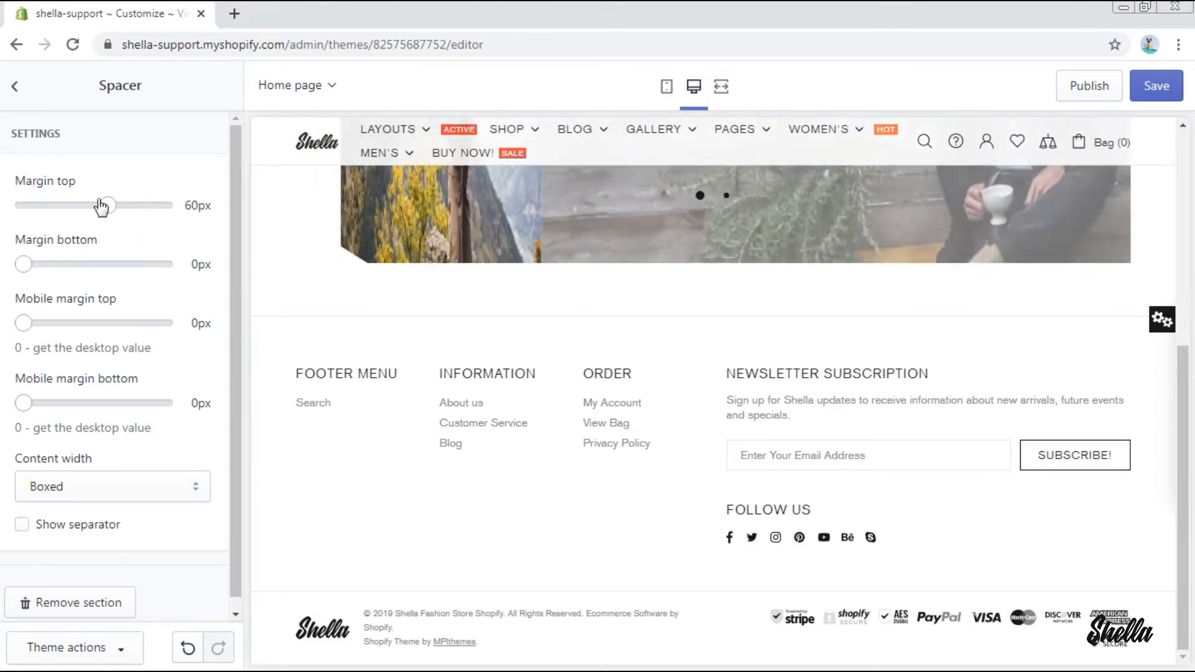
click(12, 86)
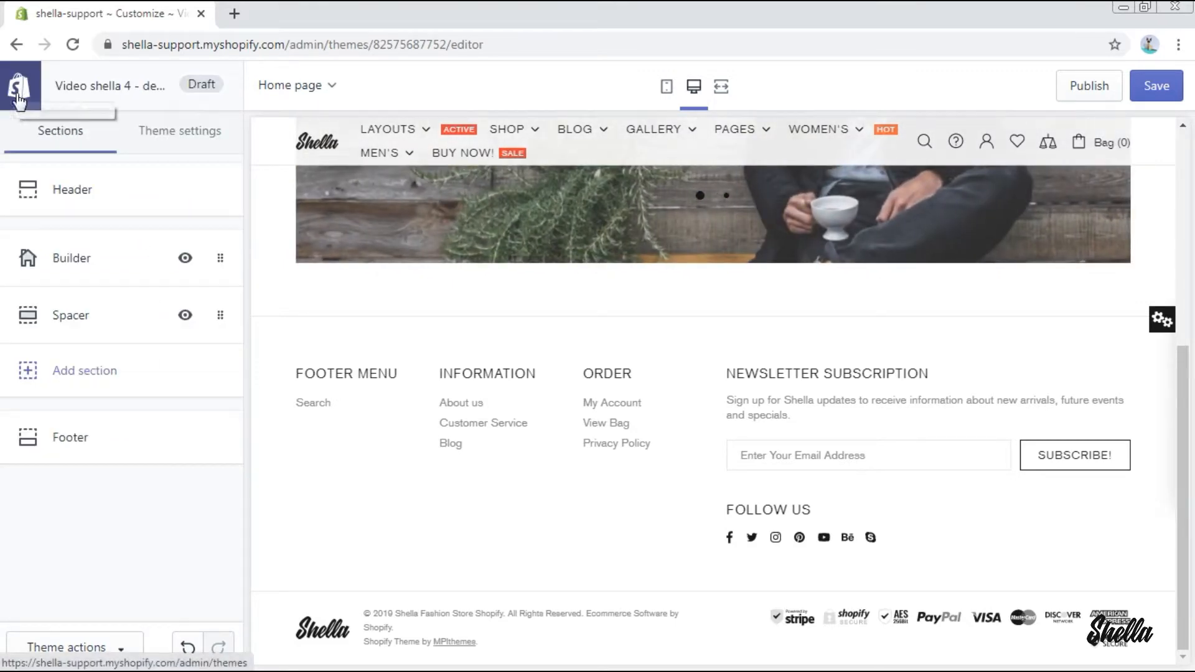
- Add an Article carousel section, title it 'Article carousel' and start selecting its blog
click(85, 371)
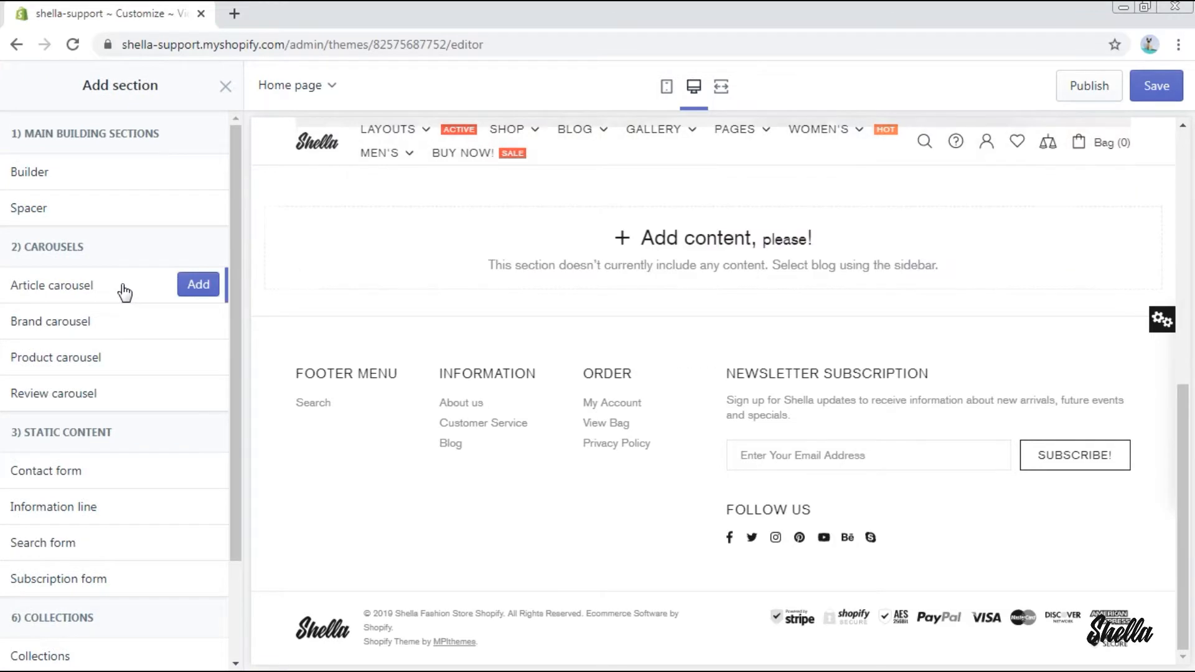
click(198, 284)
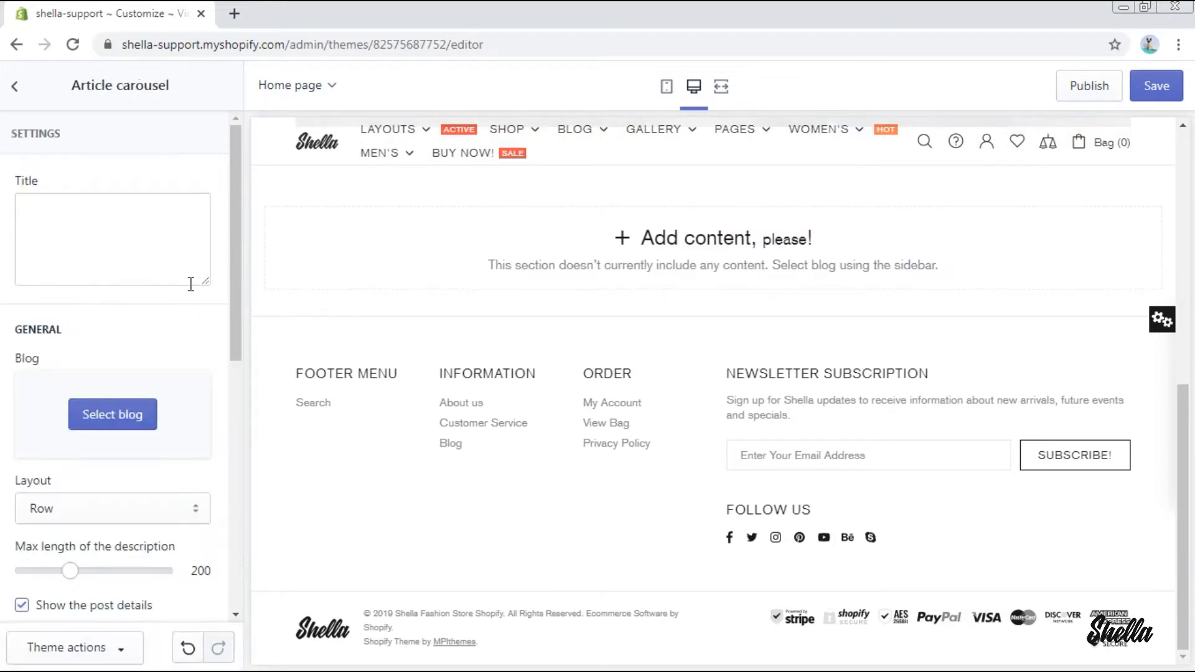
text(Article ca)
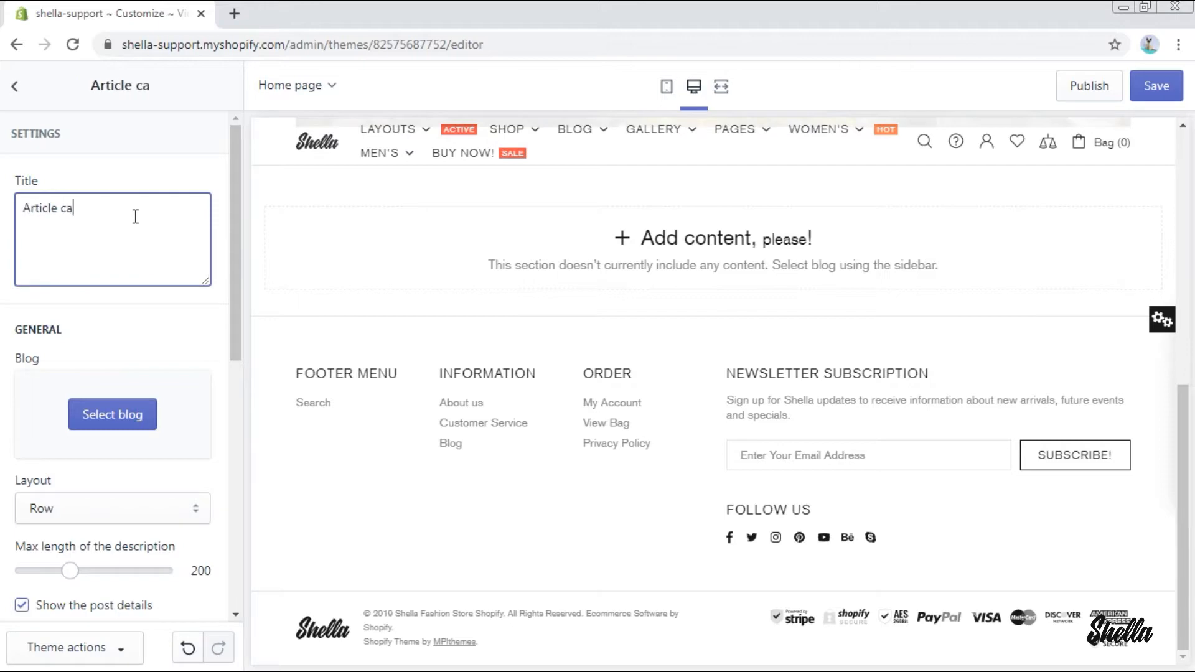
click(112, 414)
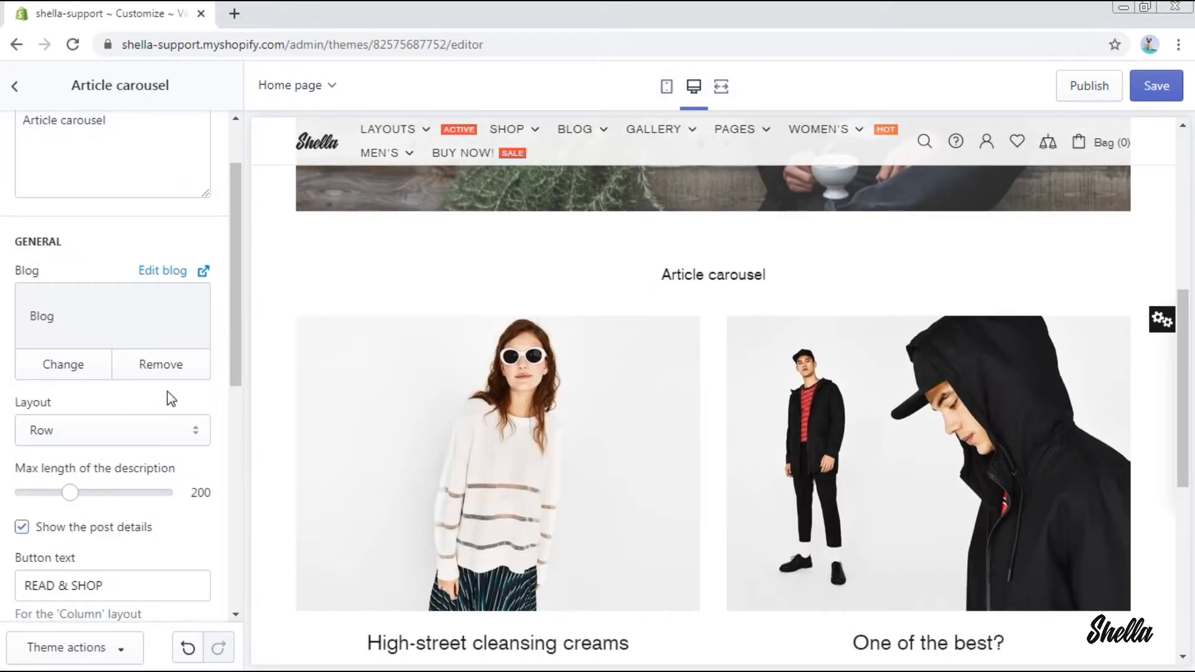
- Feed the carousel from Blog and try the Column layout with text centered
scroll(down, 3)
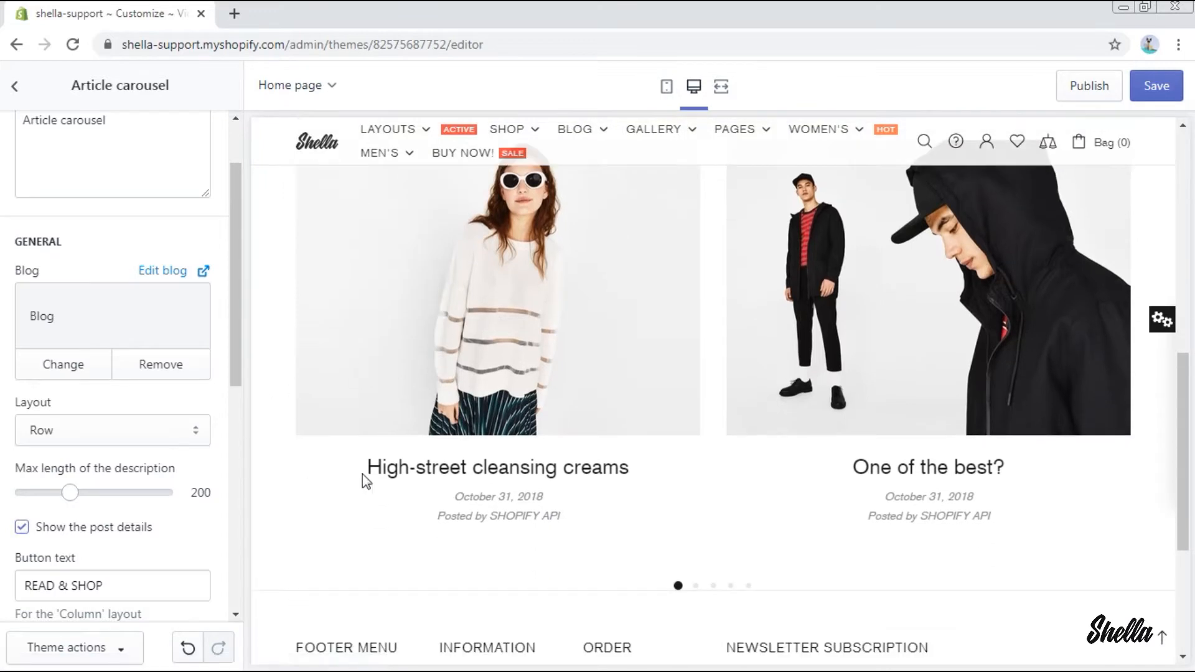
scroll(down, 3)
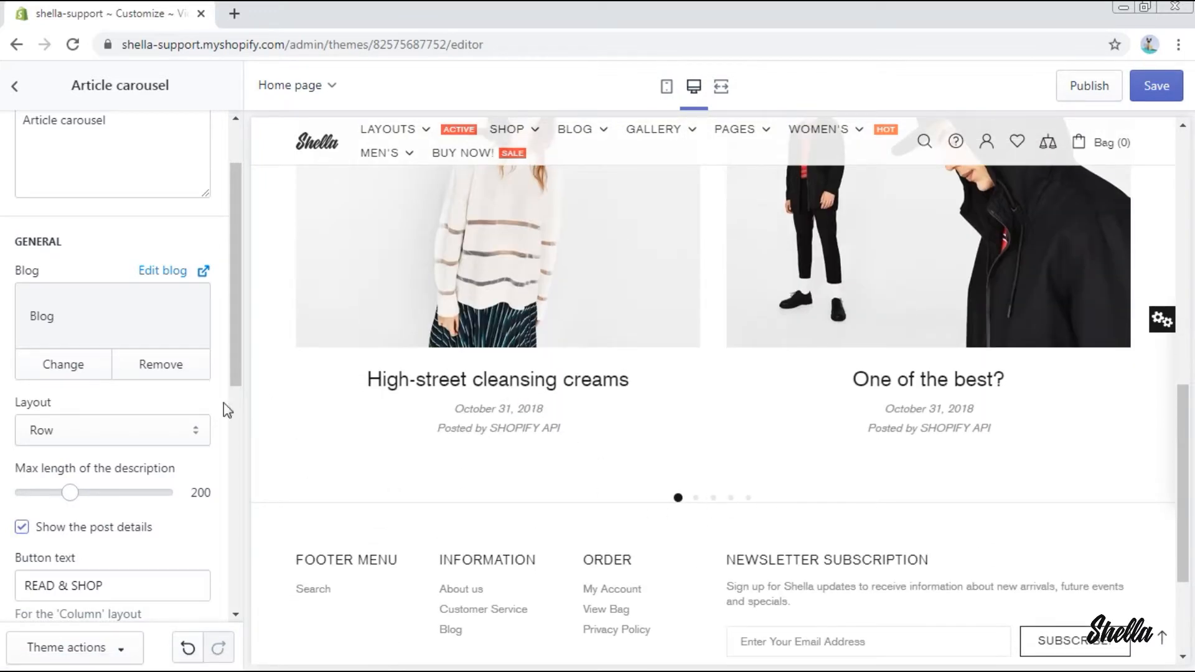
click(112, 430)
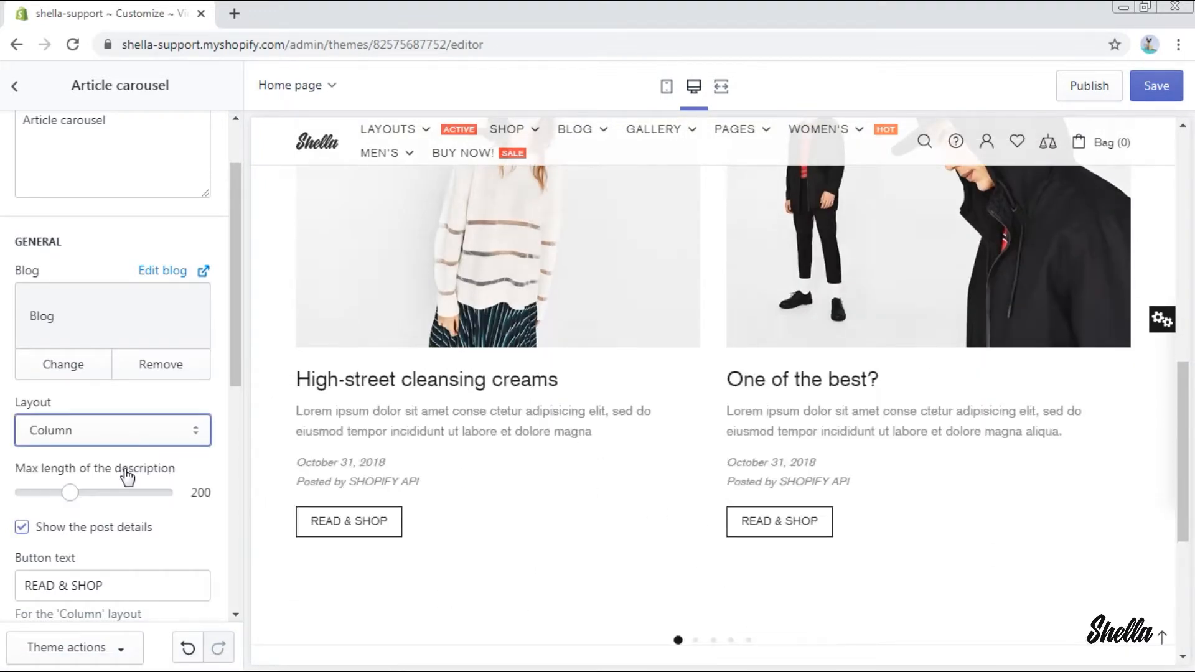
click(112, 430)
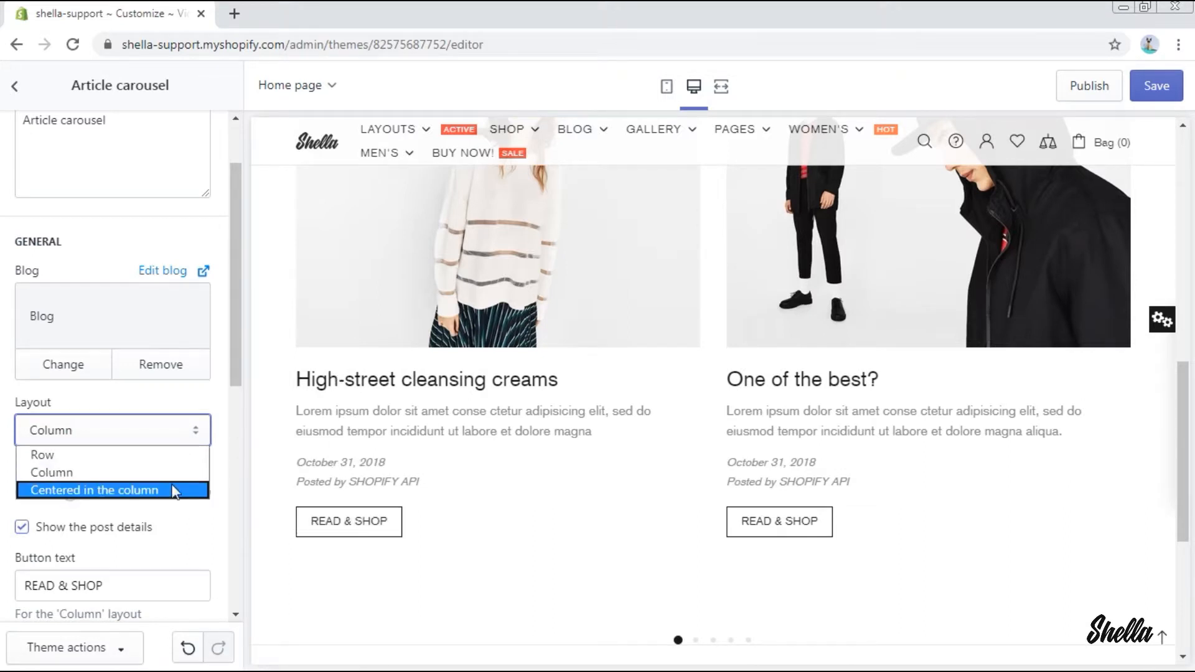
click(94, 492)
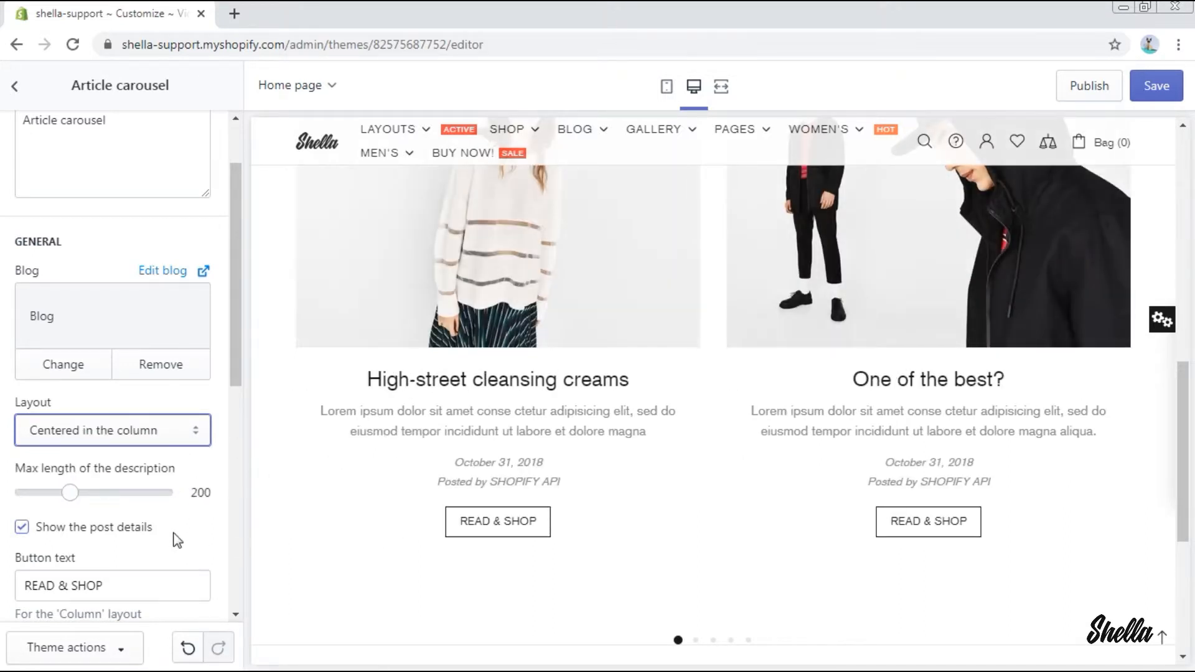
- Limit article descriptions to 100 characters and switch the layout back to Row
drag(72, 493, 39, 493)
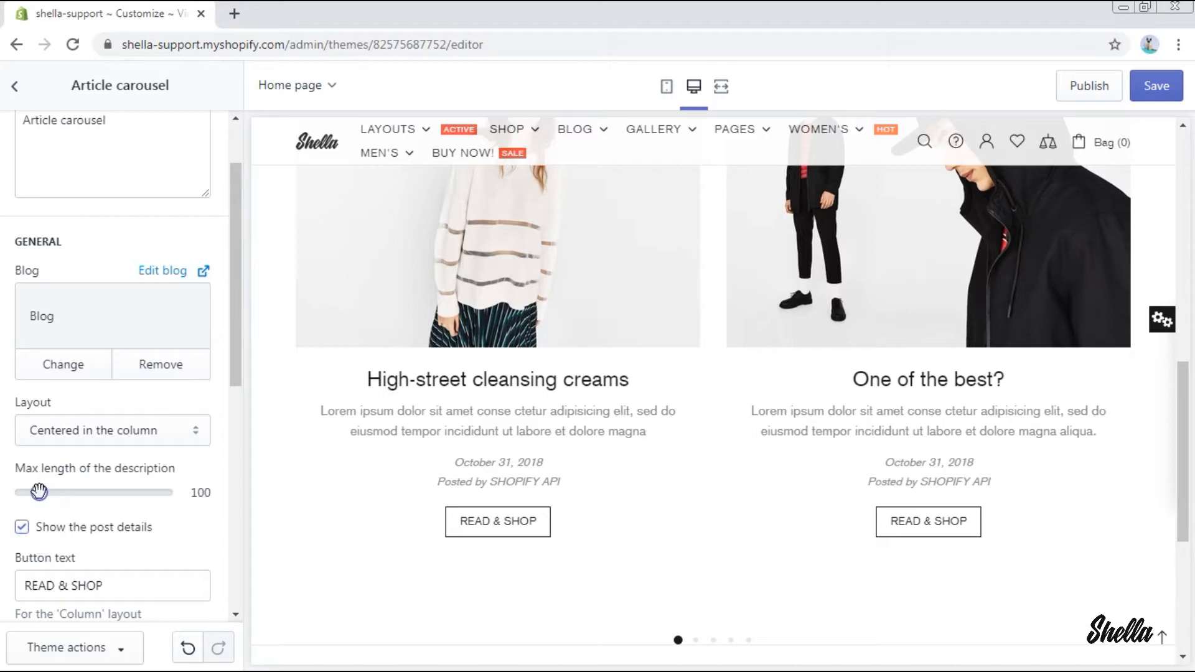
mouse_move(199, 462)
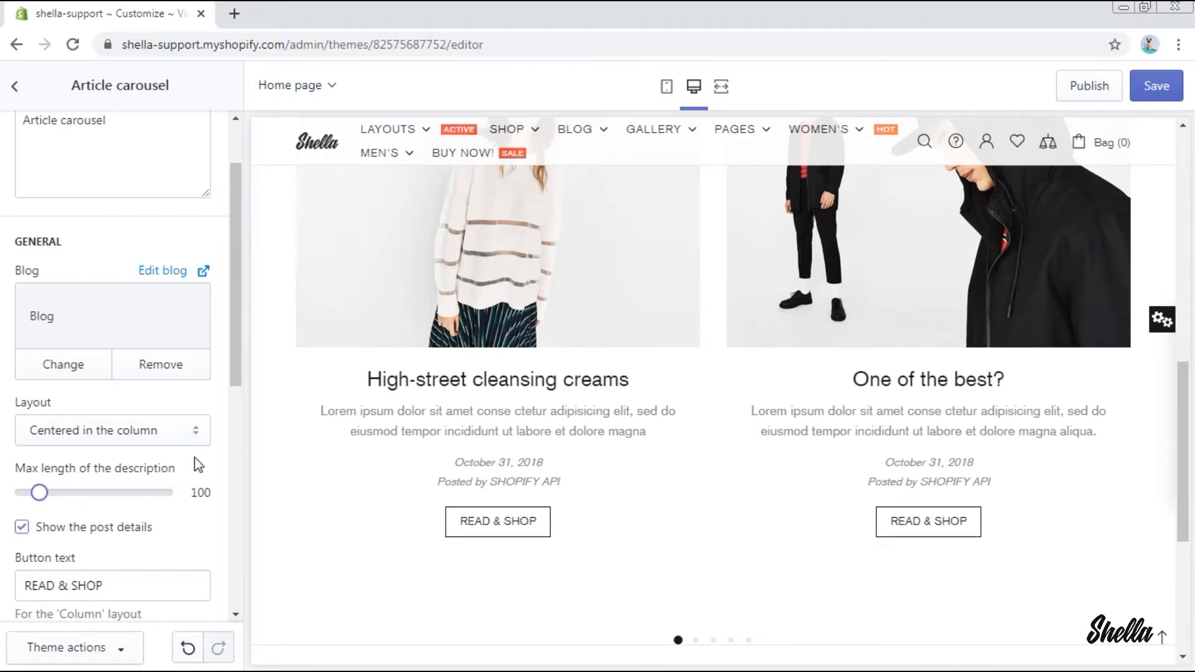
click(112, 429)
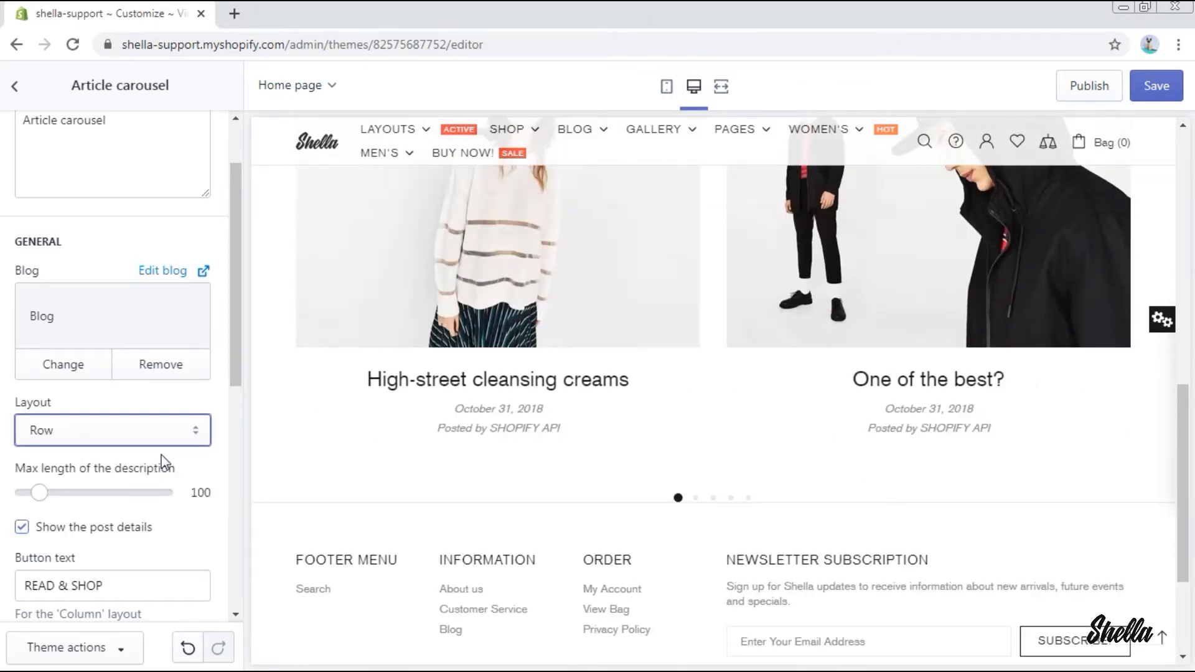
scroll(down, 3)
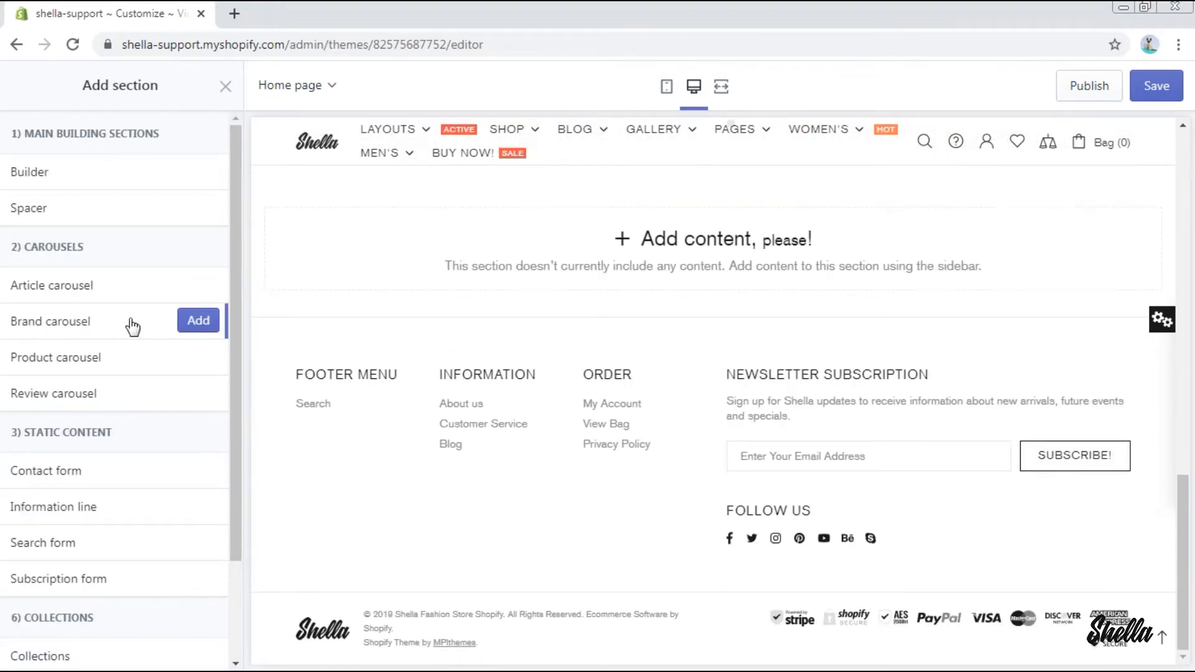
- Add a Brand carousel section titled 'Brand carousel'
click(198, 320)
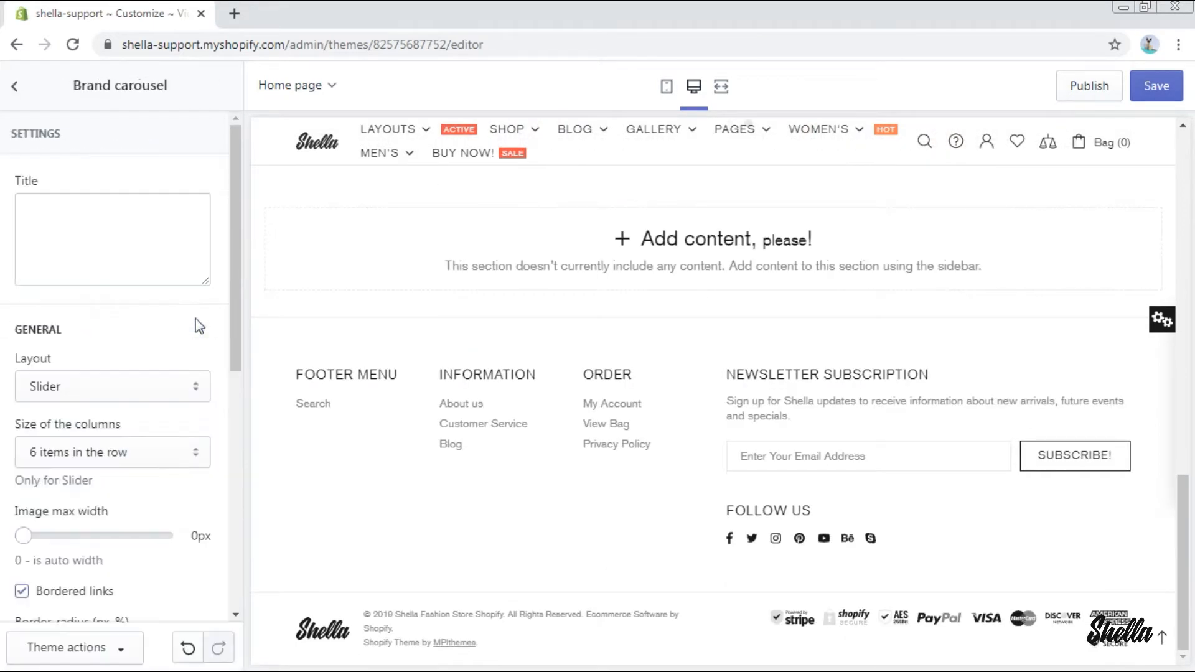
text(Brand carousel)
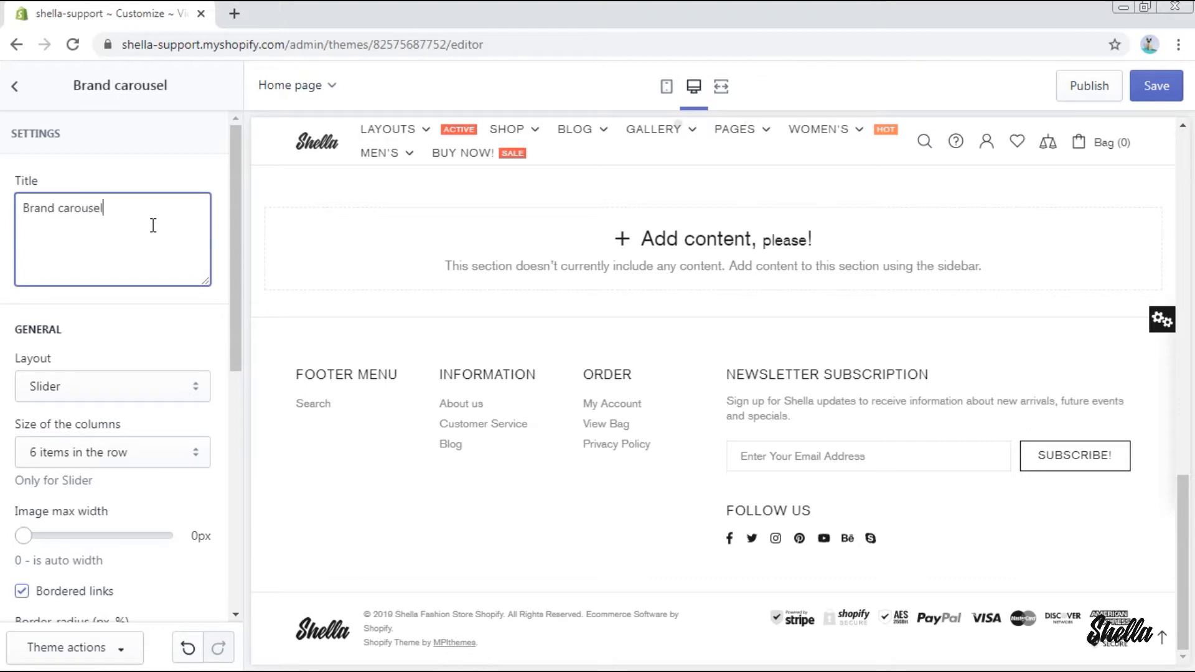
scroll(down, 3)
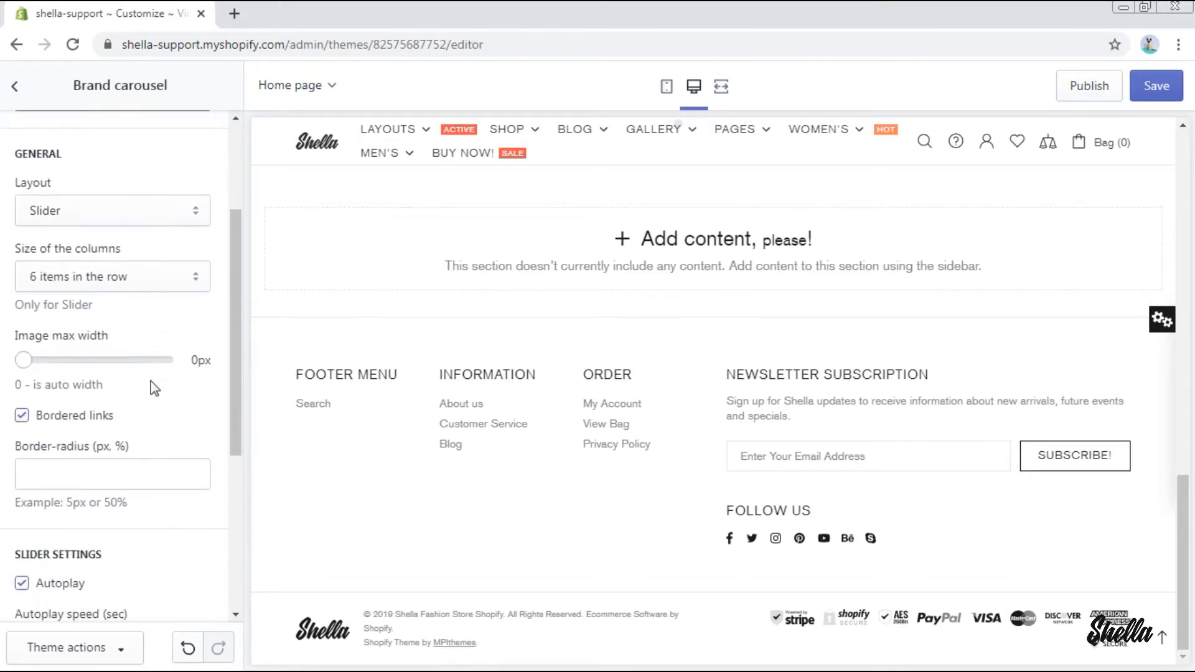
scroll(down, 3)
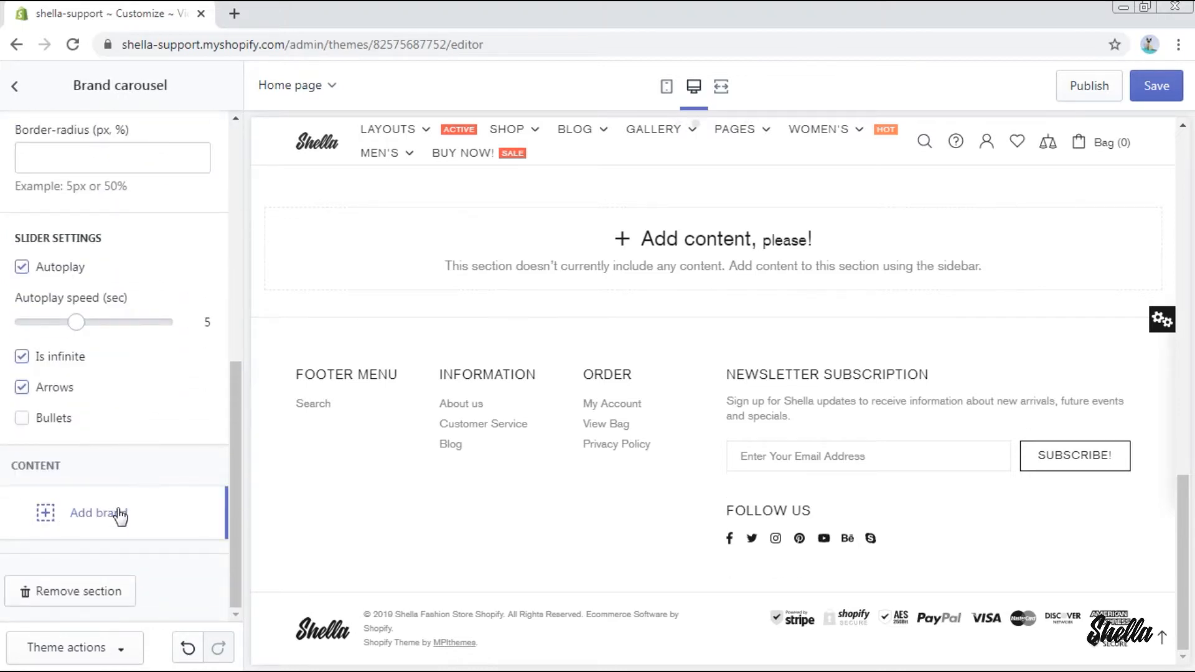
- Add Brand blocks with Ford, YouTube, Nike, Beer pub and Levi's logo images
click(96, 513)
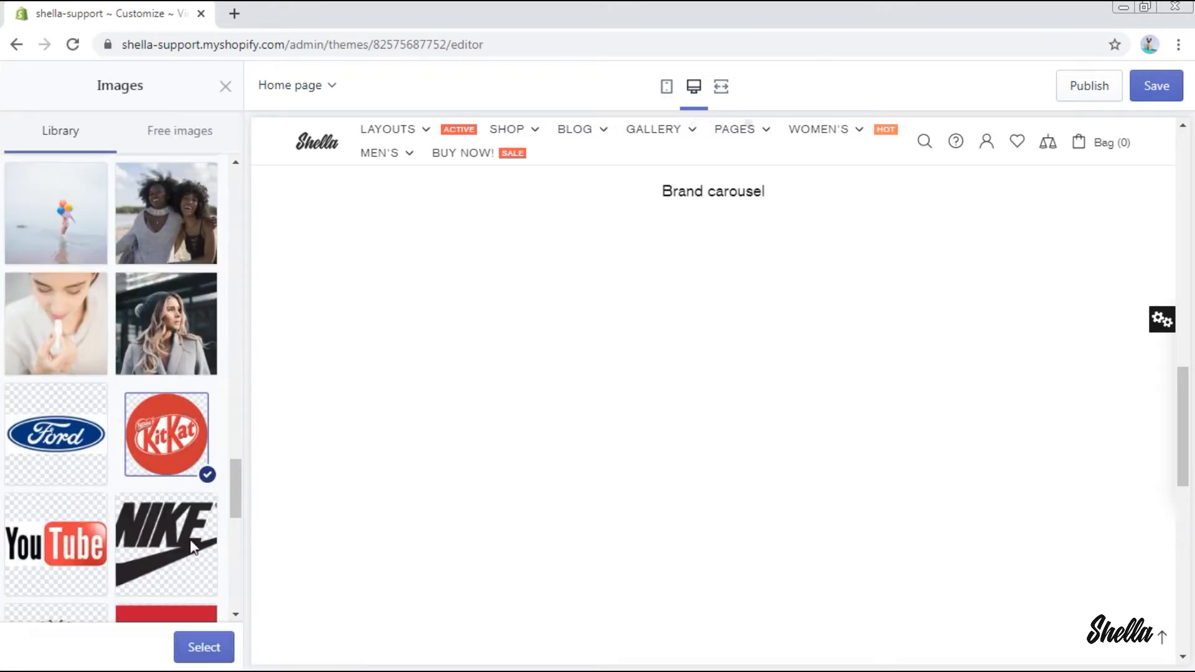
click(204, 647)
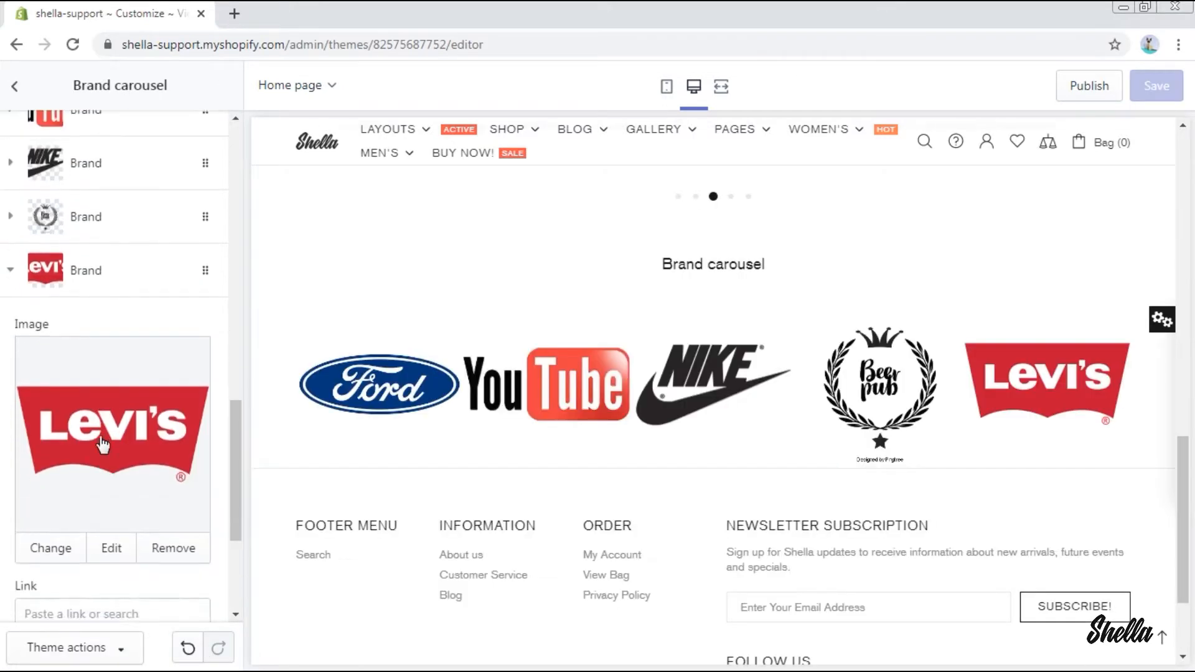
click(18, 84)
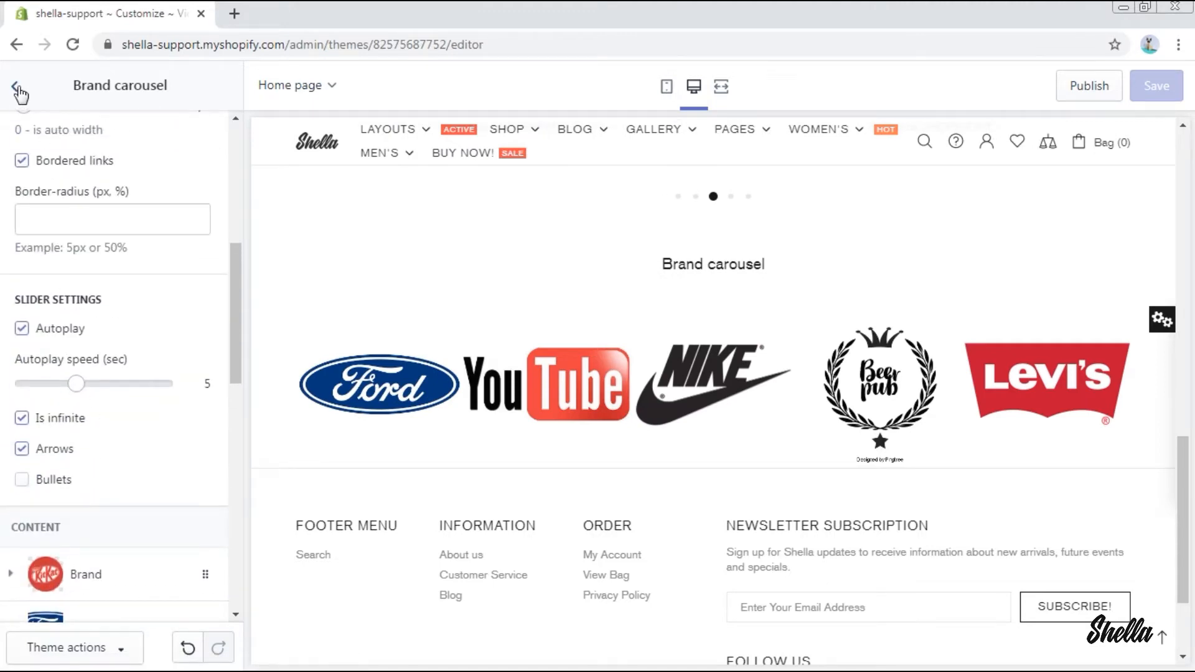
- Add a Product carousel section with Trending Now as its first collection
click(15, 85)
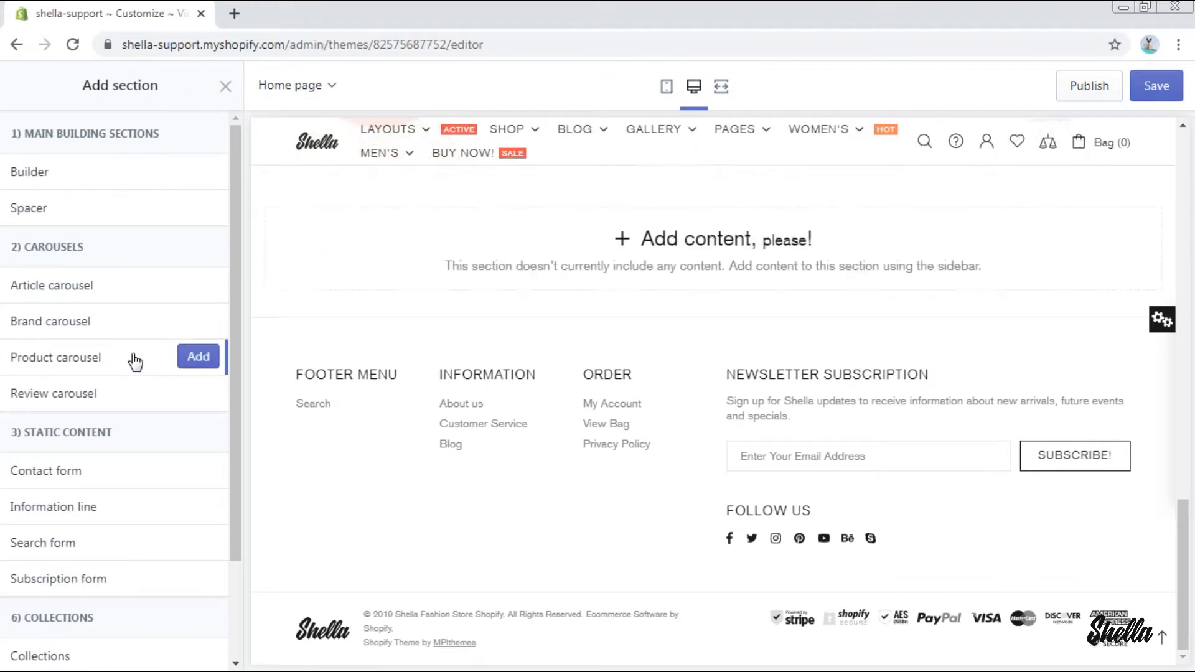
click(198, 356)
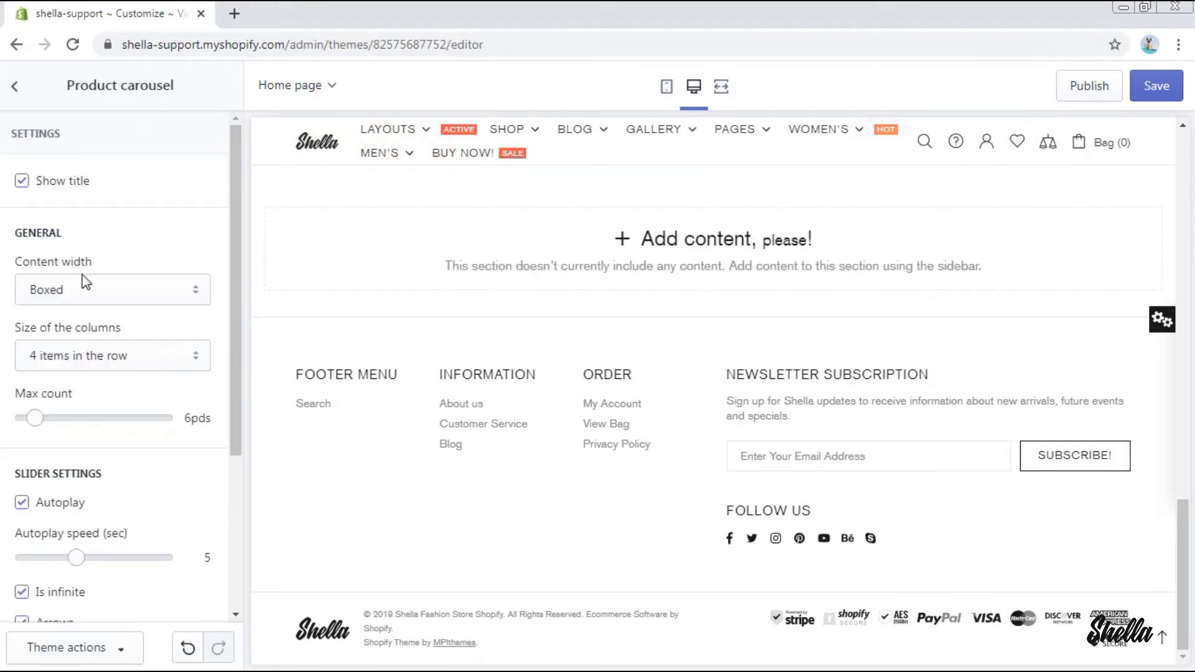
scroll(down, 3)
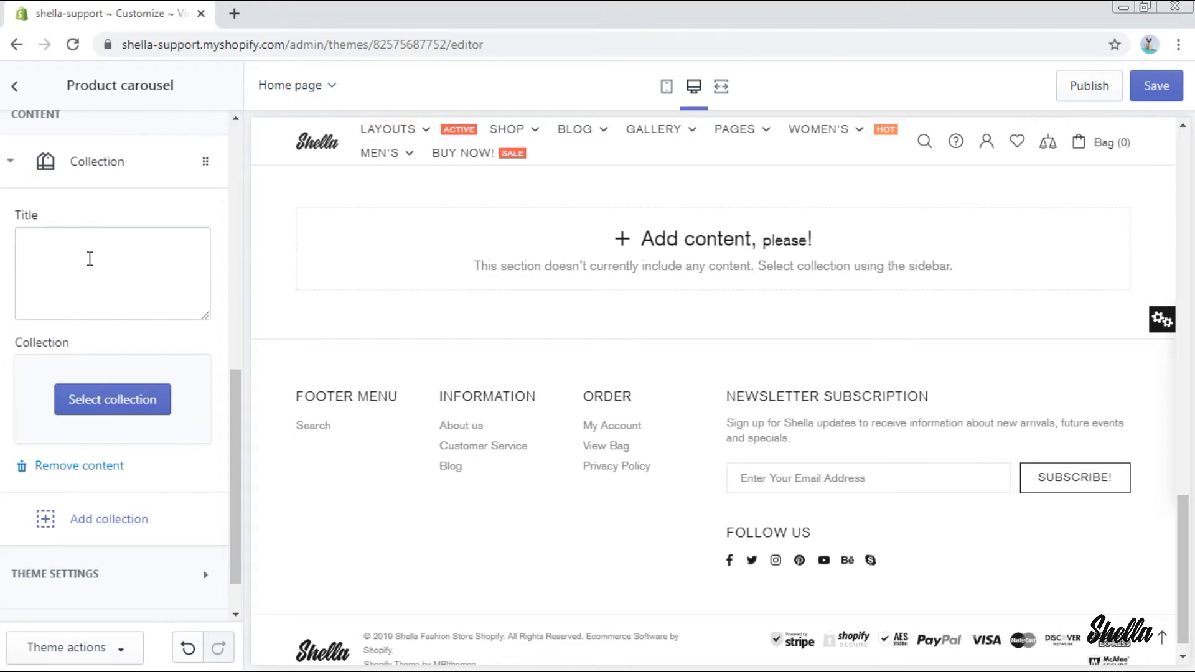
click(113, 399)
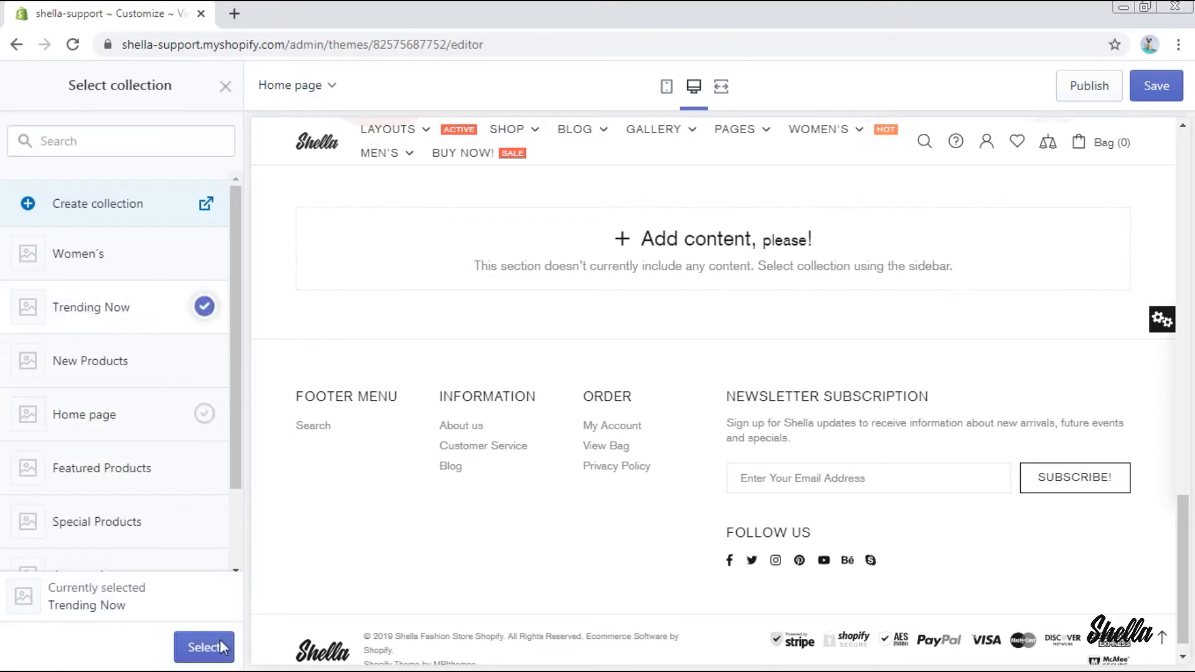
click(204, 647)
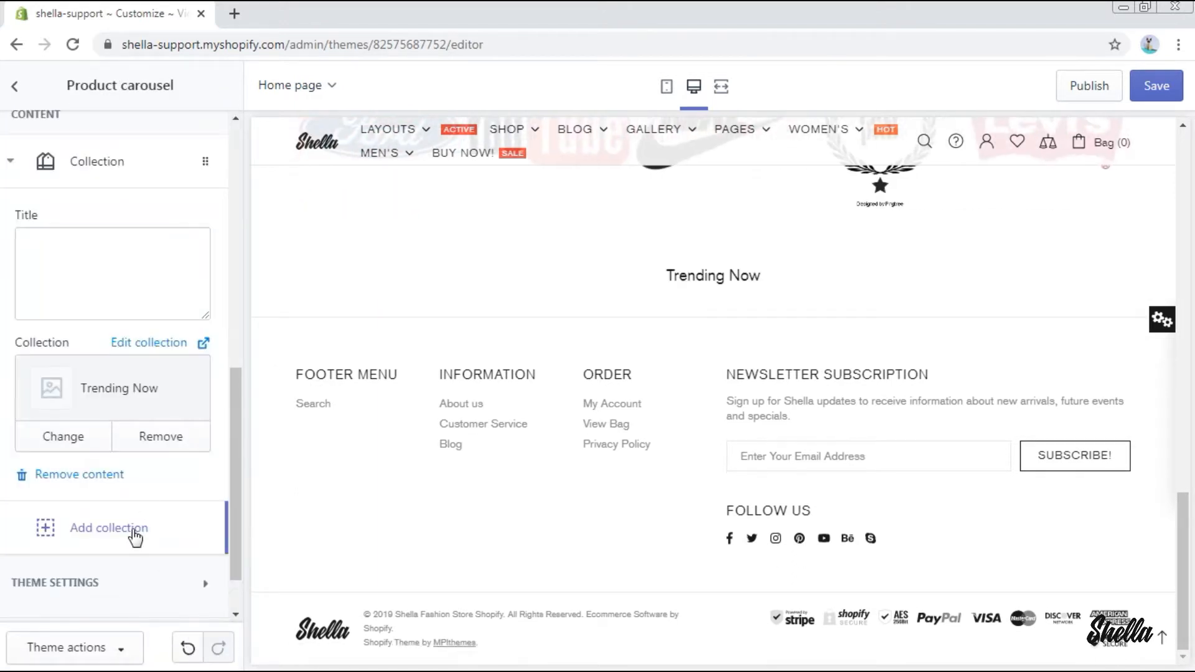
- Add New Products as a second collection tab and page through its products
click(107, 528)
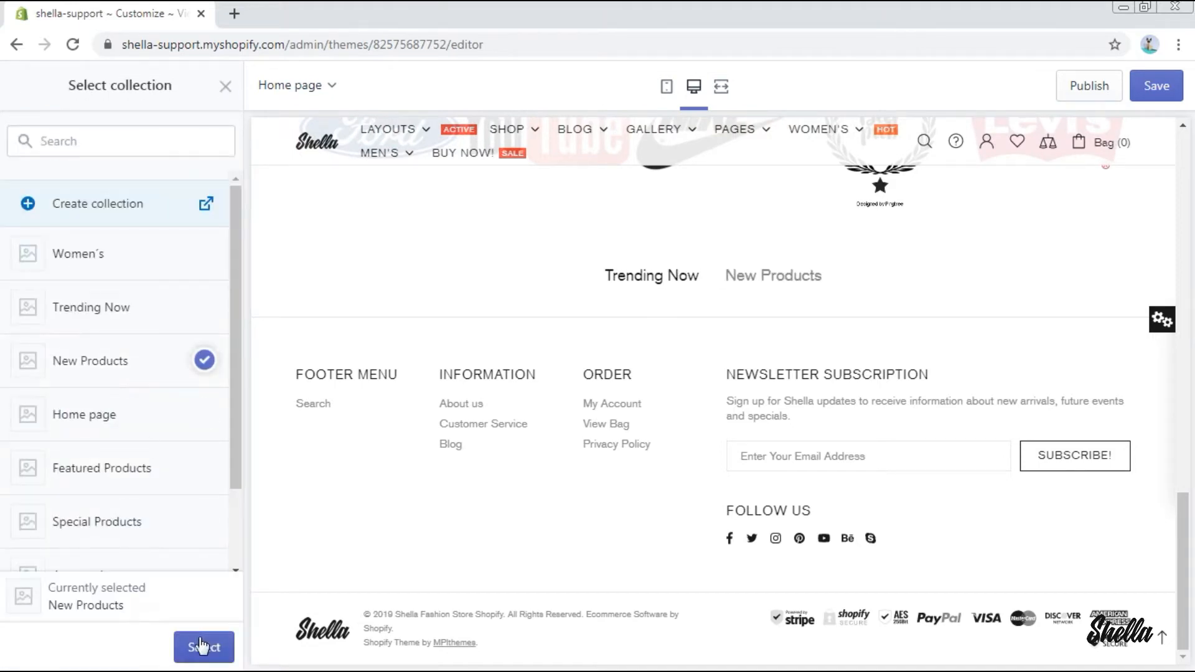
click(204, 647)
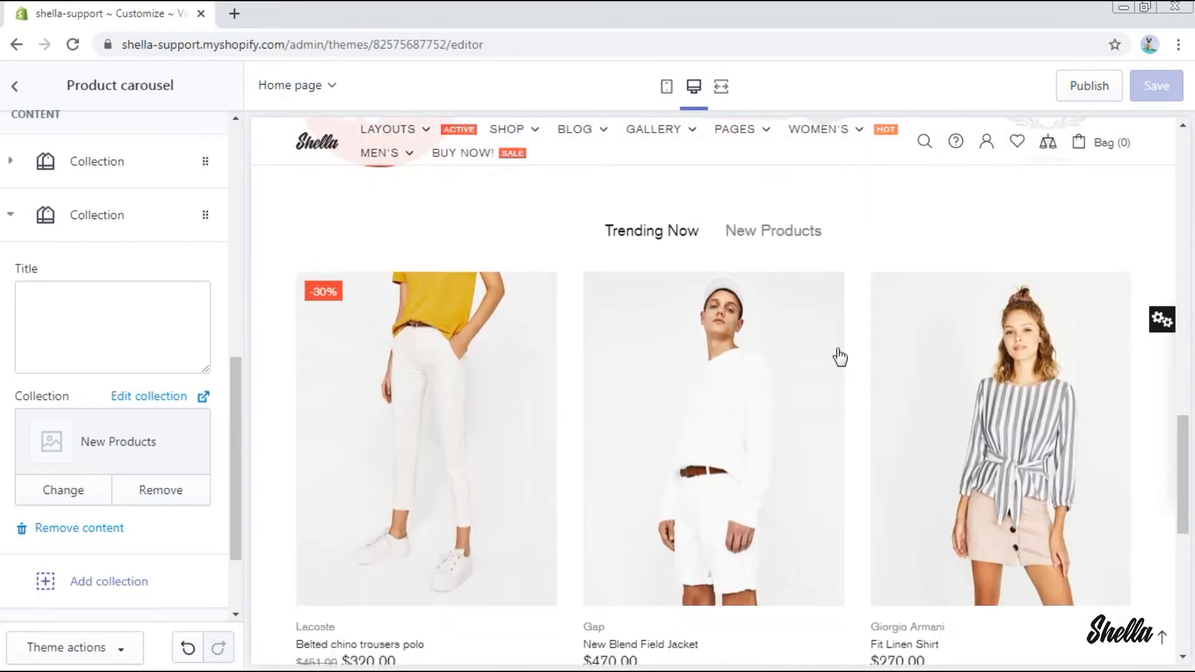
scroll(down, 3)
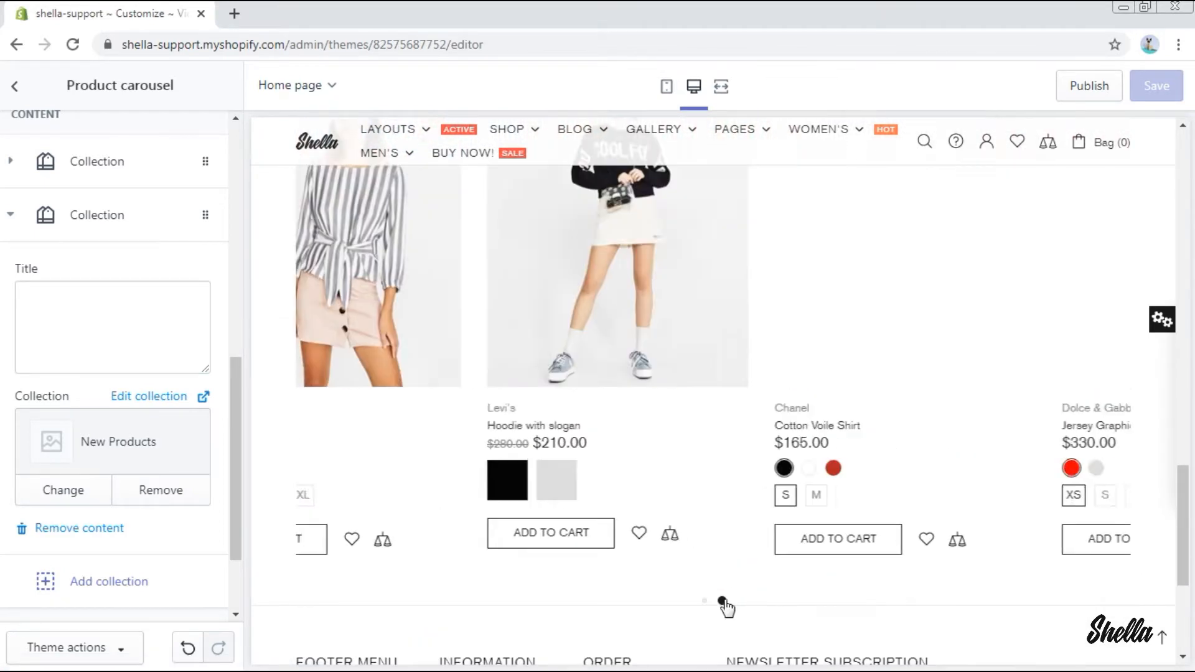
click(722, 601)
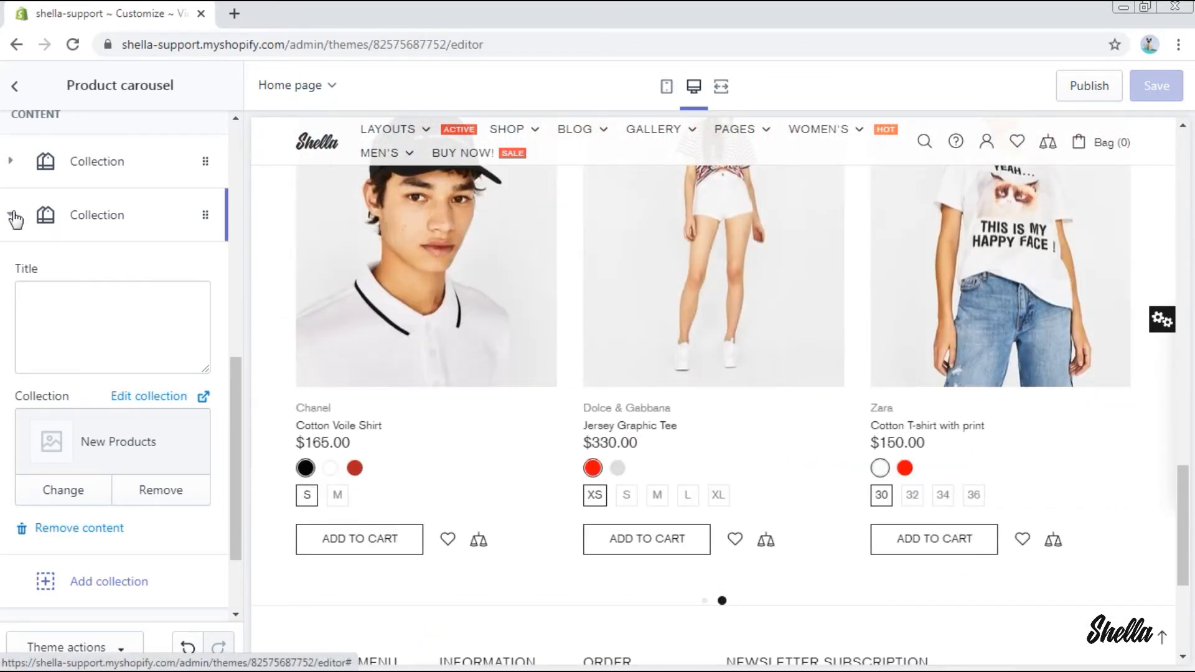
click(14, 87)
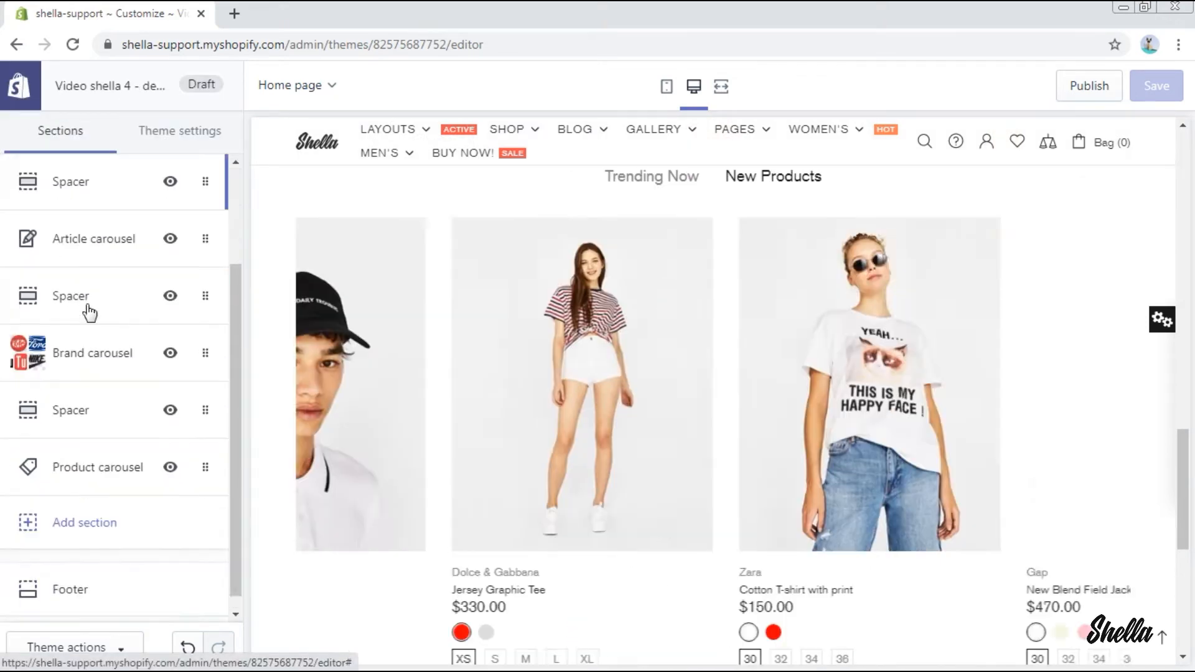
- Add a Review carousel section with a first review slide
click(84, 522)
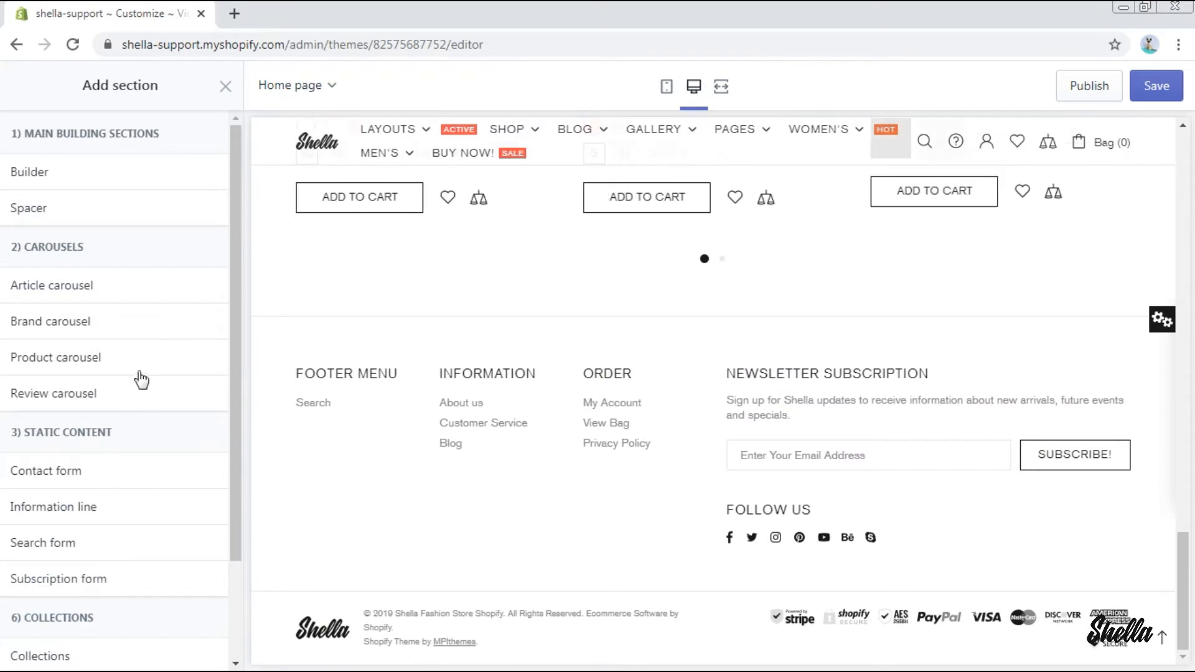
click(54, 393)
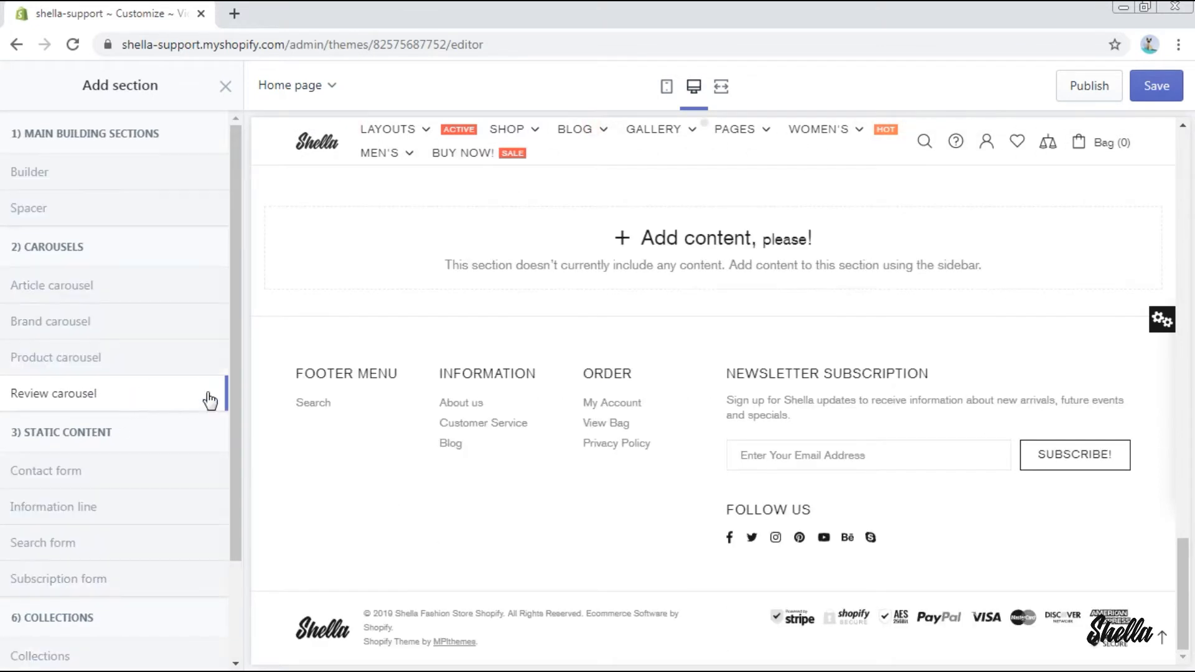
click(53, 393)
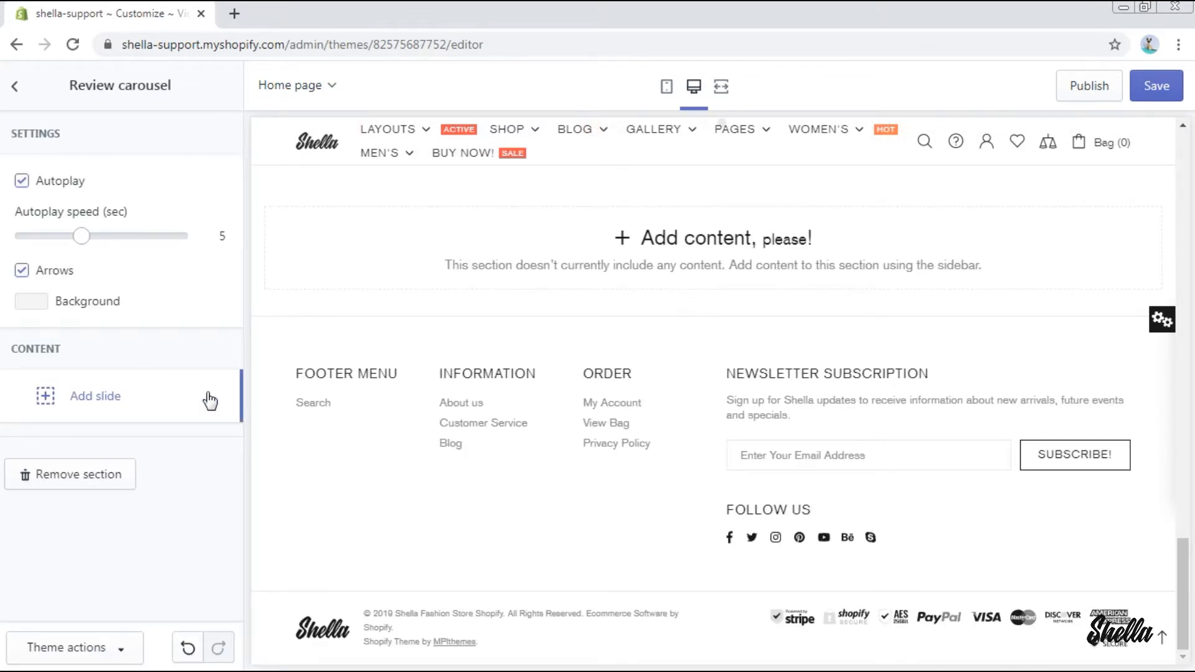
click(95, 396)
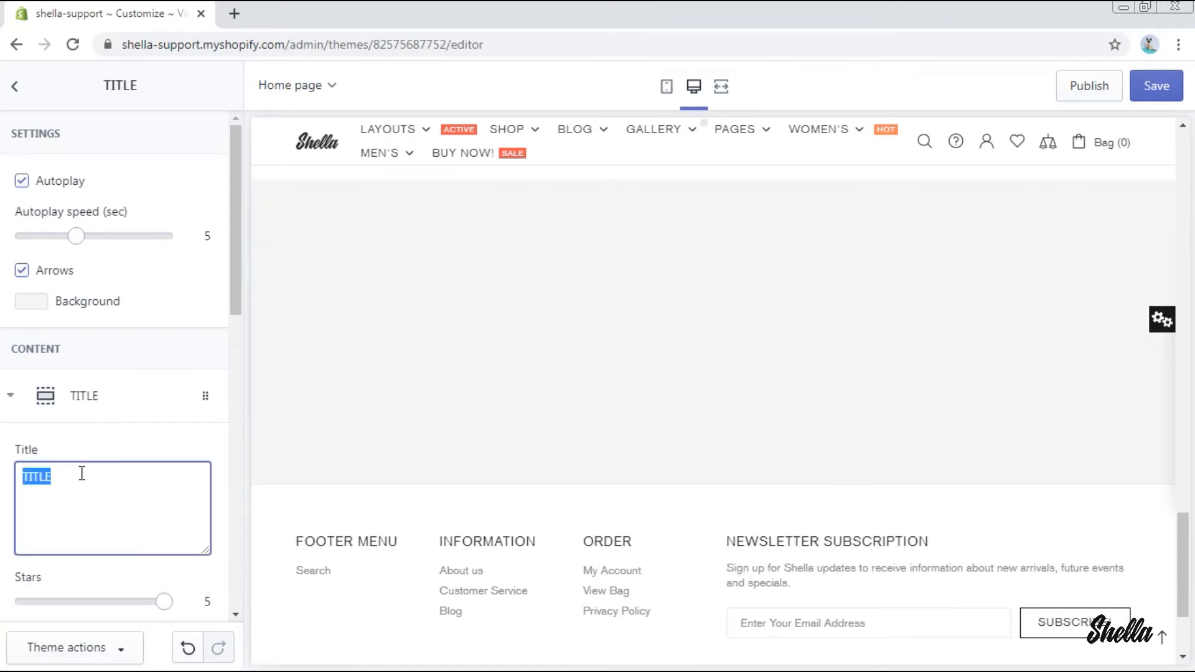
- Fill the John D. review with name, seated man photo, 'Great service' and 'I will shop here again' lines
text(John D.)
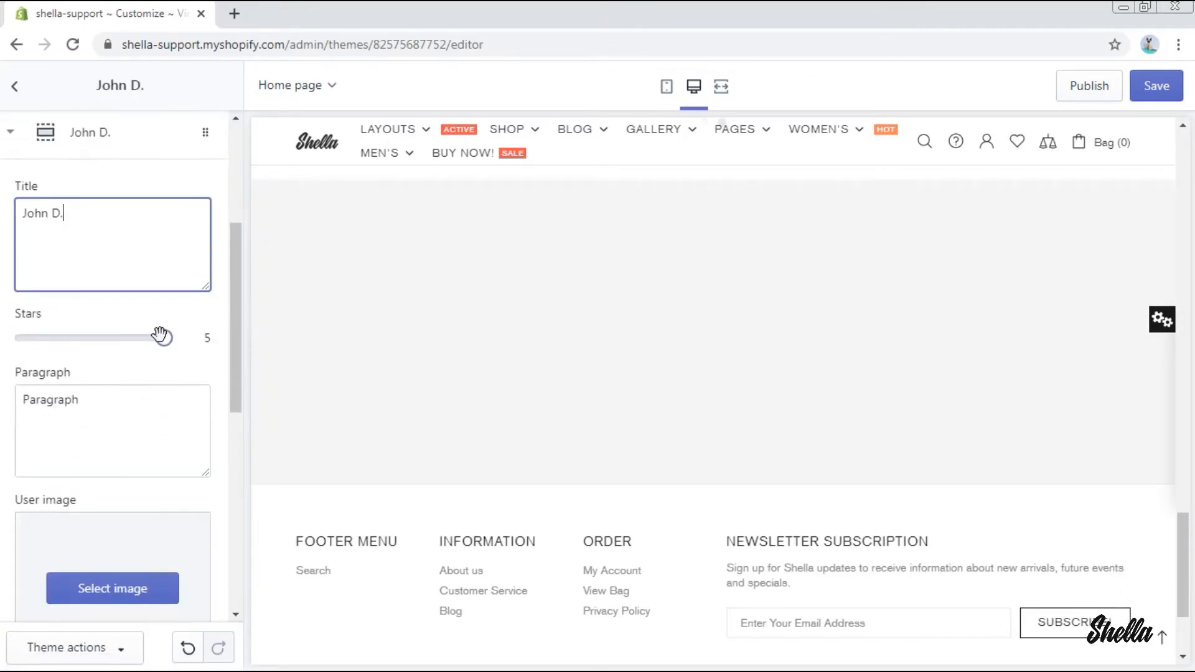
text(Bank)
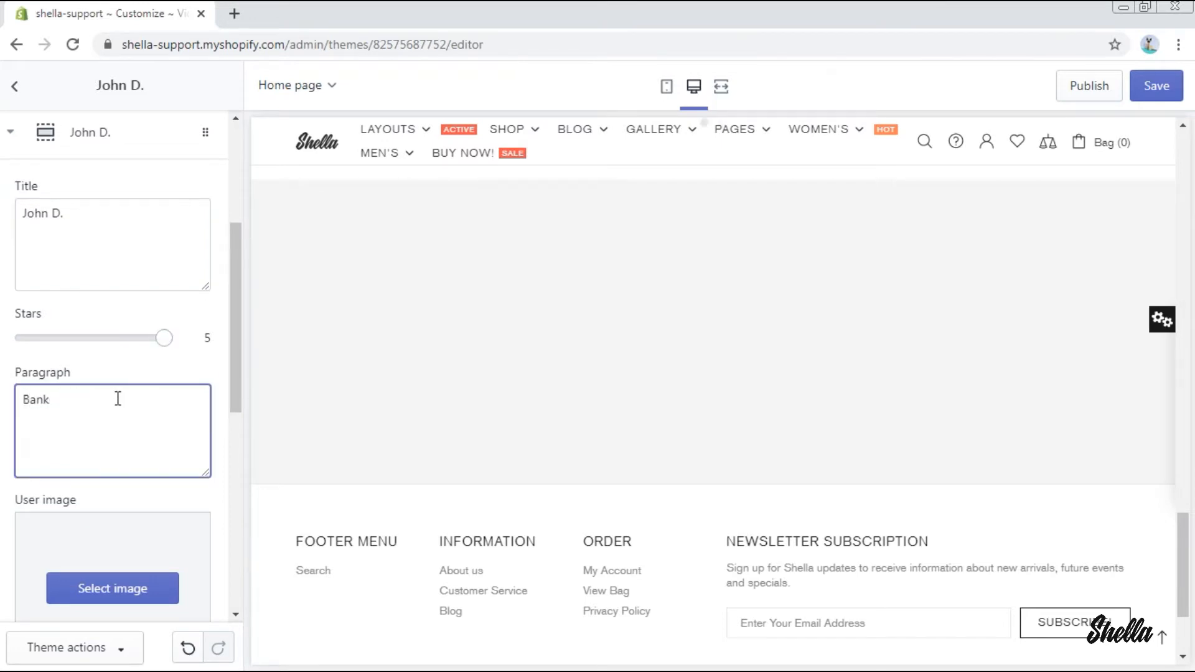
click(113, 587)
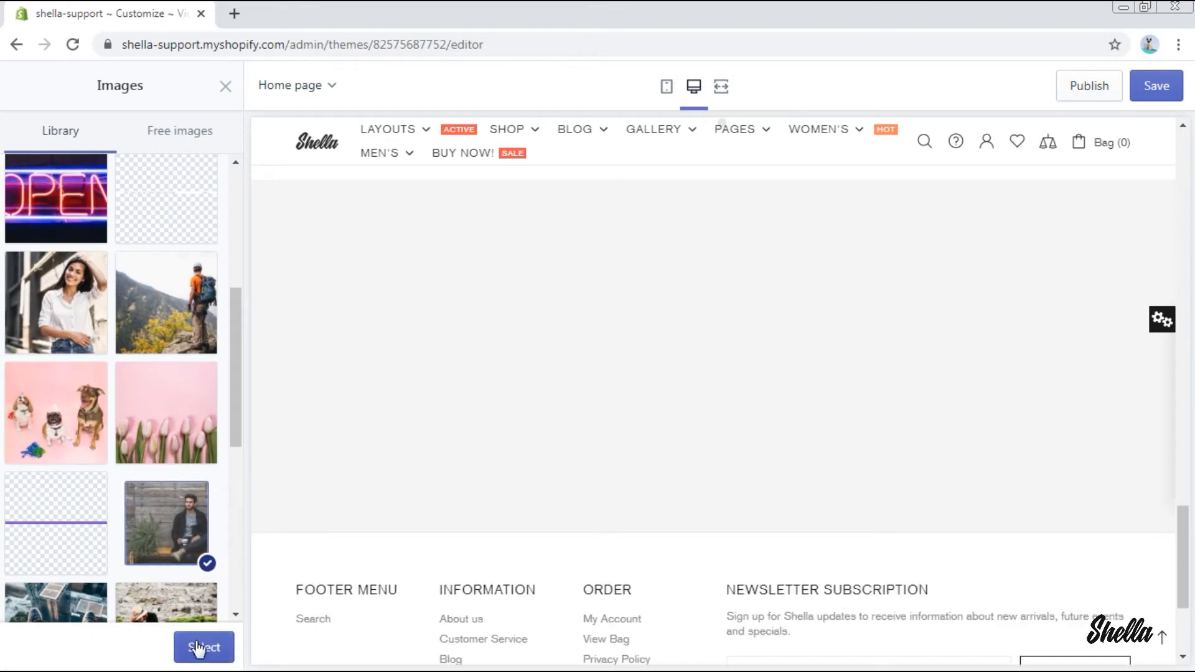
click(205, 648)
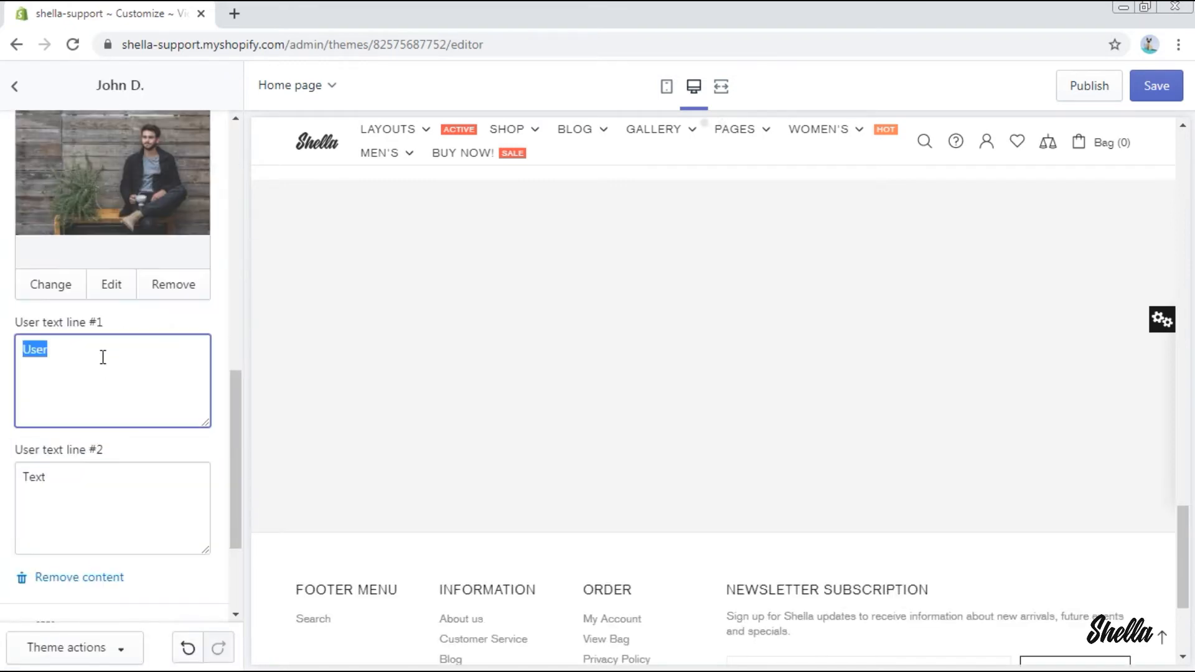
text(Great ser)
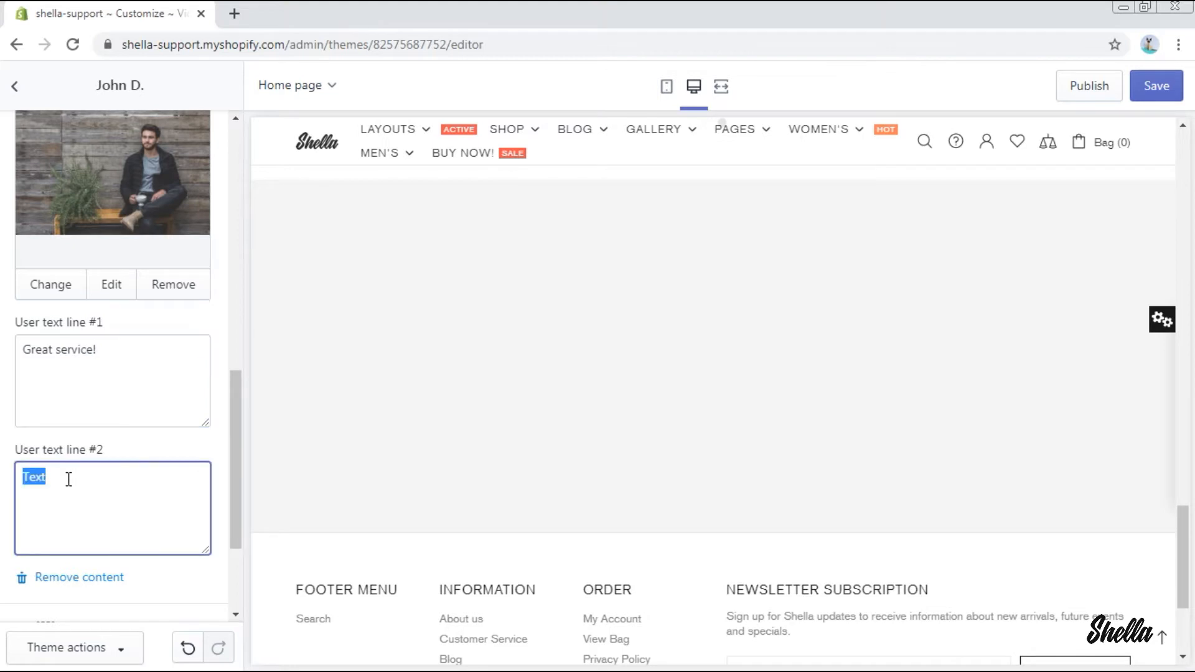
text(I will shop here ag)
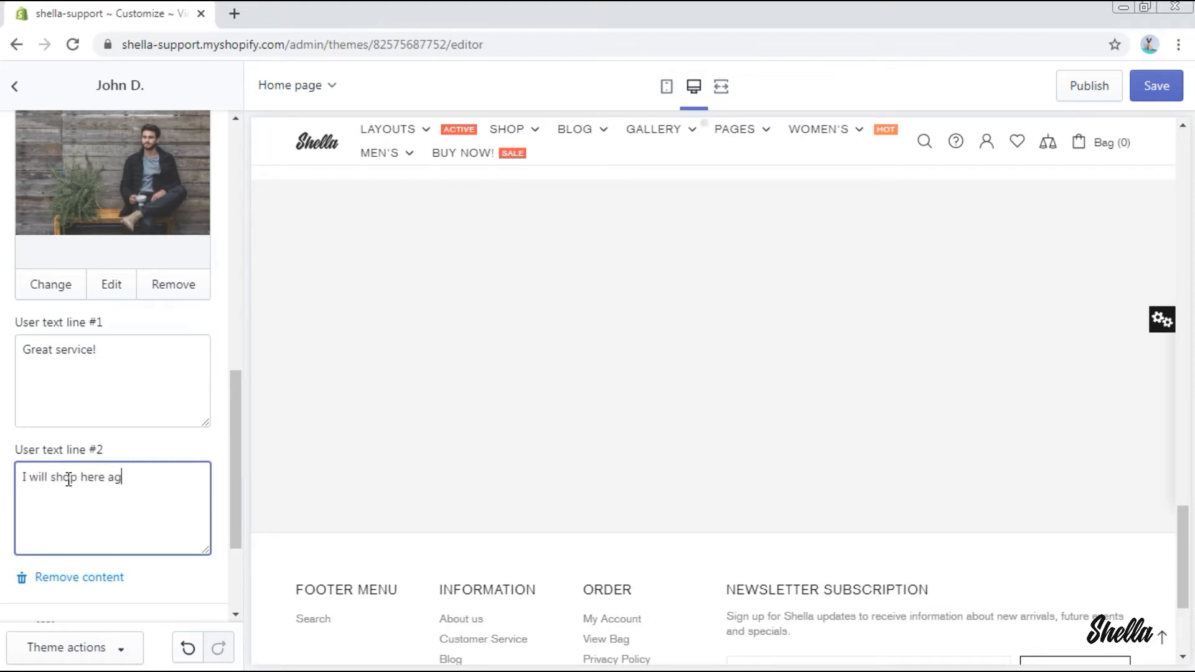
click(14, 84)
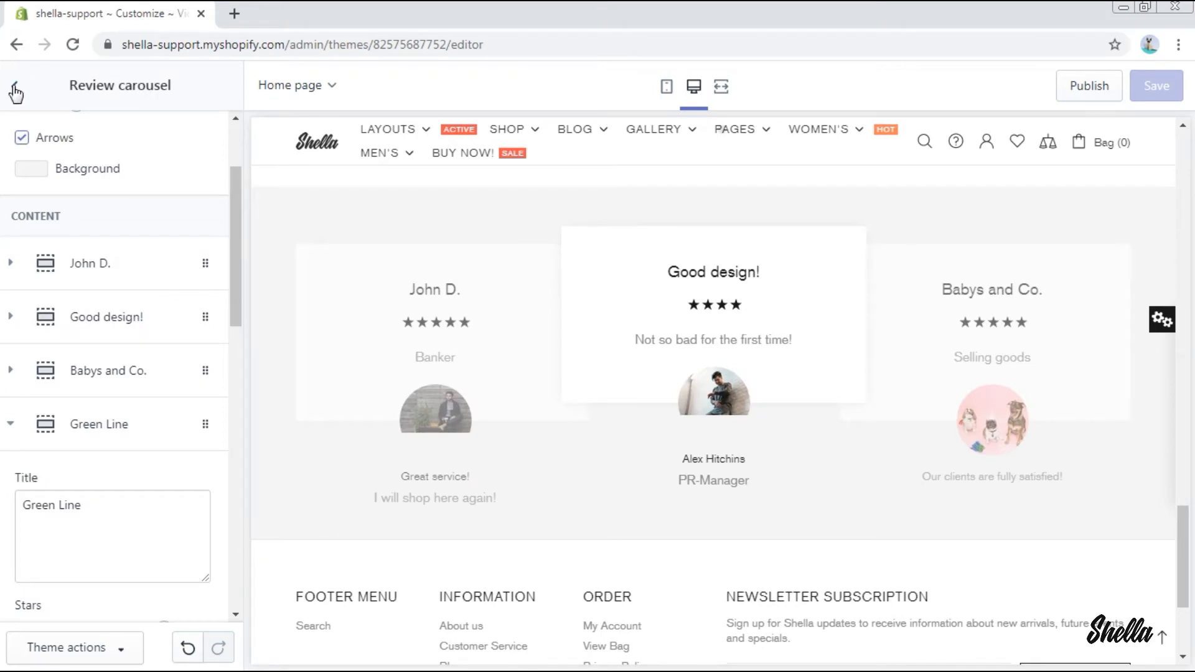
click(15, 89)
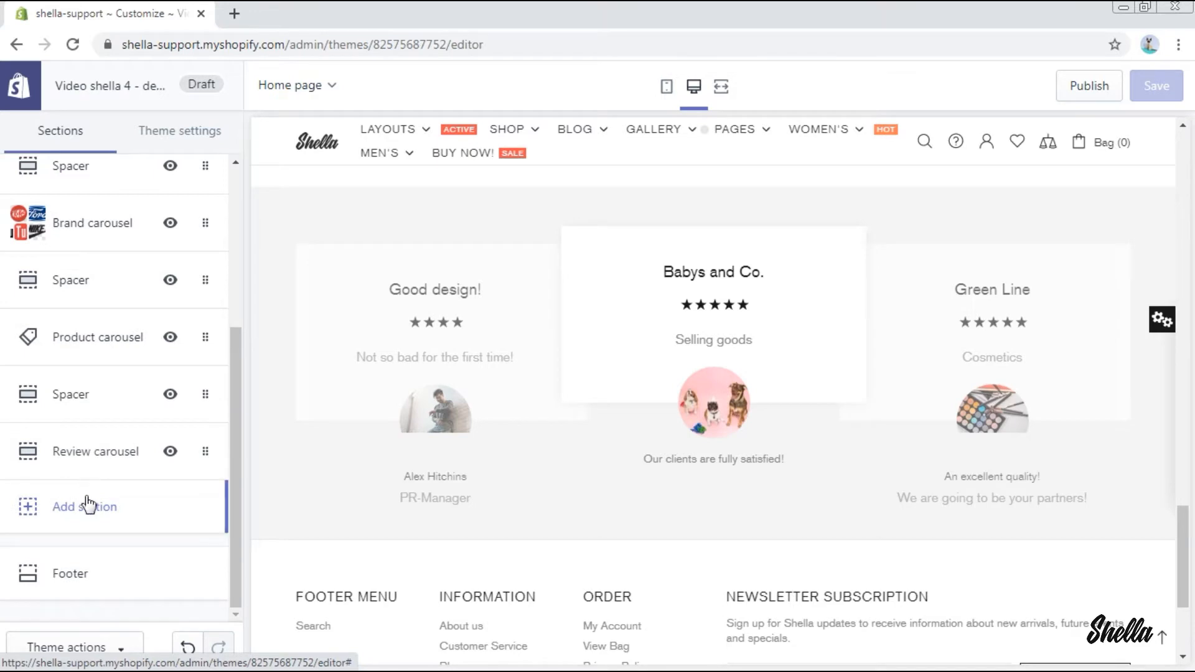
- Add a Contact form section and start changing its page
click(85, 506)
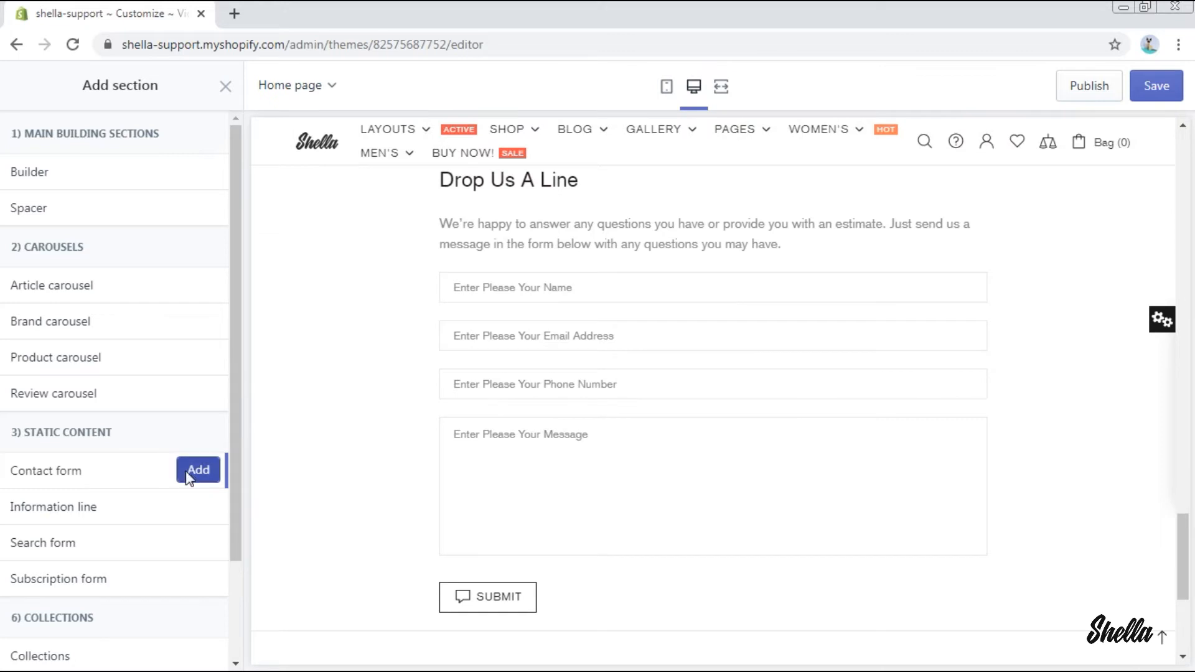
click(197, 470)
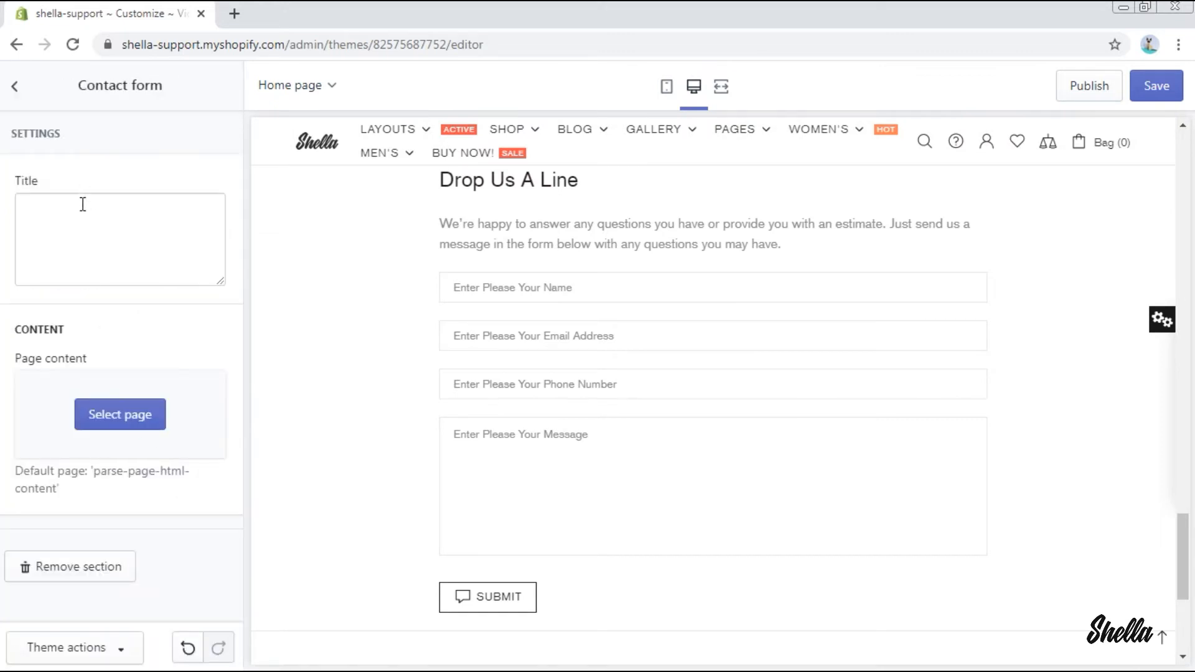
click(82, 207)
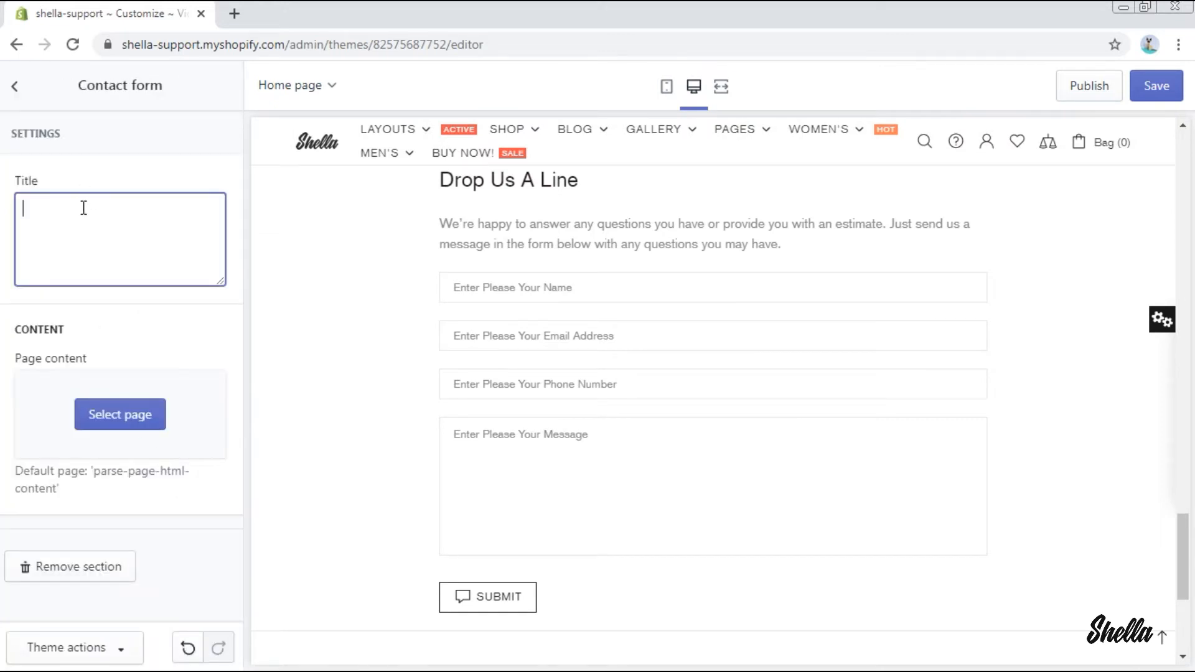
click(119, 415)
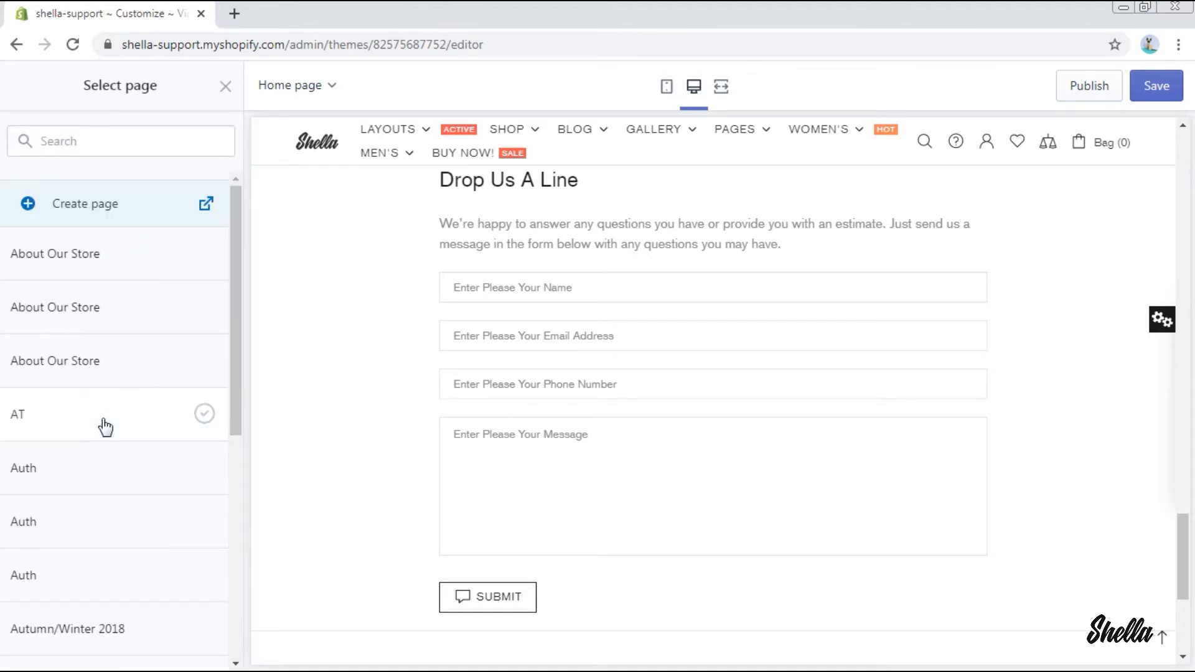
- Select the Contact page so Here to Help shows beside the Drop Us A Line form
scroll(down, 3)
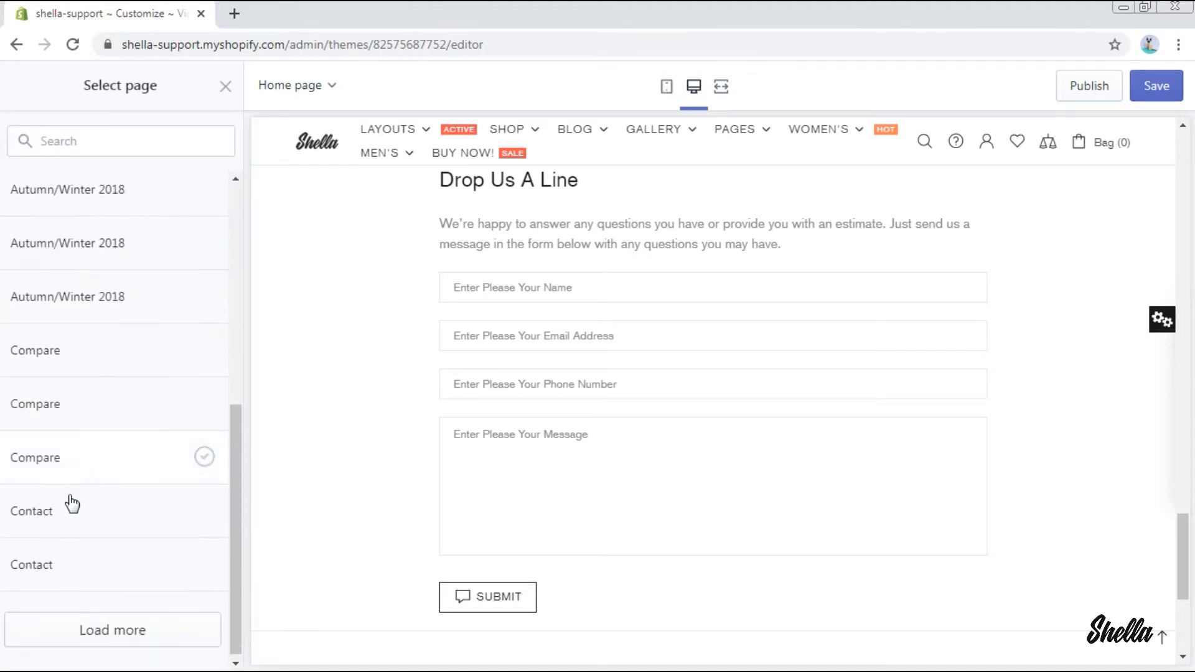
click(30, 510)
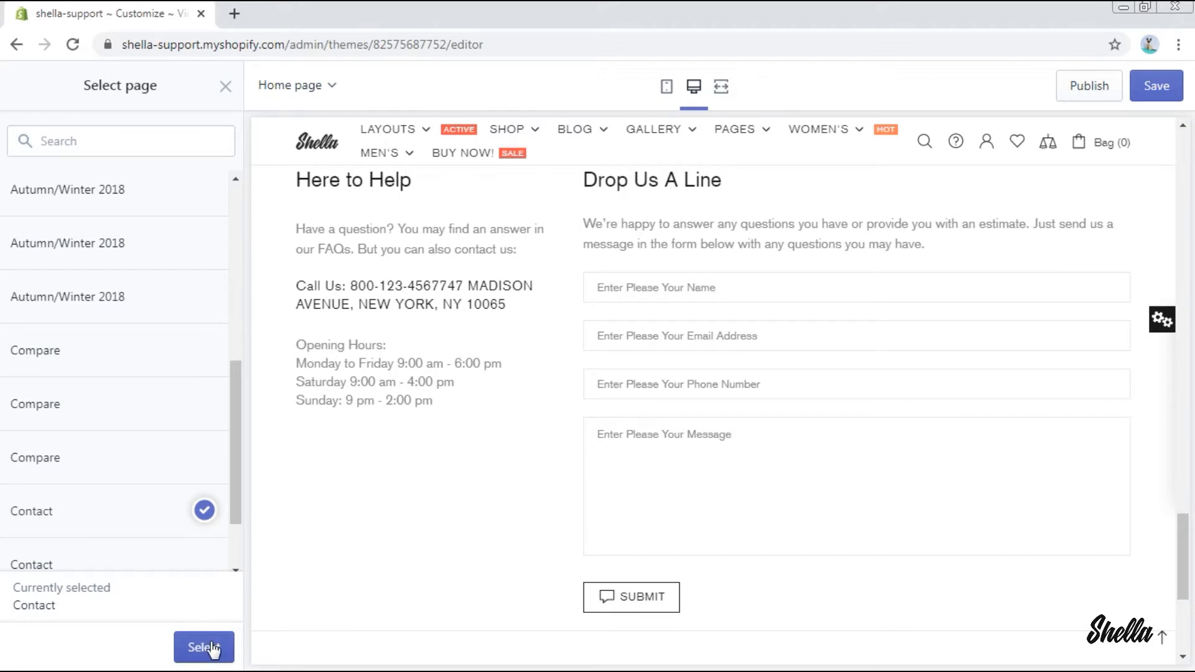
click(202, 647)
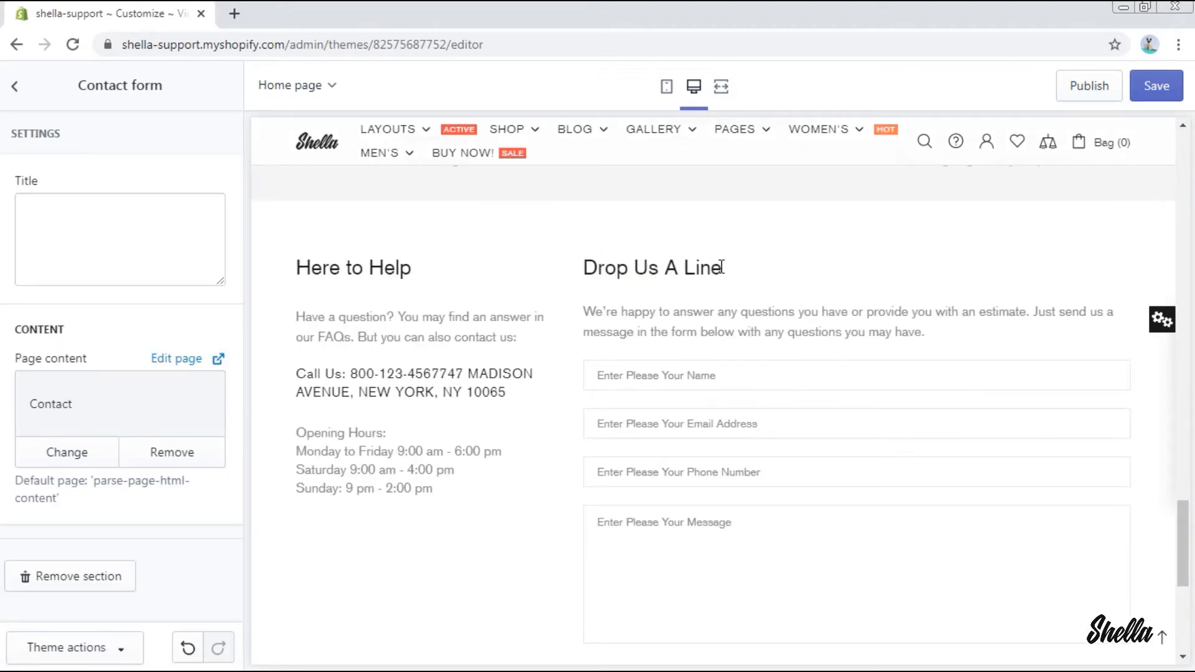
mouse_move(79, 668)
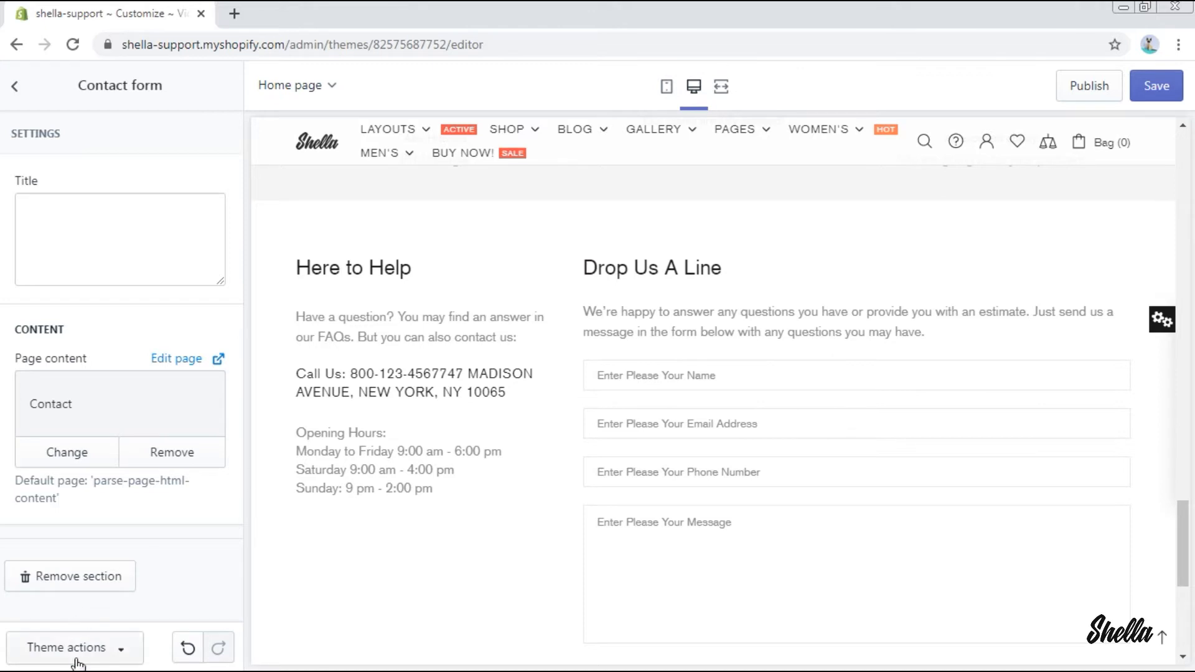
- Review the English Contact translations via Edit languages, then return to the theme editor
click(77, 646)
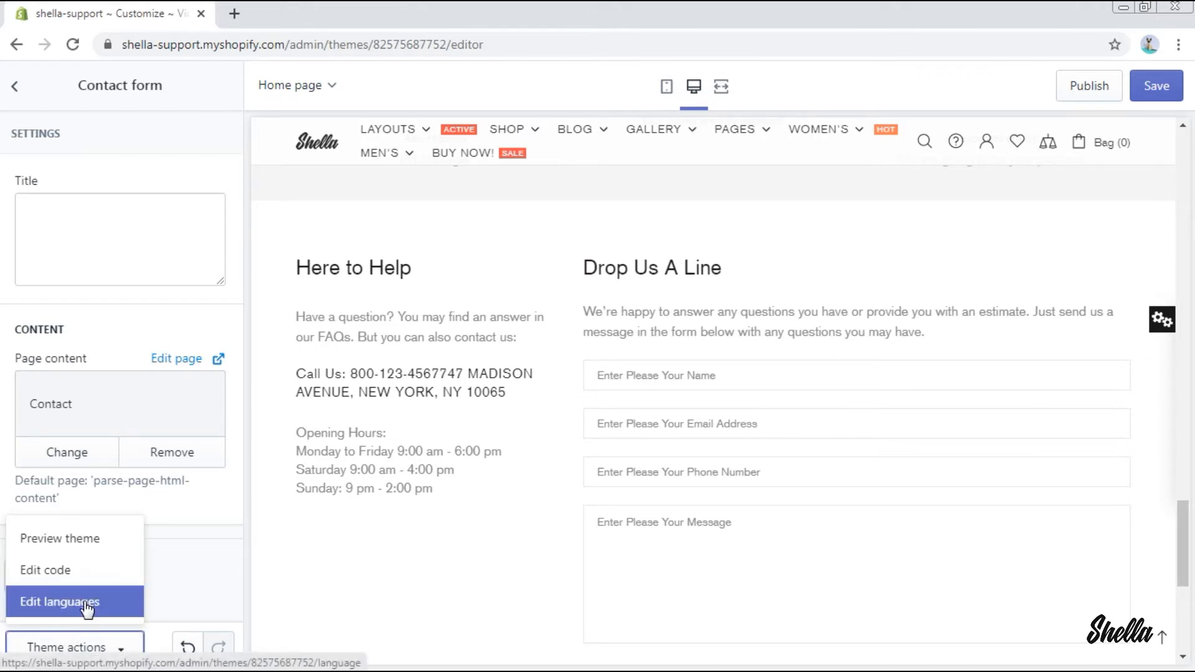
click(62, 601)
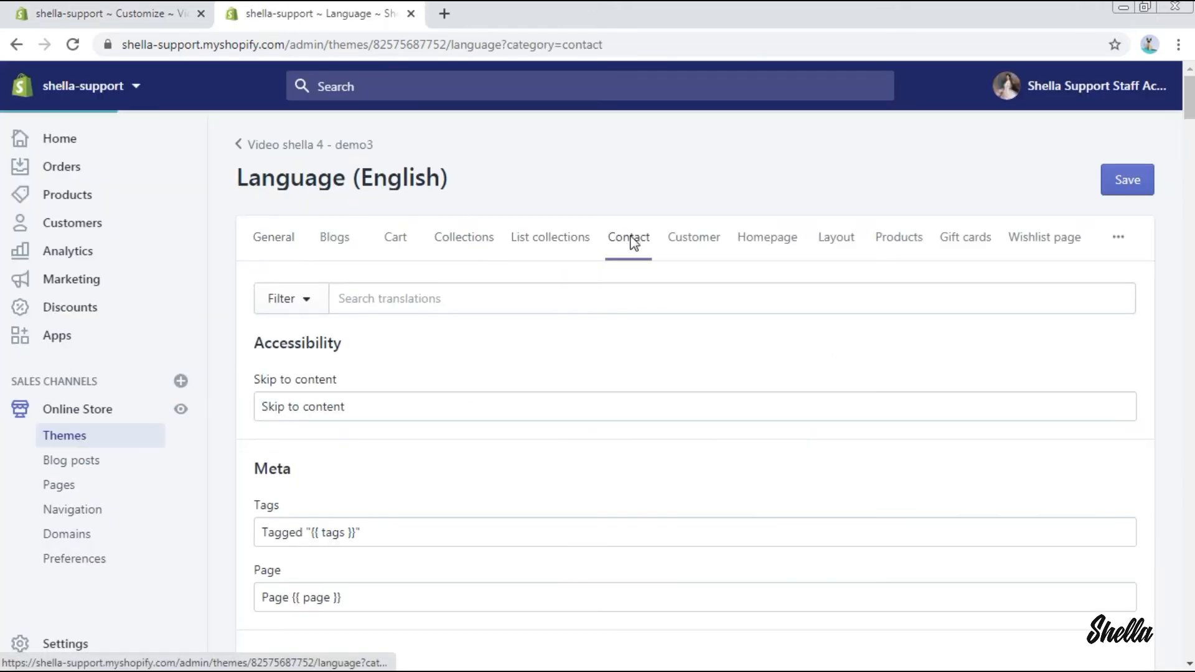
click(628, 236)
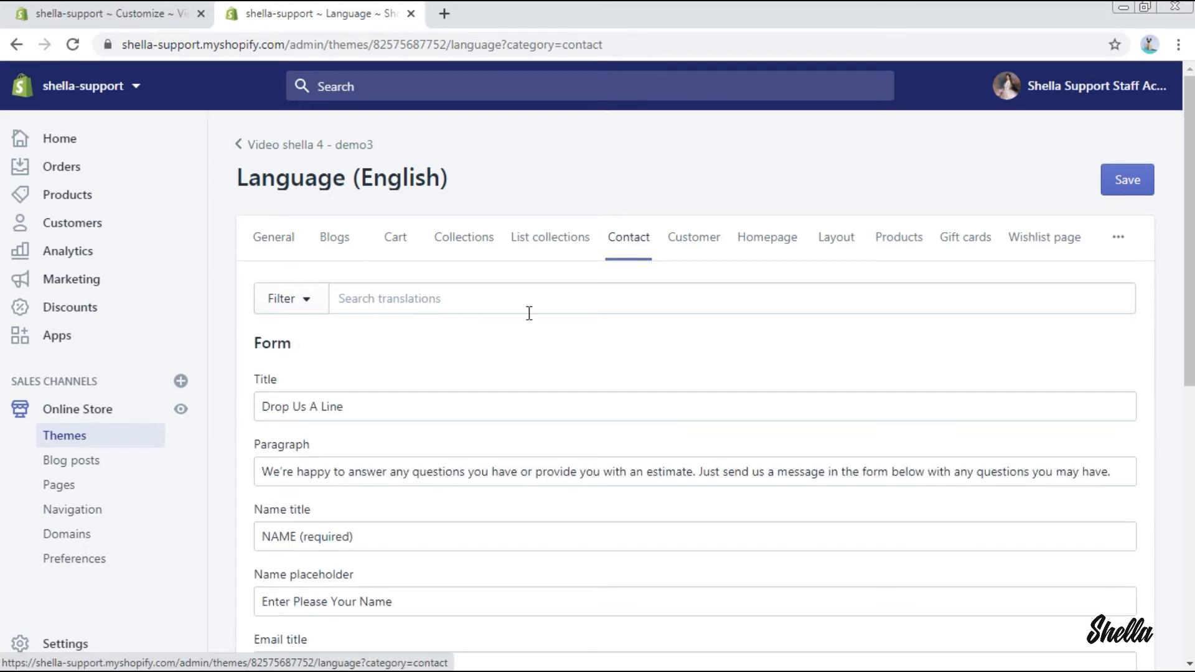
scroll(down, 3)
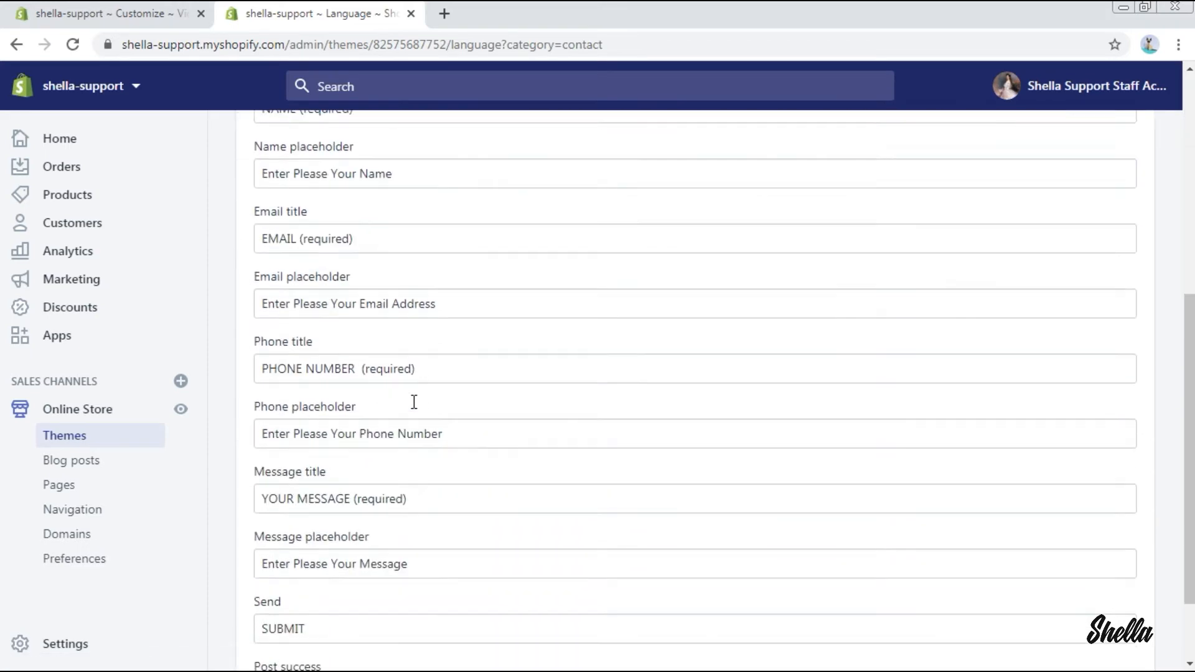
scroll(up, 3)
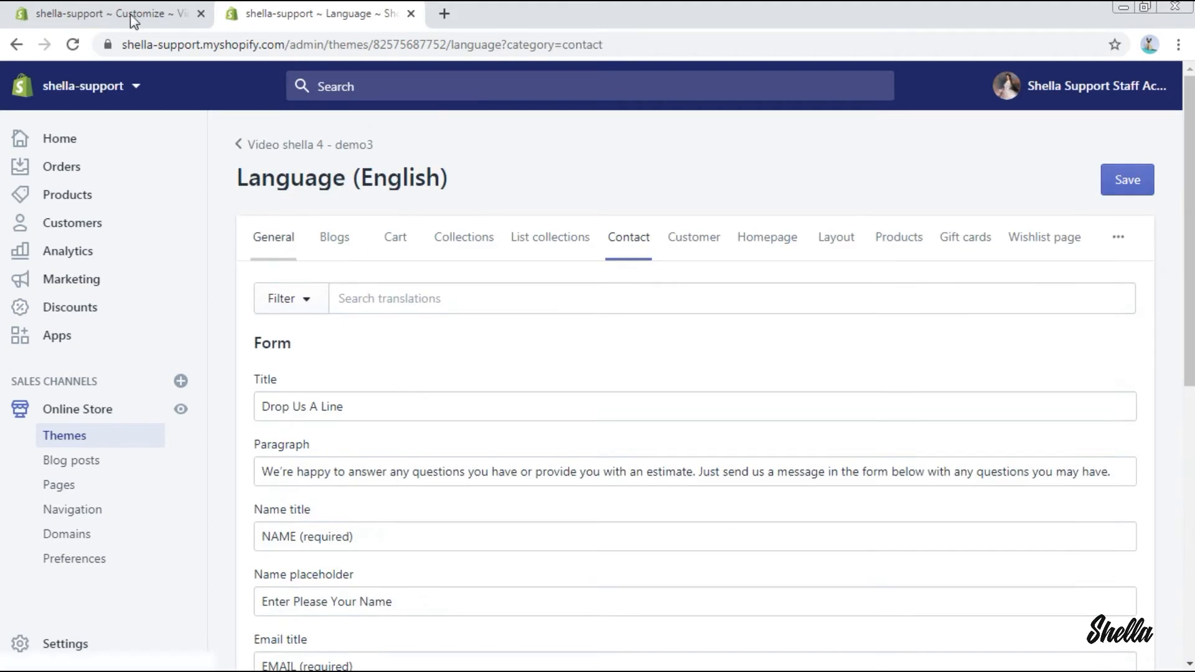
click(112, 14)
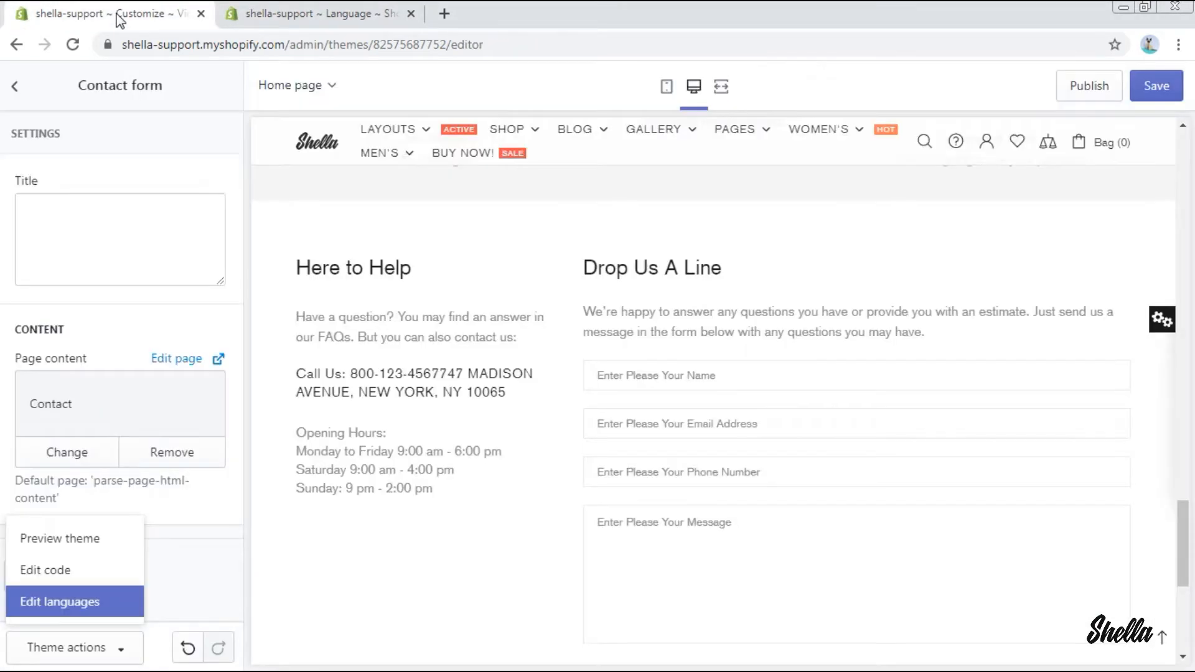
mouse_move(464, 224)
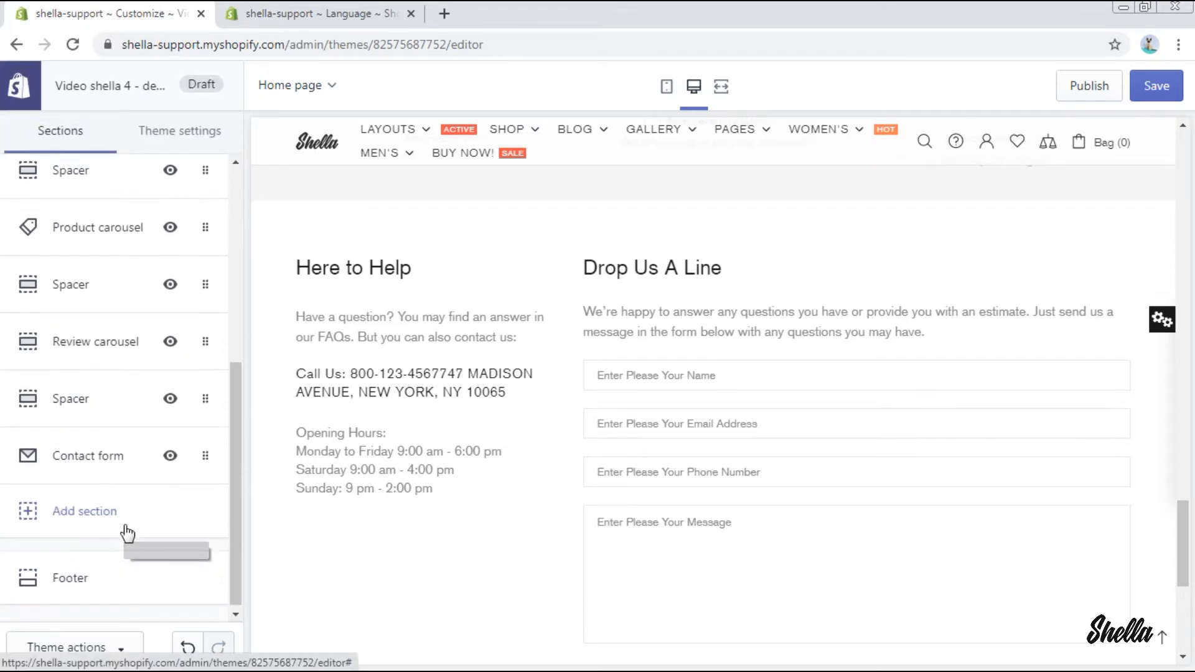
- Add an Information line section with Free Shipping, Payment Methods and Returns & Refunds
click(85, 510)
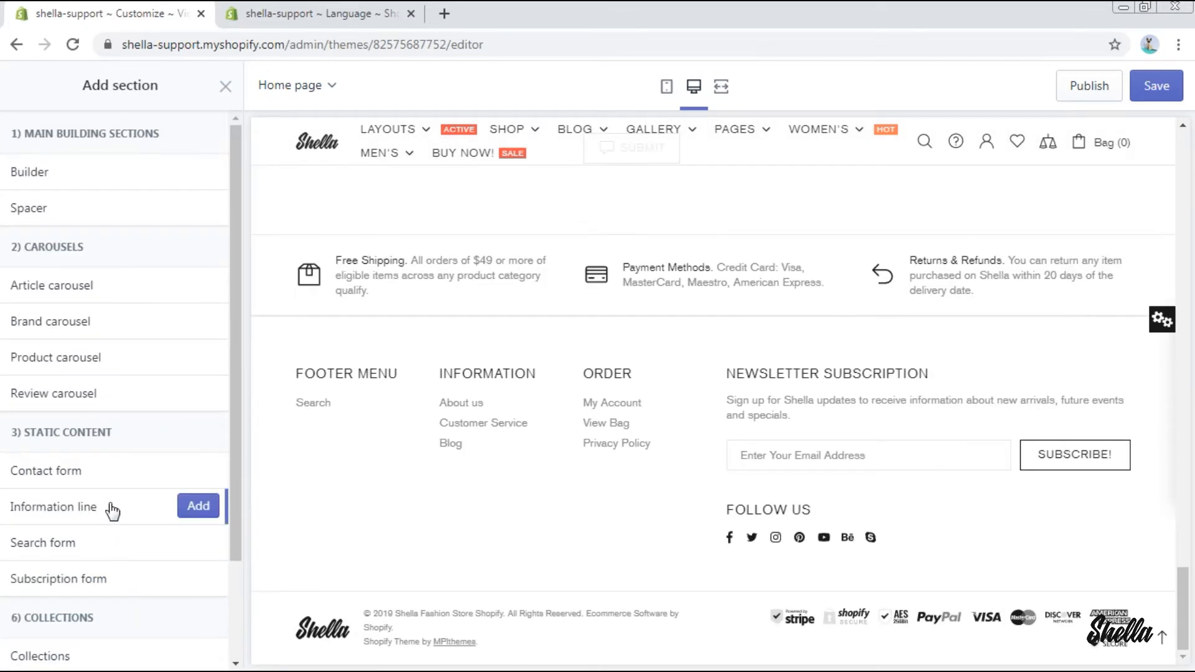
click(198, 506)
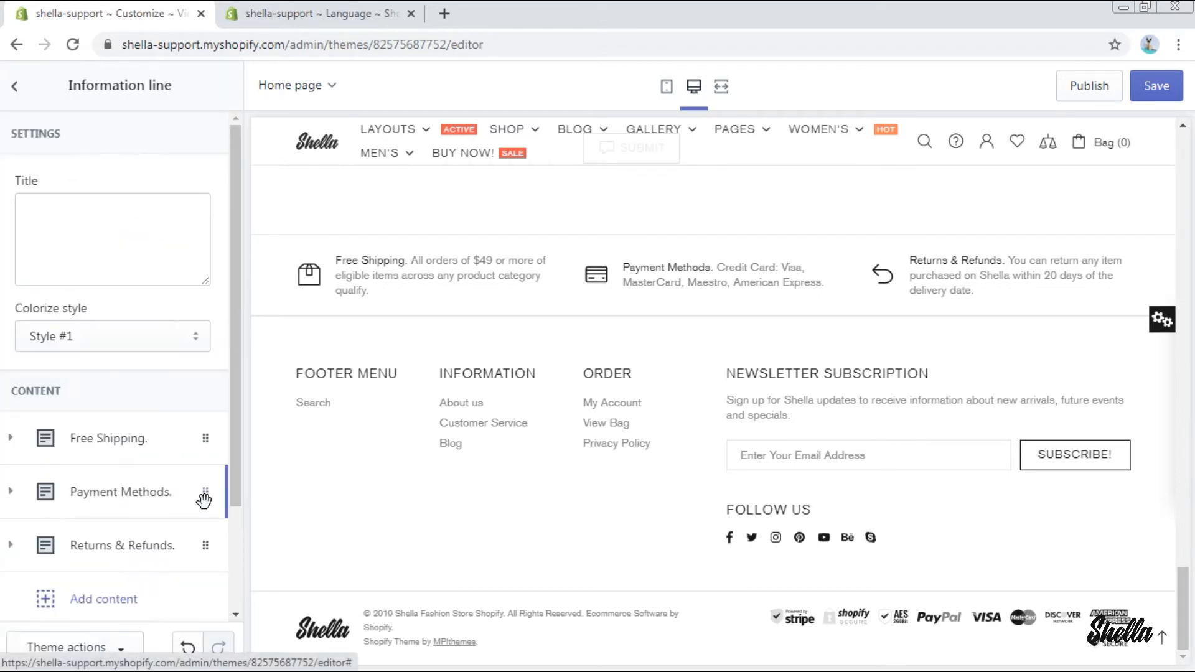
scroll(down, 3)
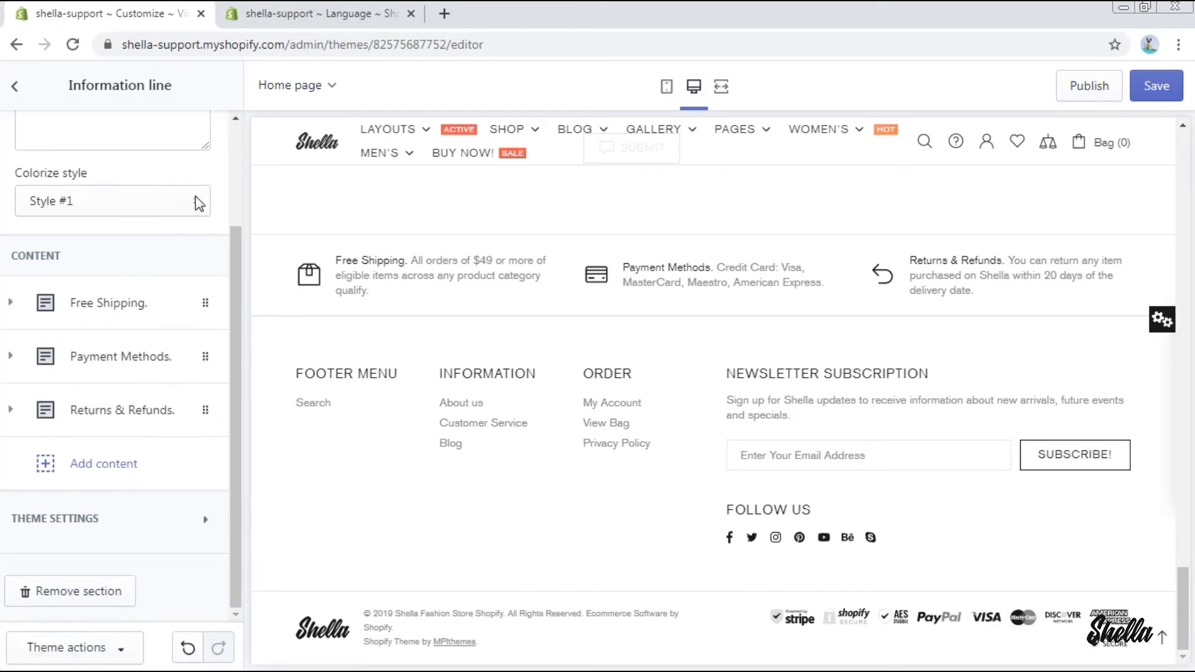
click(112, 201)
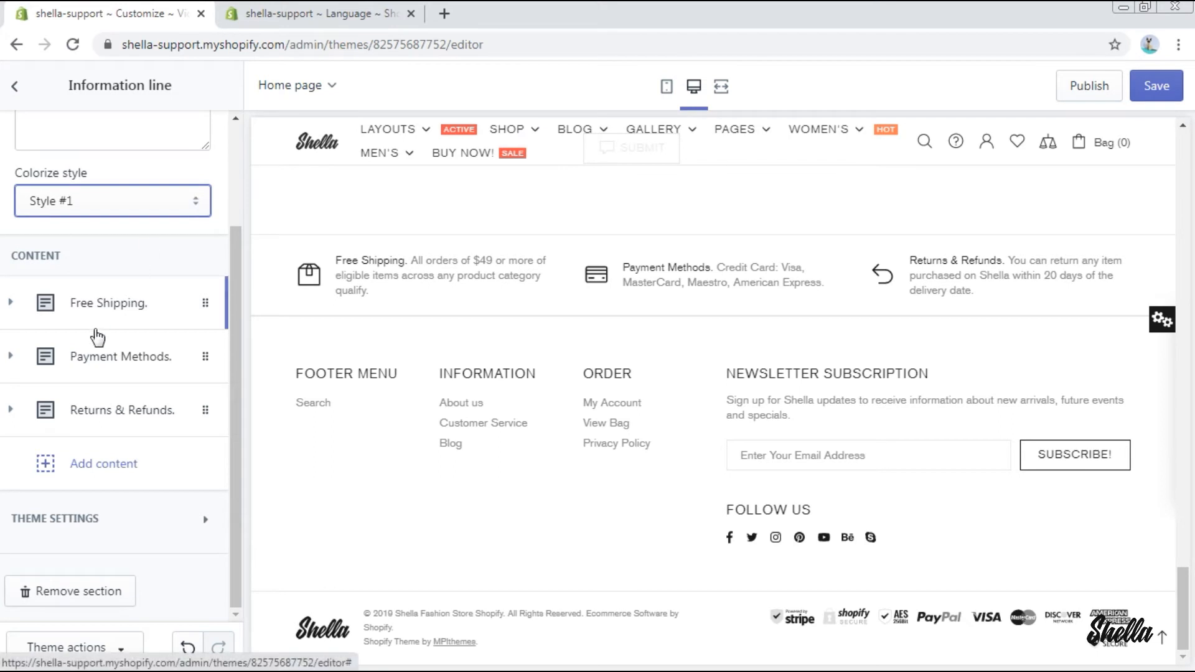
- Set the Free Shipping item's icon snippet name to theme-116
click(107, 302)
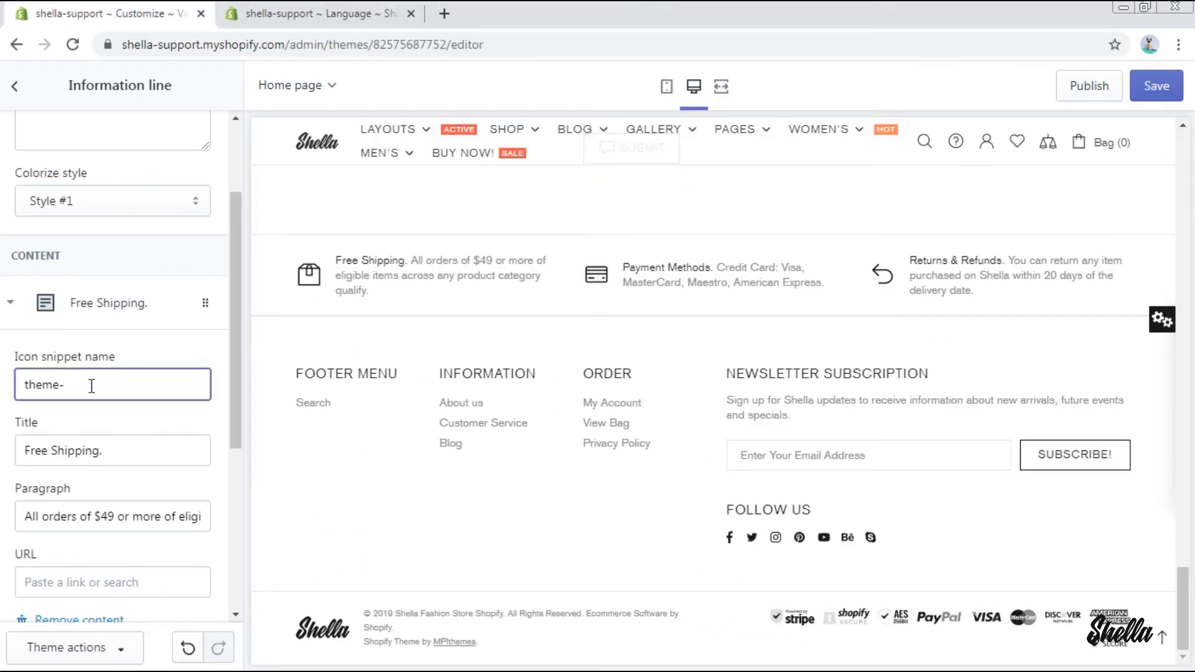
text(032)
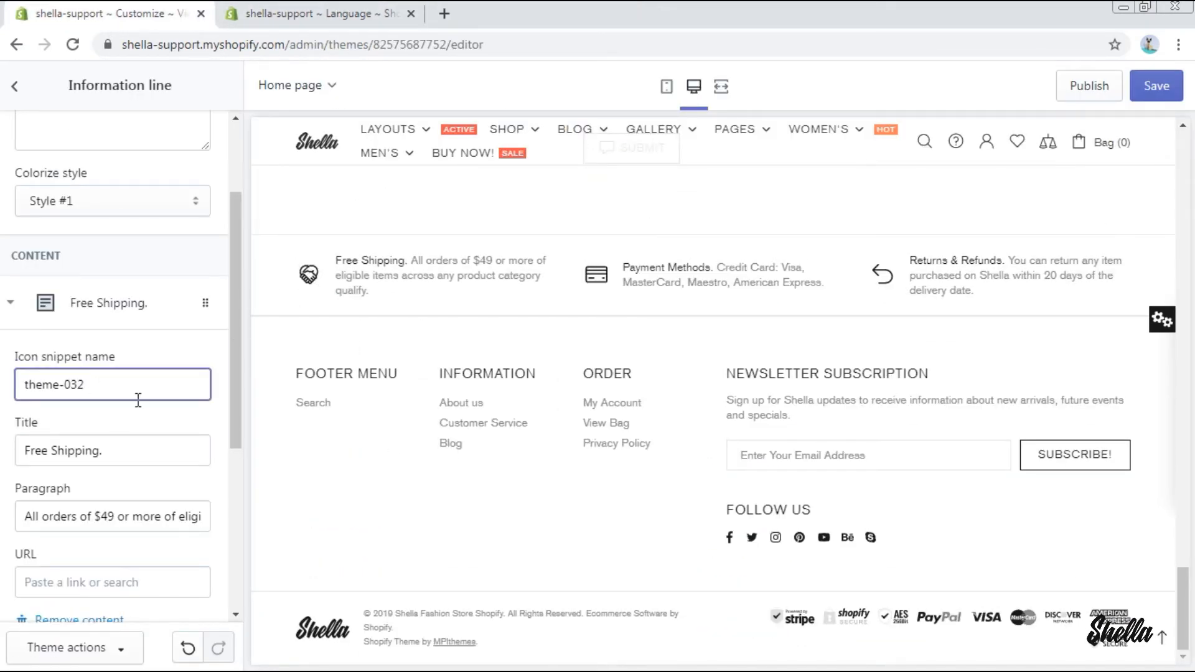
text(theme-116)
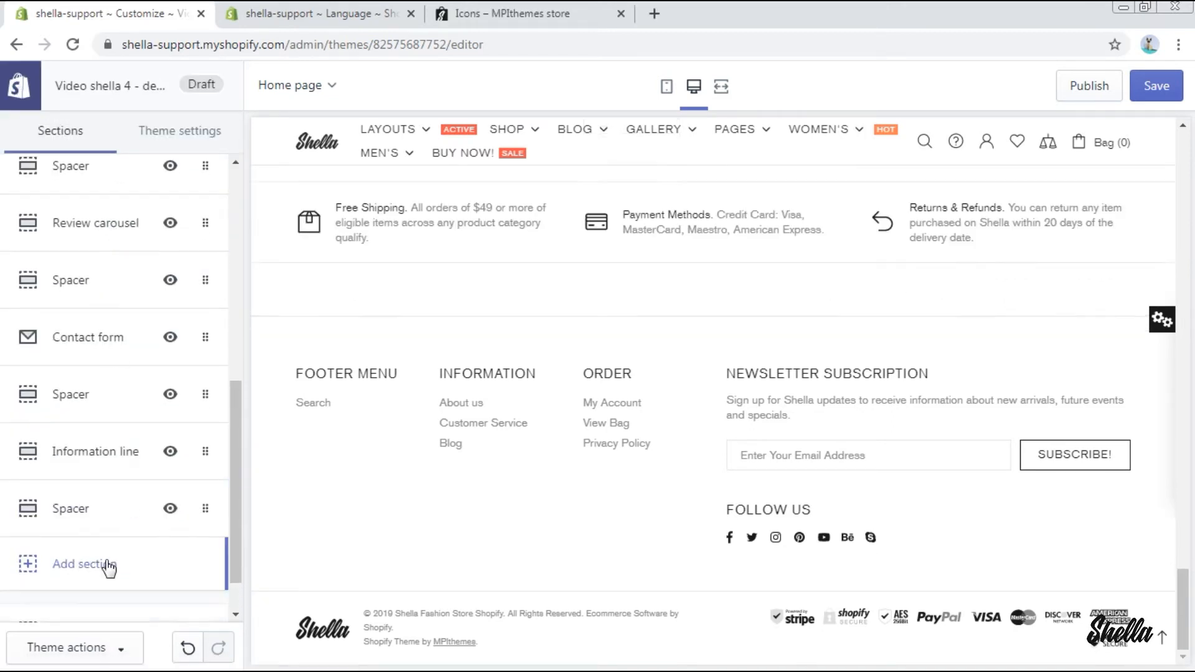
- Add a SEARCH OUR SHOP search form section and review its design type settings
click(87, 565)
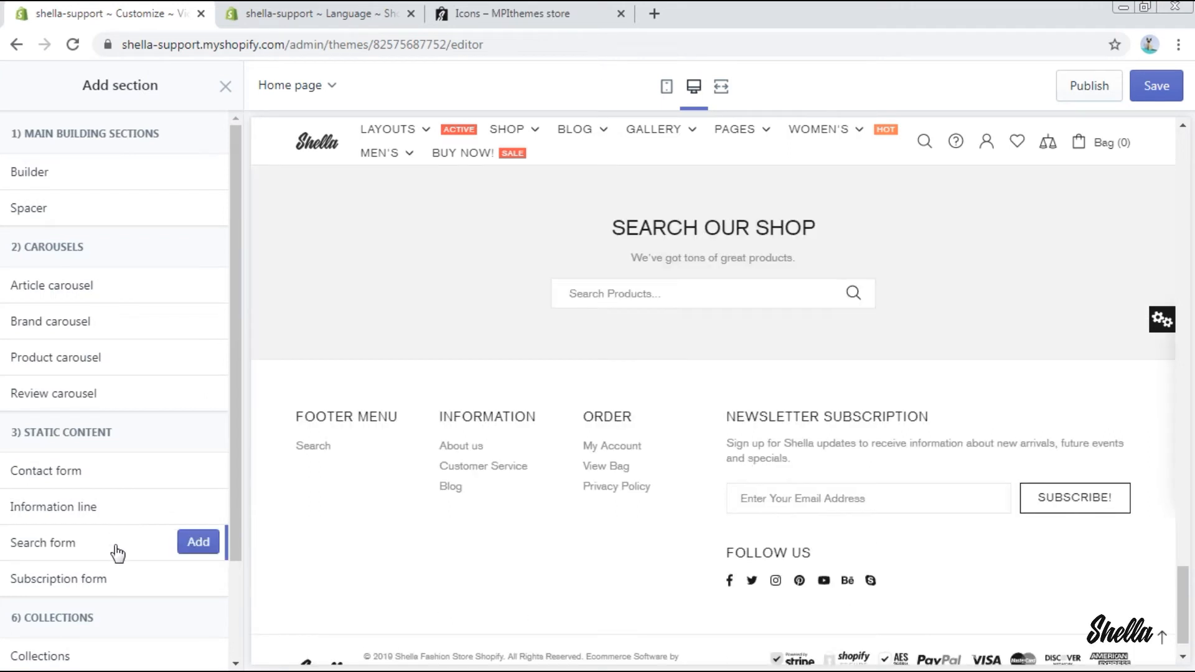
click(198, 541)
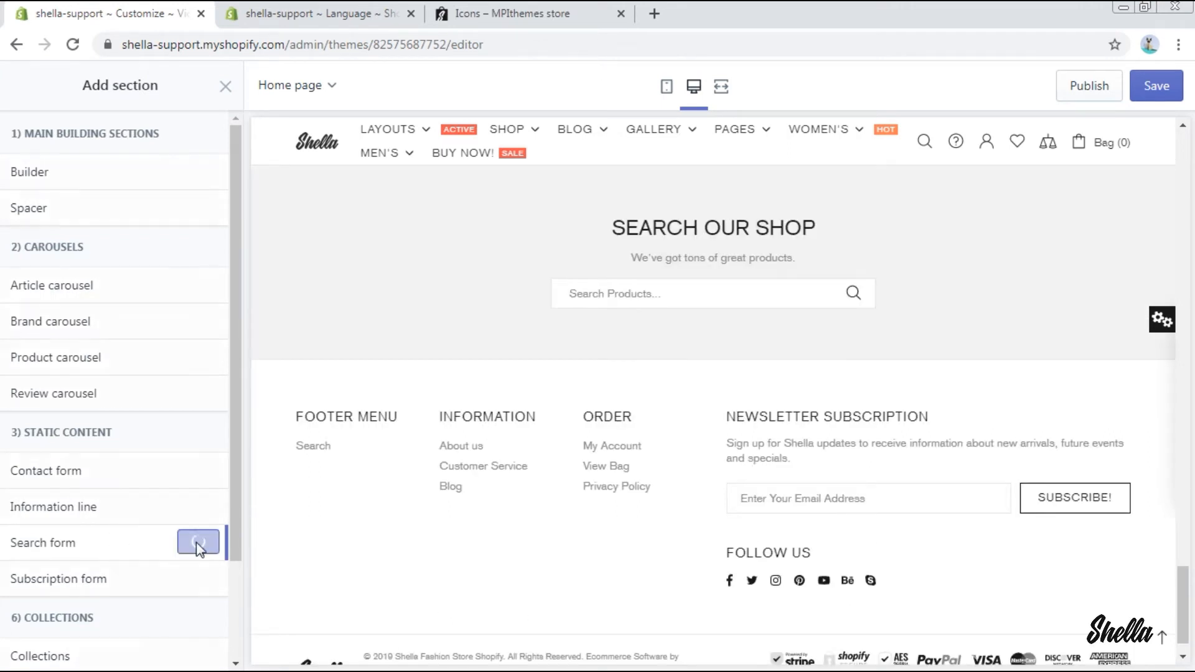
click(195, 544)
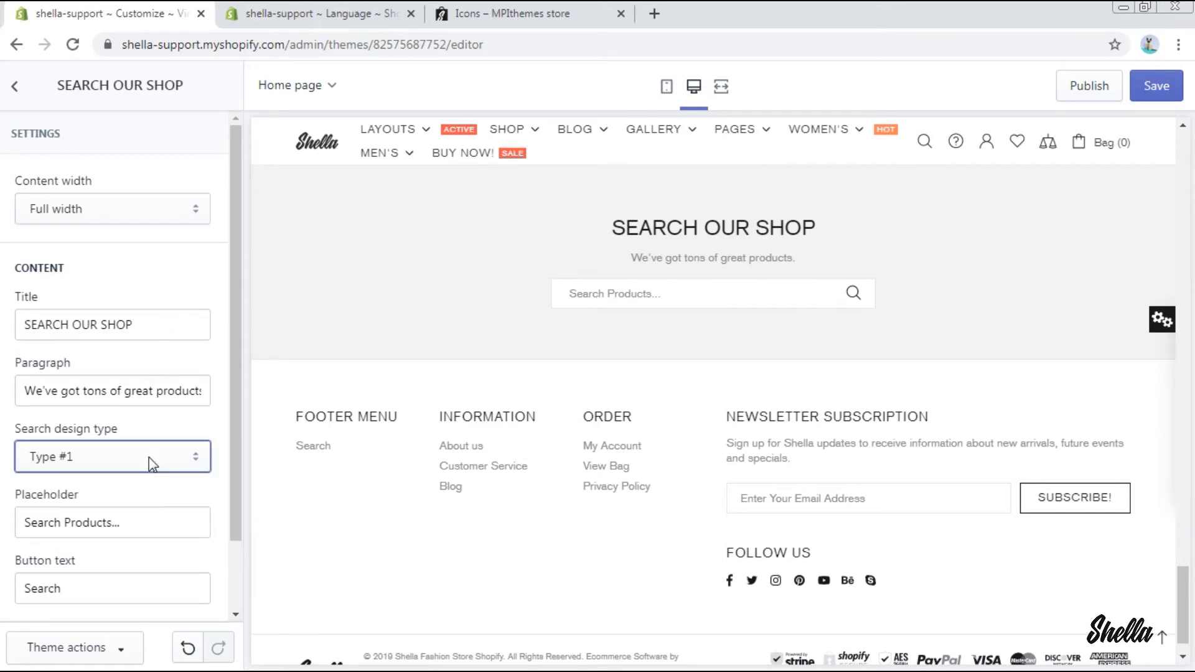
scroll(down, 3)
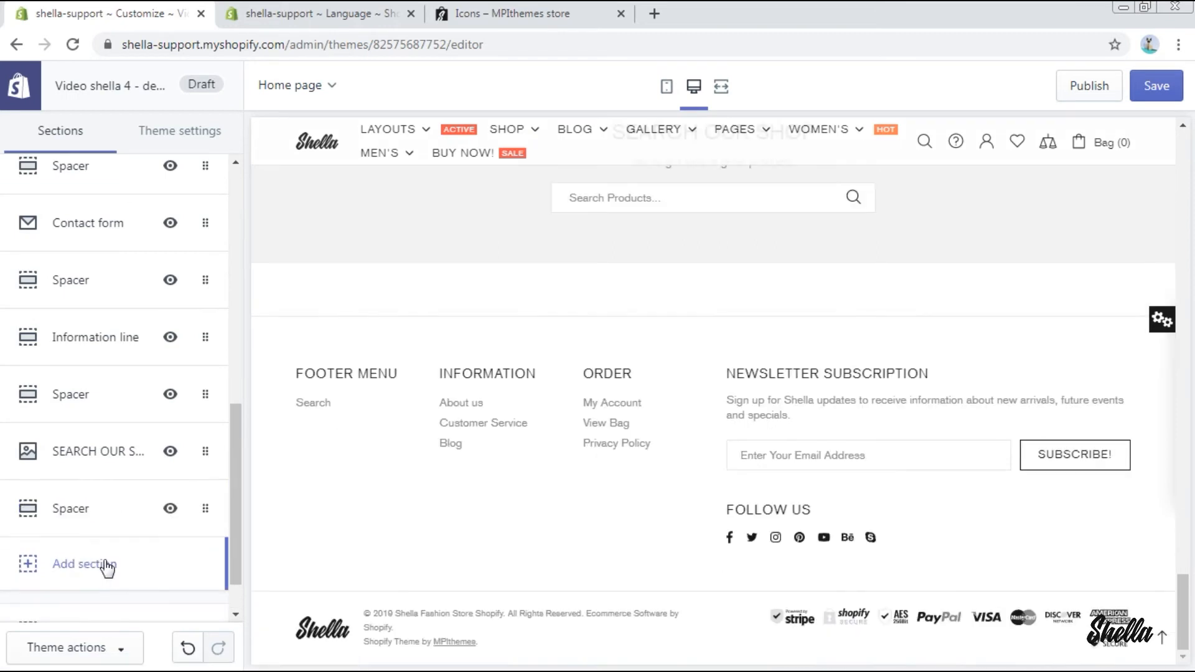
- Add a Subscription form section after the search form spacer and review its colour styles
click(86, 564)
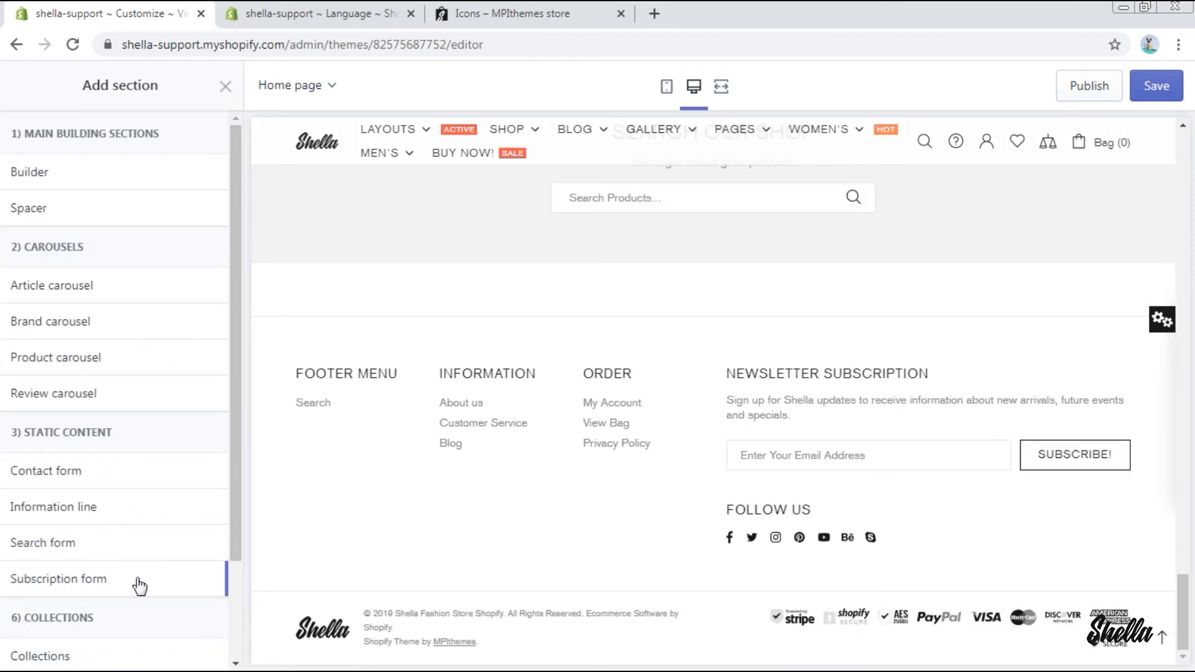
click(56, 579)
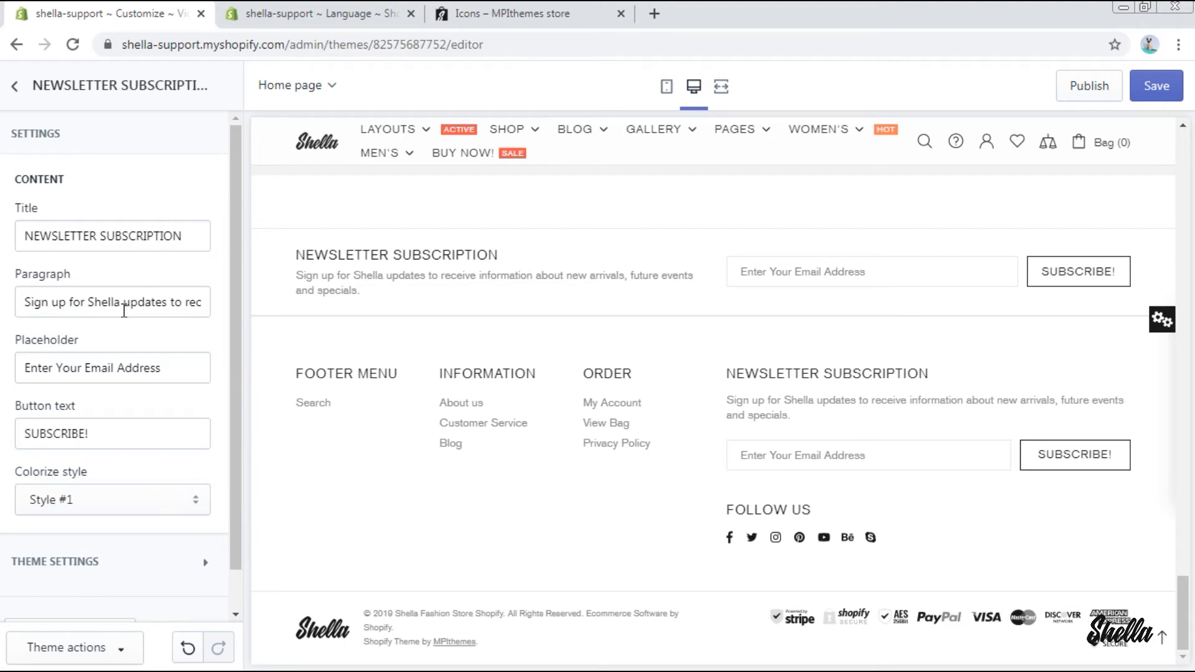
click(112, 500)
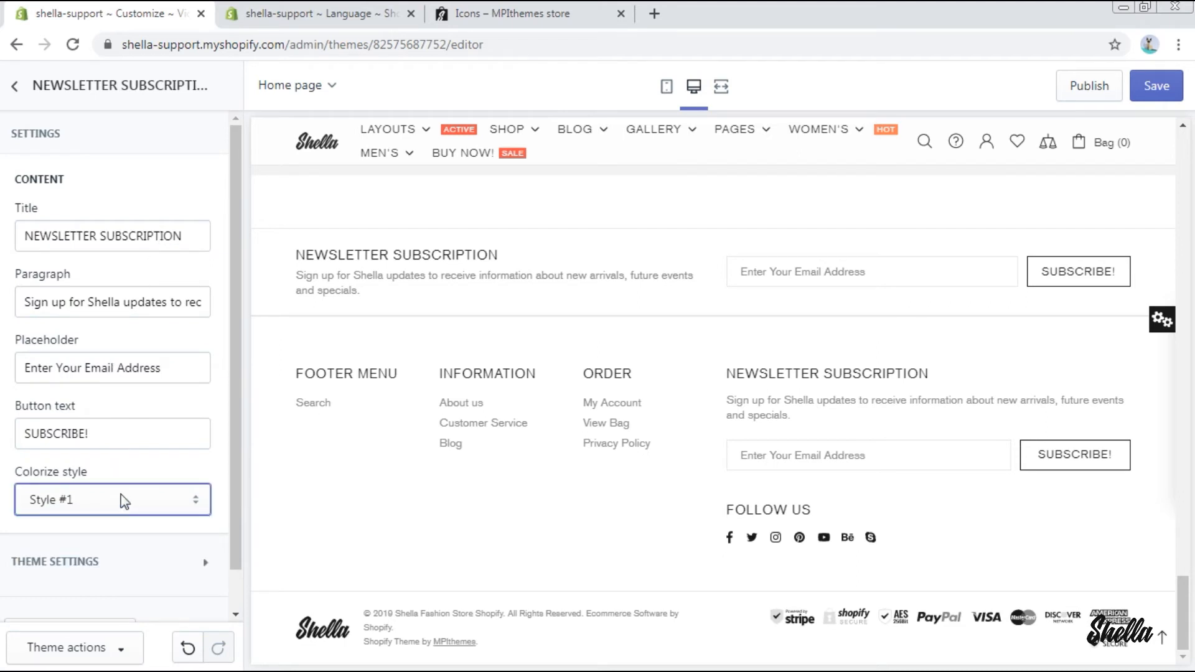
click(13, 88)
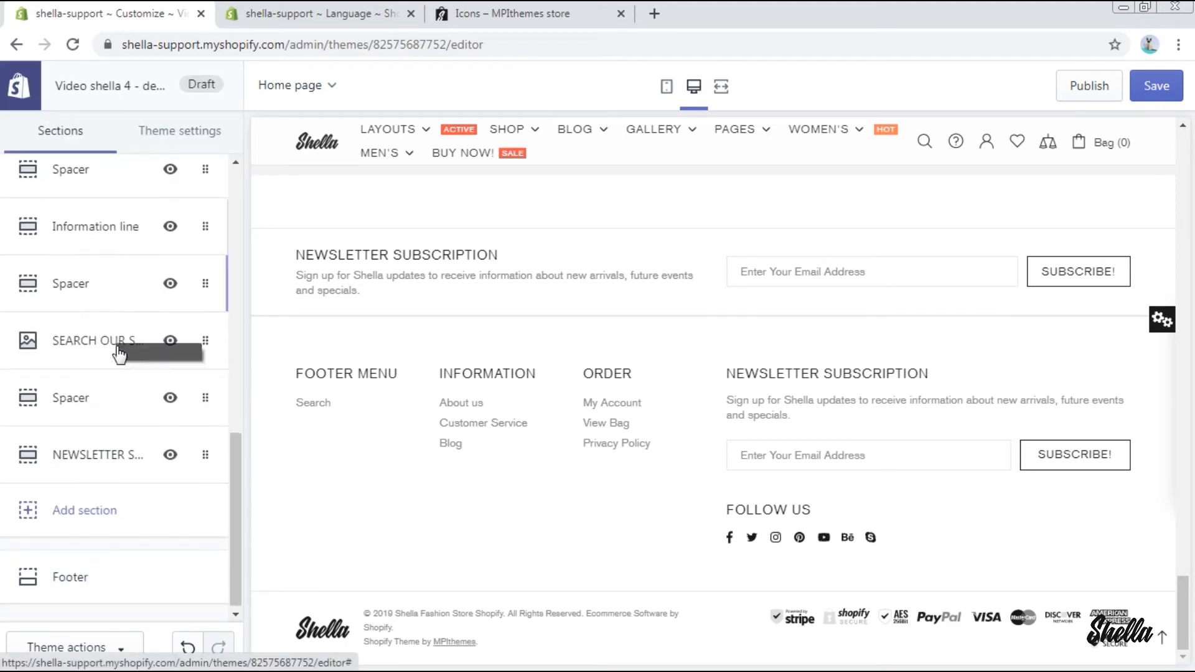
- Assign the Women's collection to the new Collections section
click(84, 510)
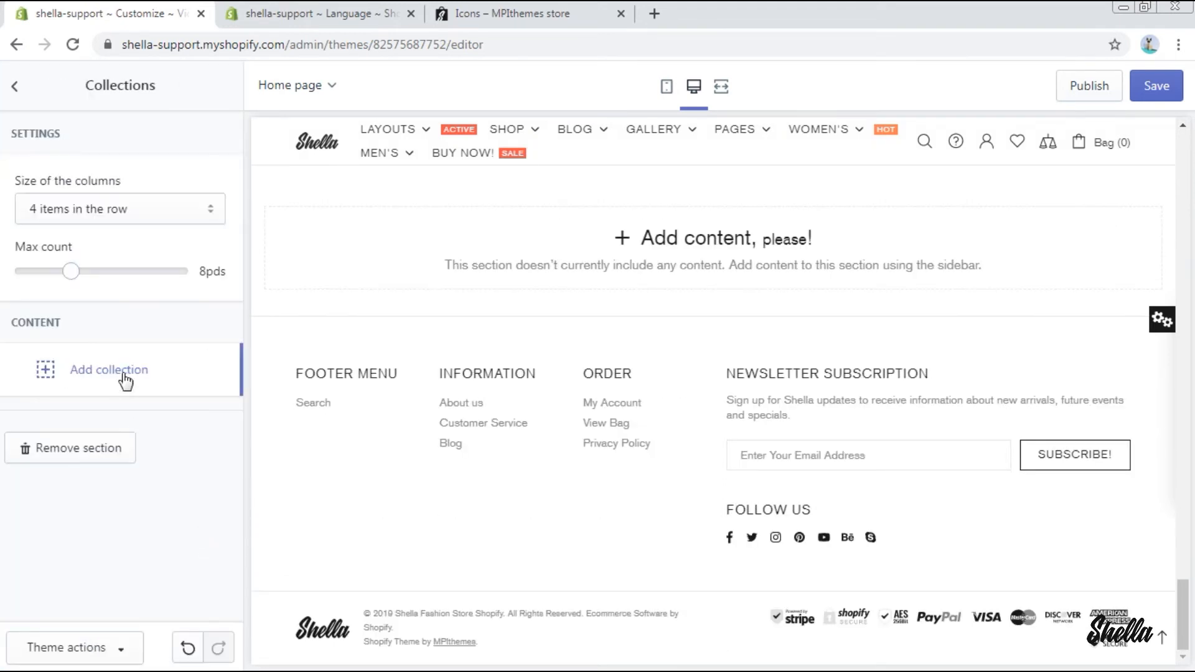
click(109, 370)
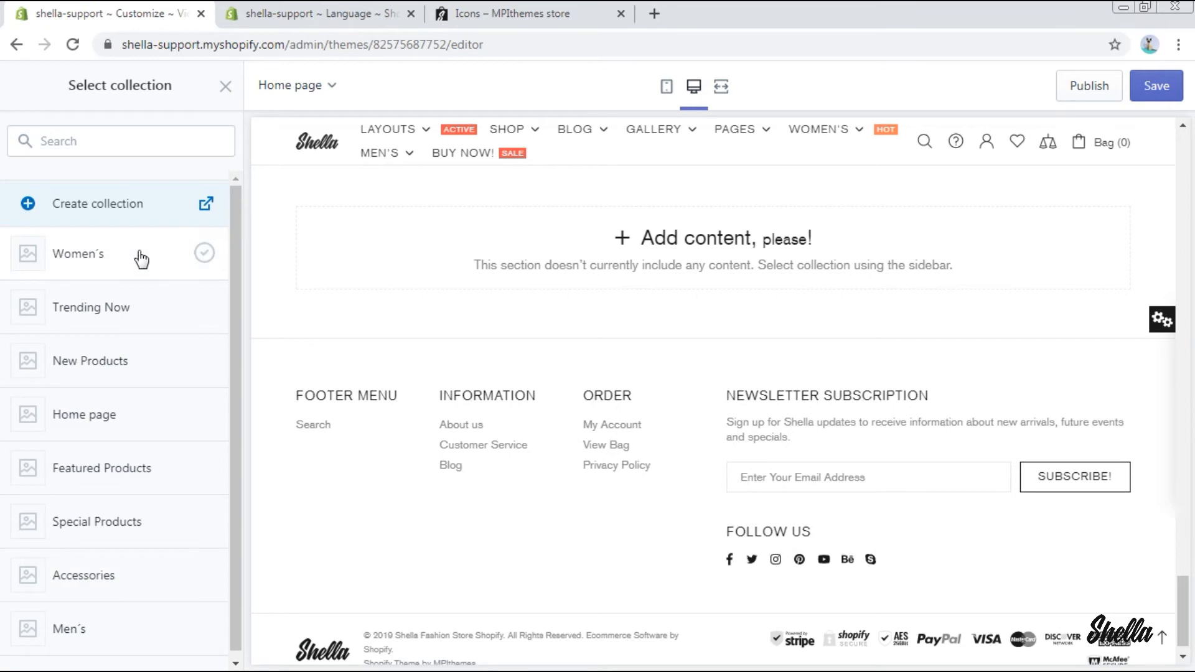
click(79, 254)
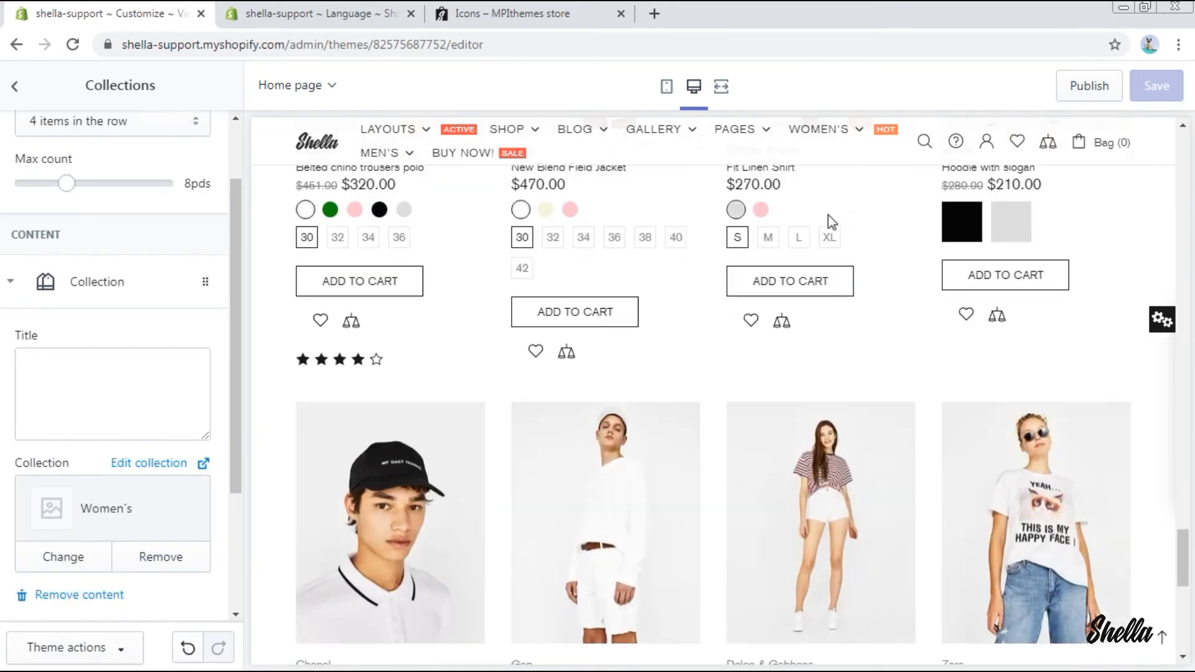
click(13, 86)
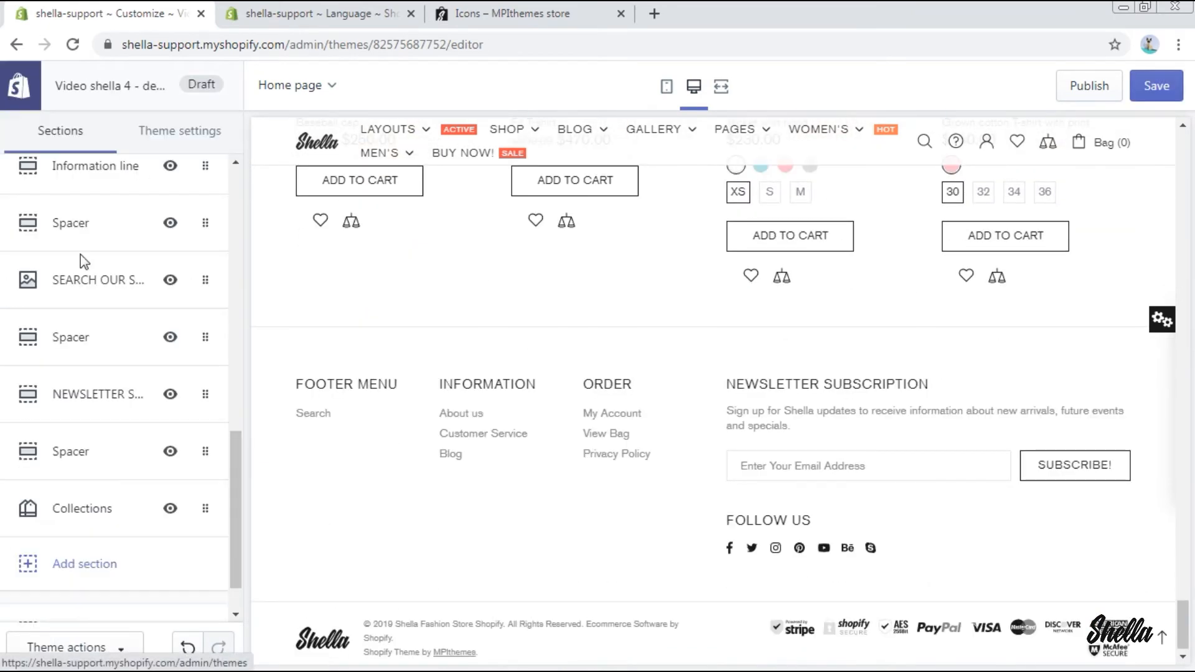
- Add a One product section featuring Belted chino trousers polo with reversed layout
click(84, 564)
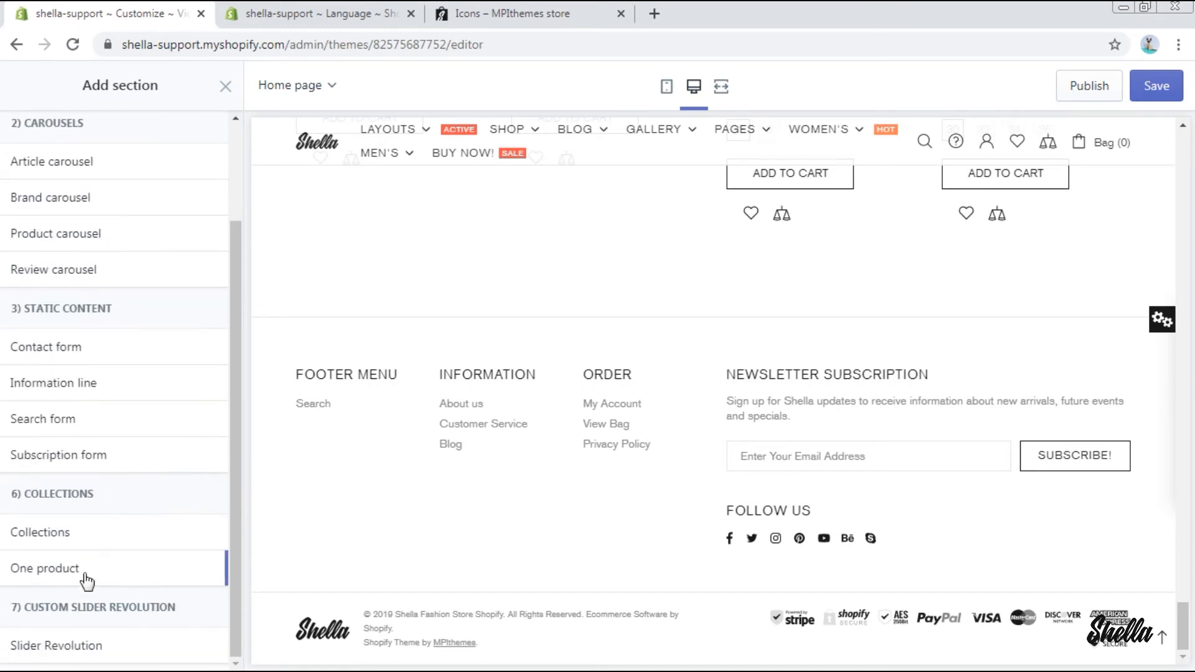
click(39, 567)
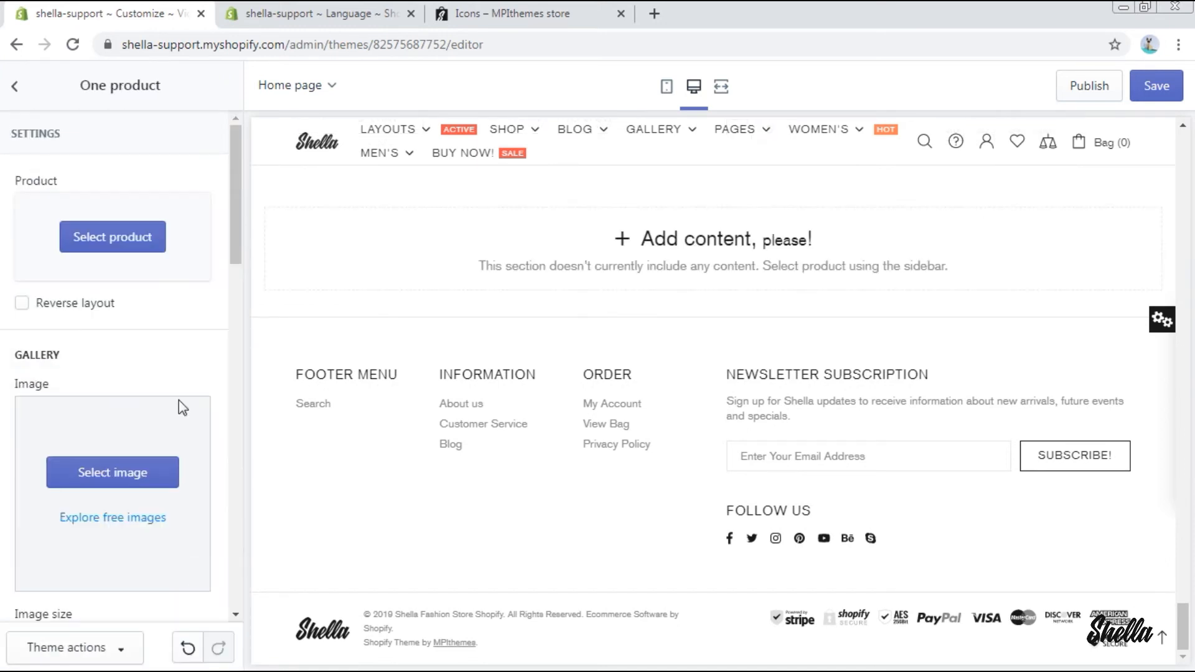
click(112, 236)
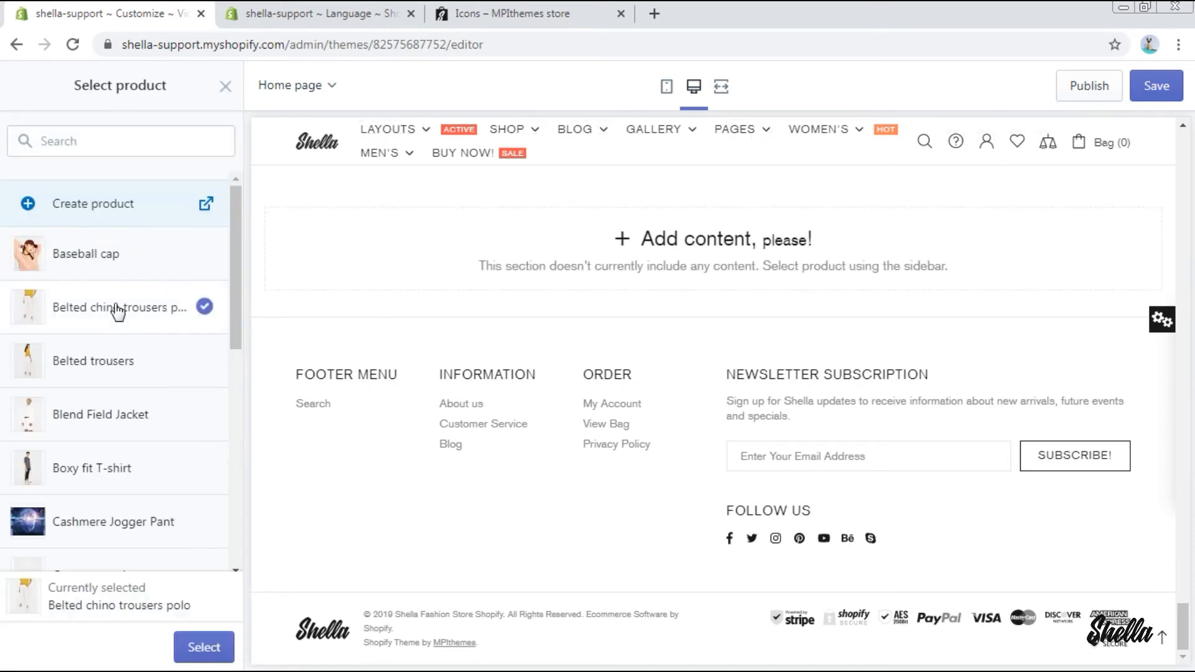
click(204, 648)
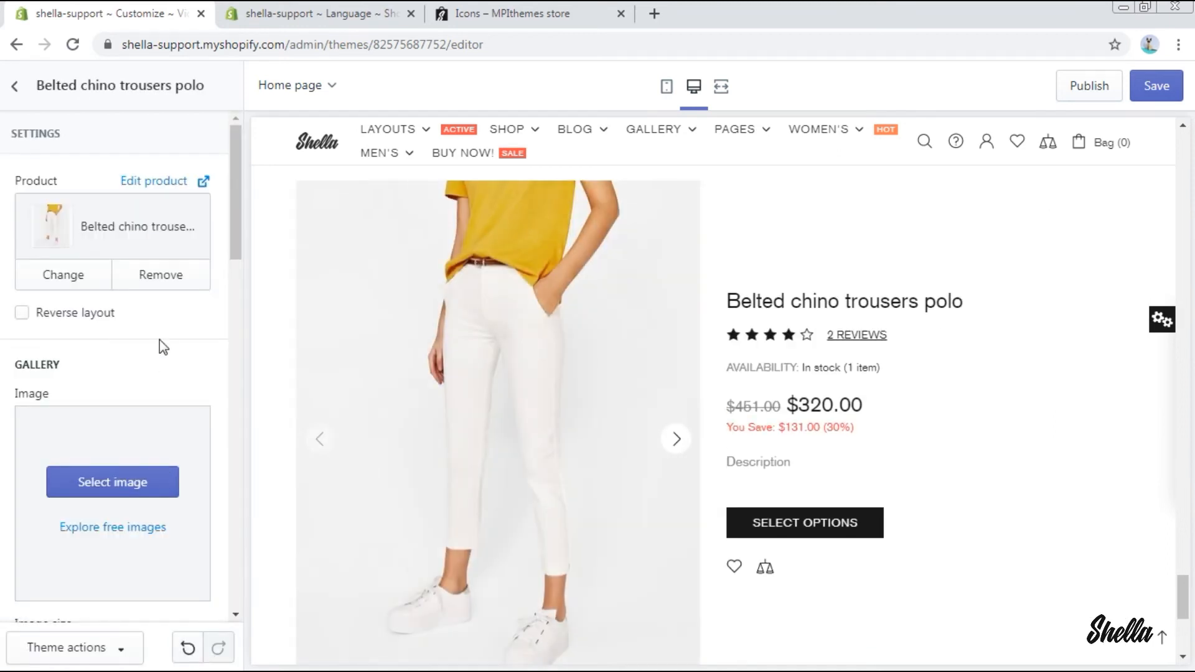
click(23, 314)
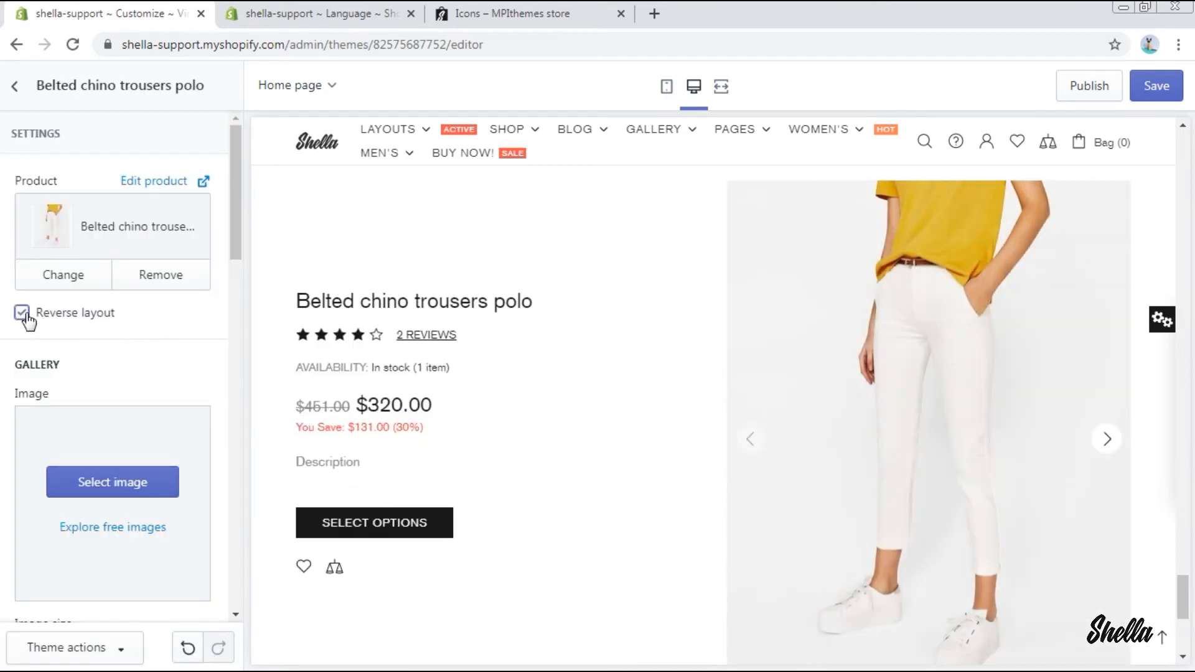
- Try the blazer photo in the gallery, remove it again, and adjust a display option
click(112, 482)
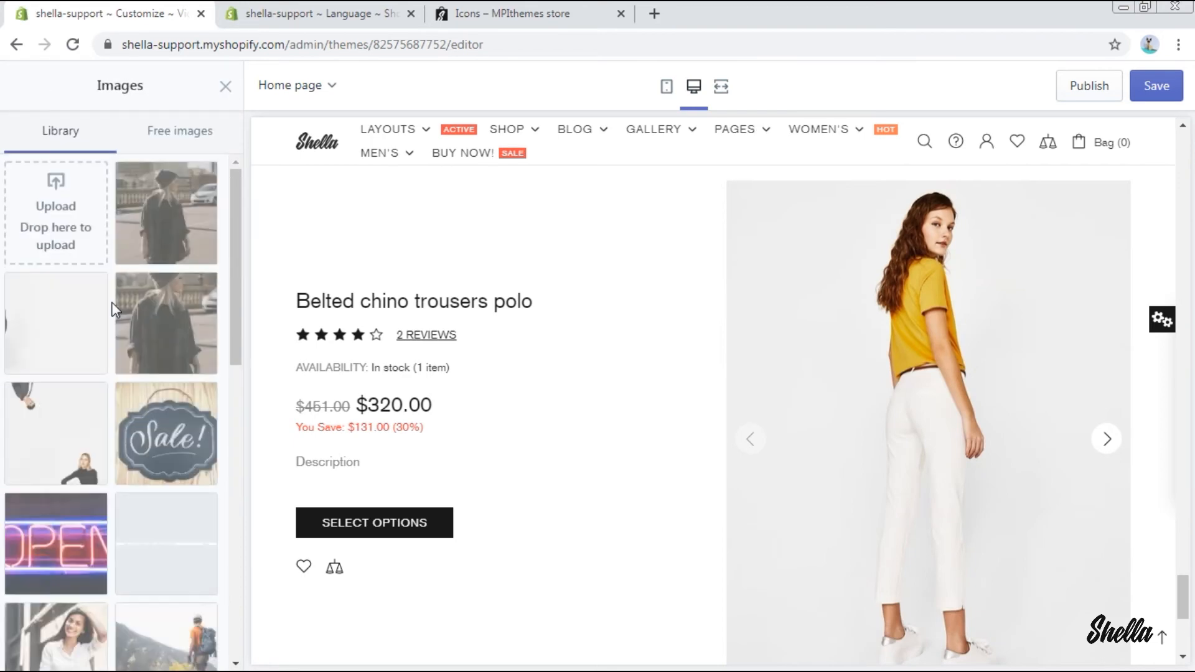
scroll(down, 3)
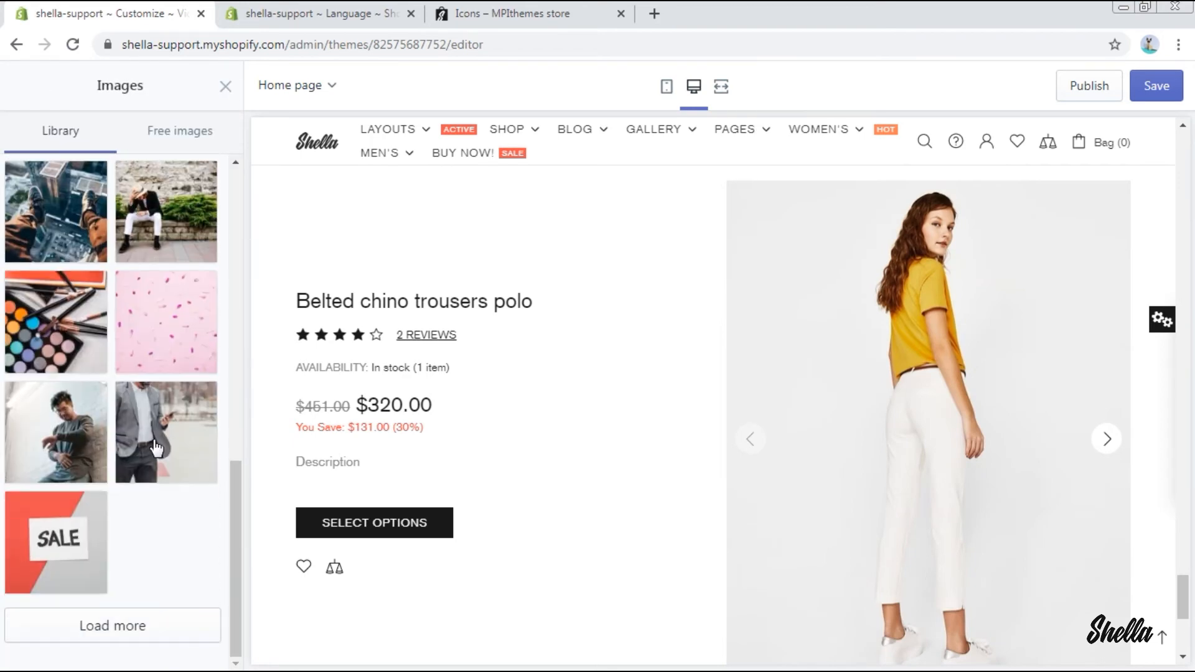
click(166, 431)
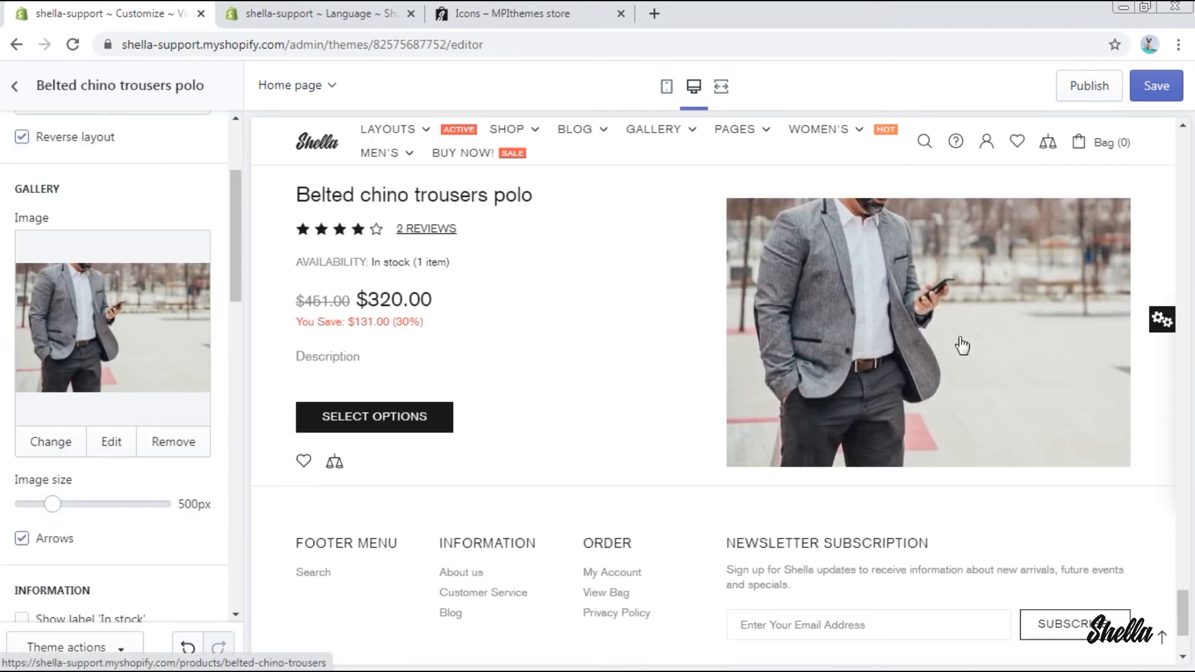
click(173, 441)
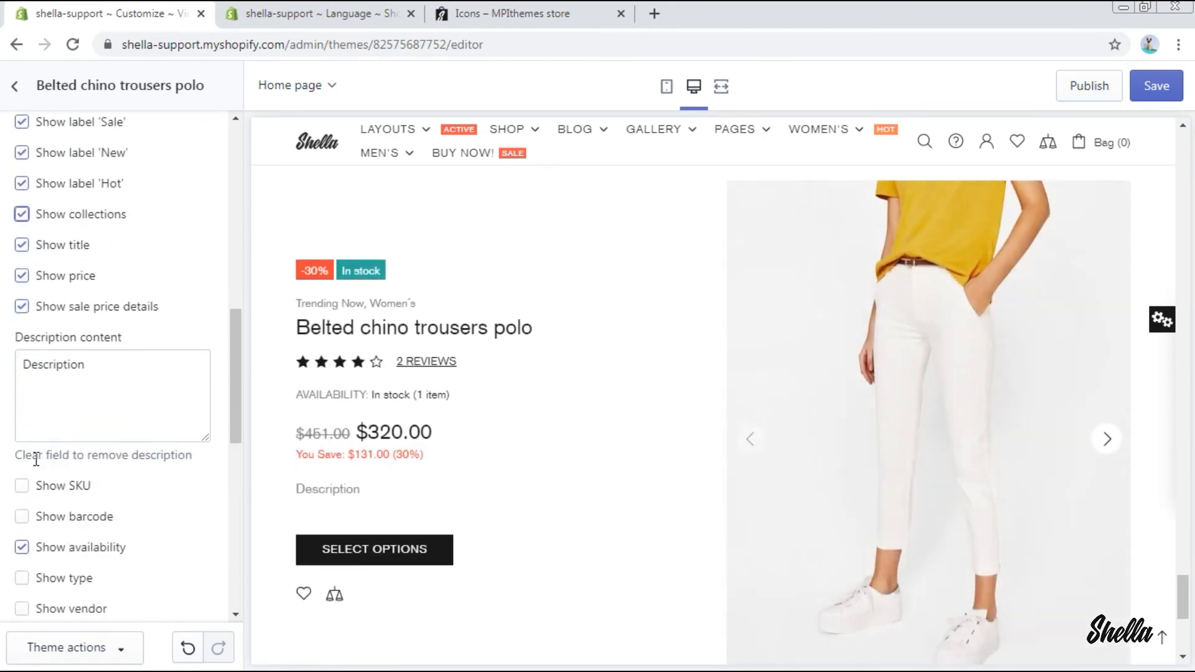
click(22, 486)
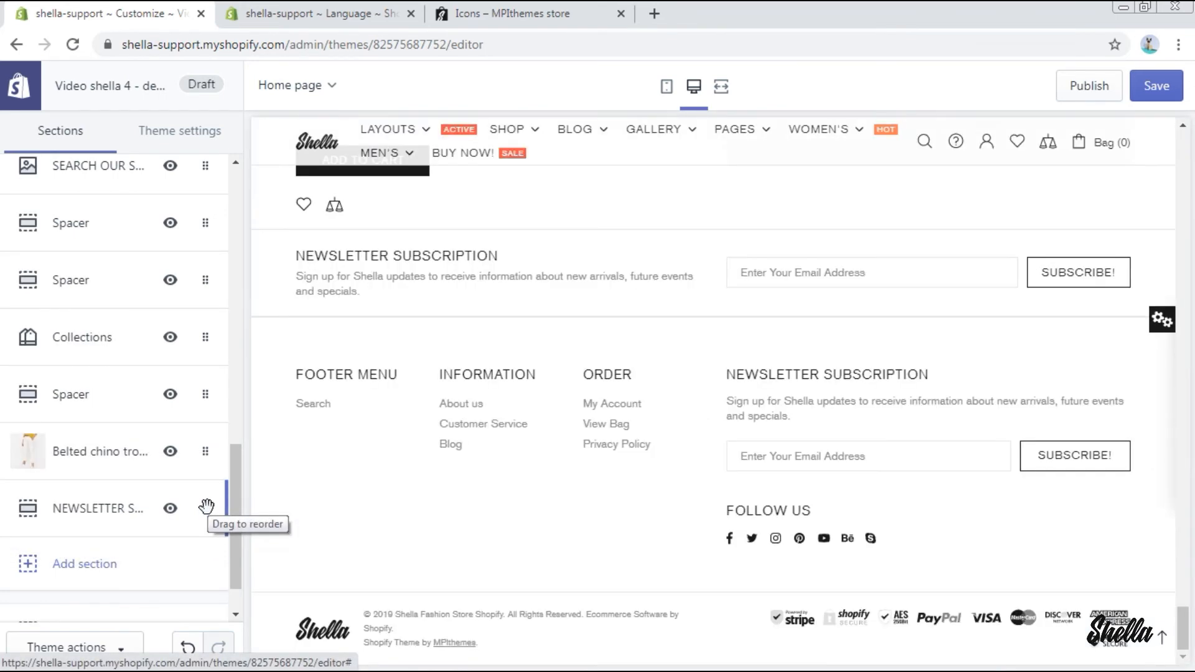
mouse_move(209, 279)
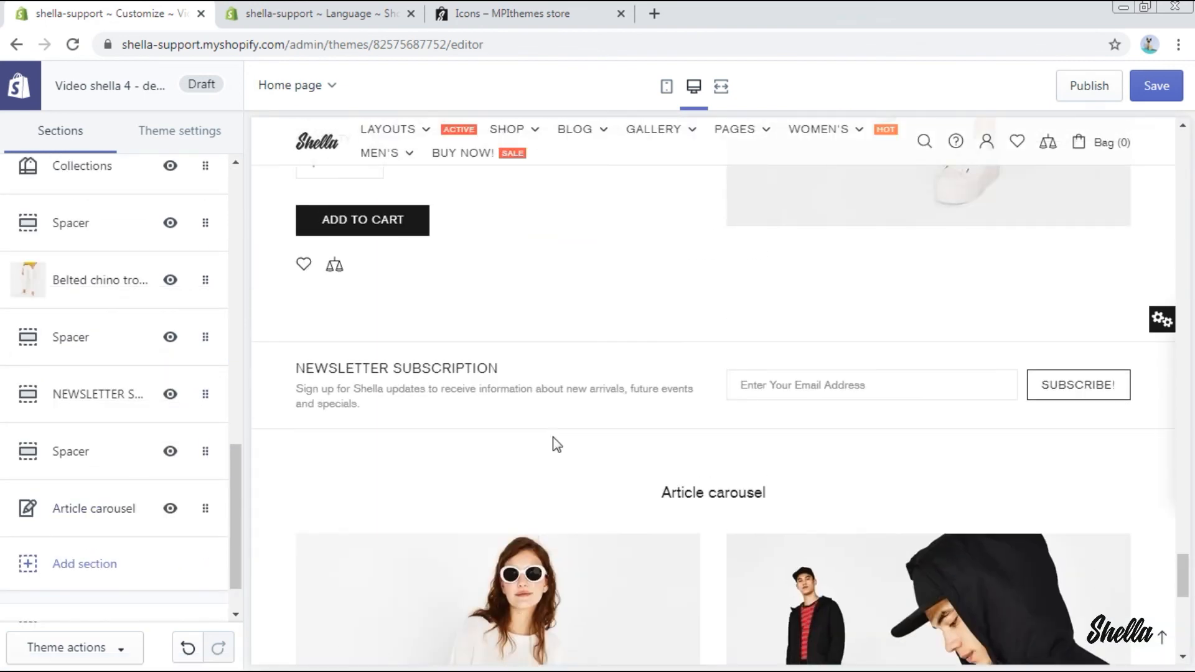
- Review the full-width home page preview from the slideshow down to the article carousel
click(619, 87)
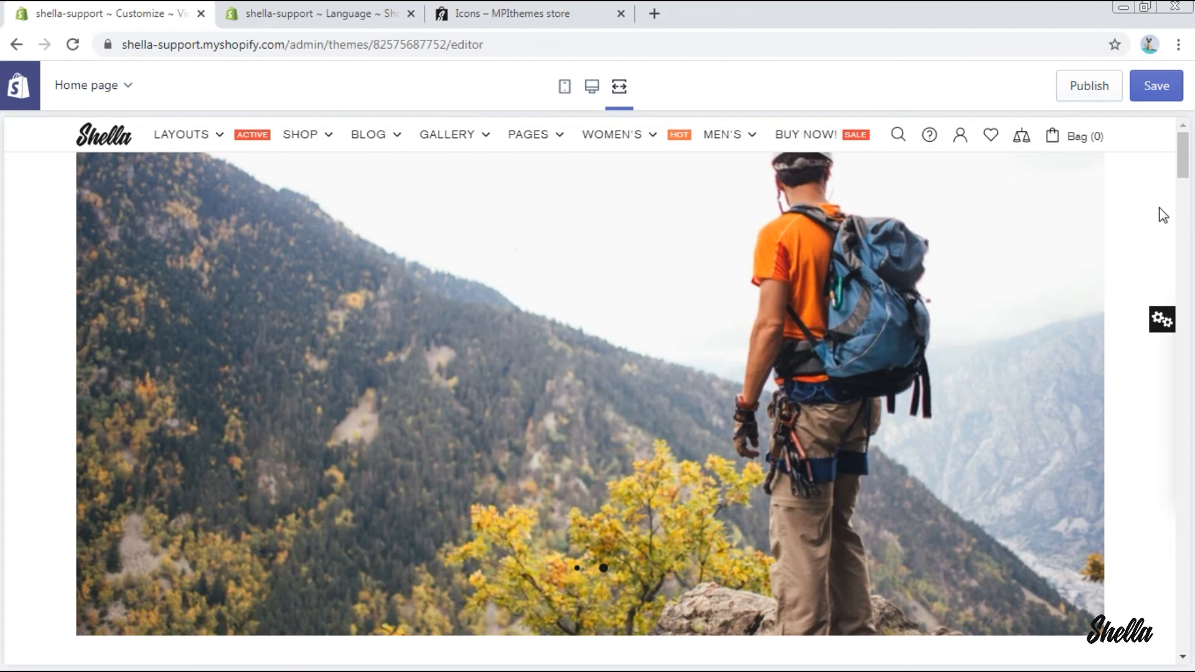
scroll(down, 3)
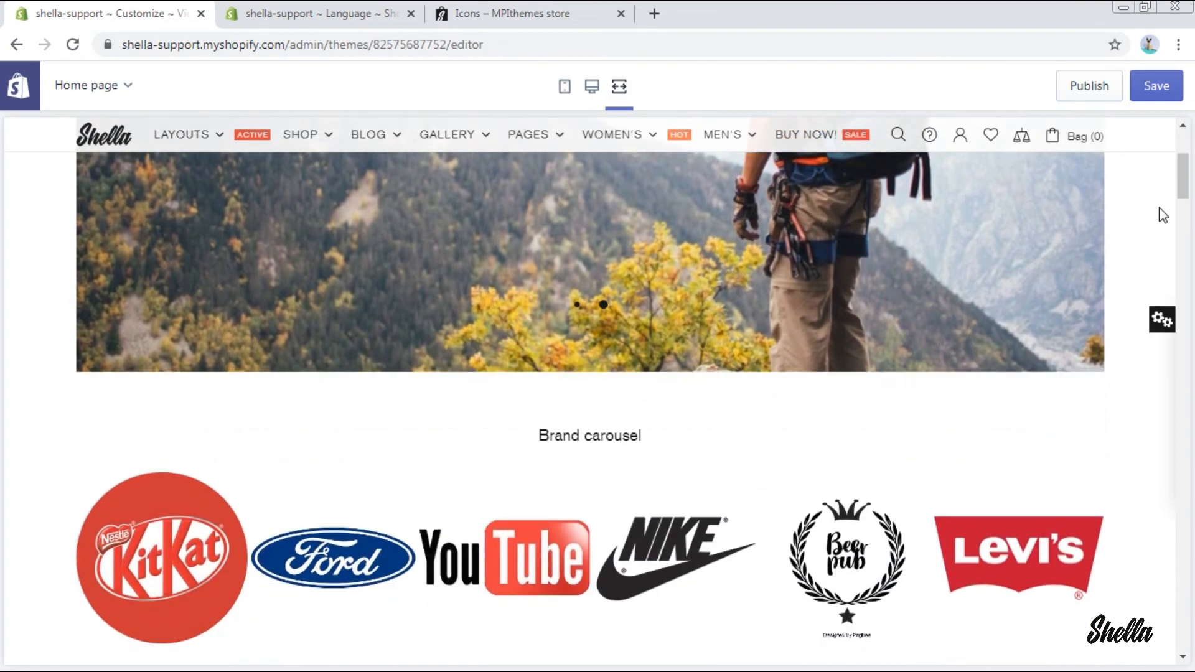
scroll(down, 3)
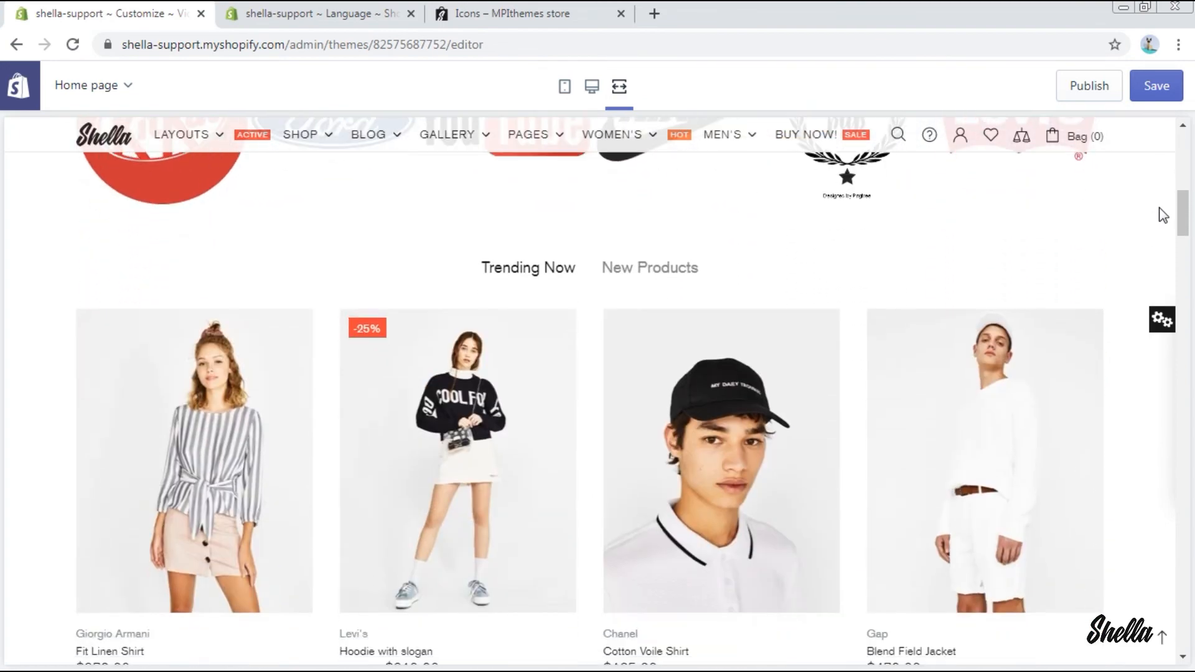
scroll(down, 3)
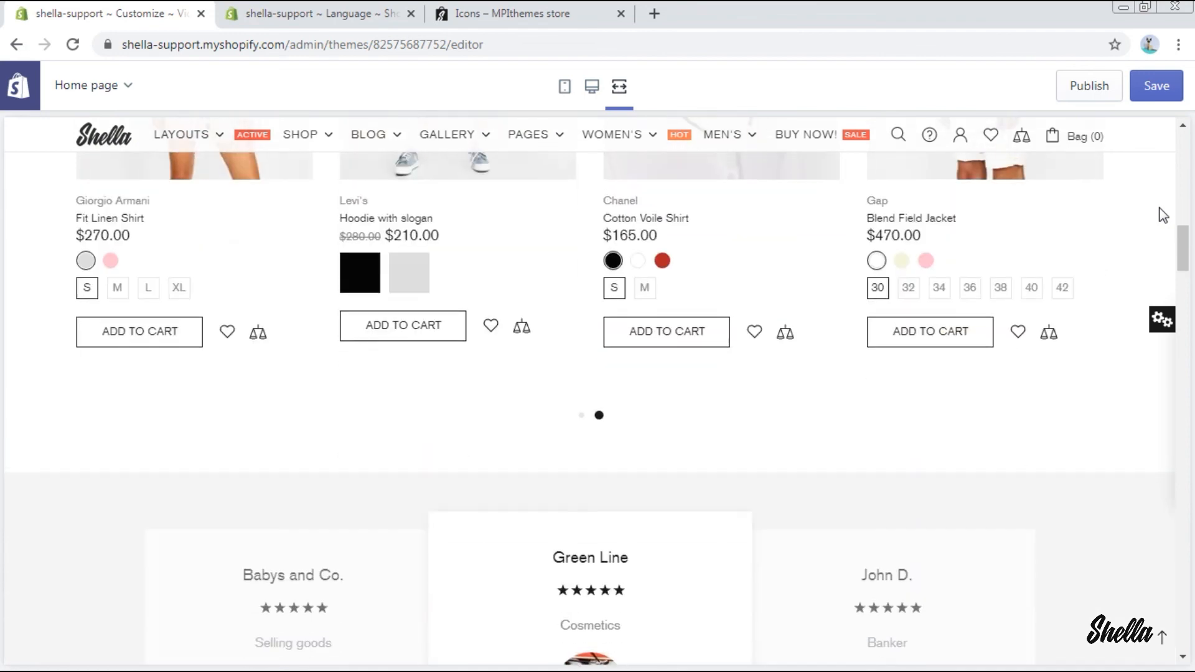
scroll(down, 3)
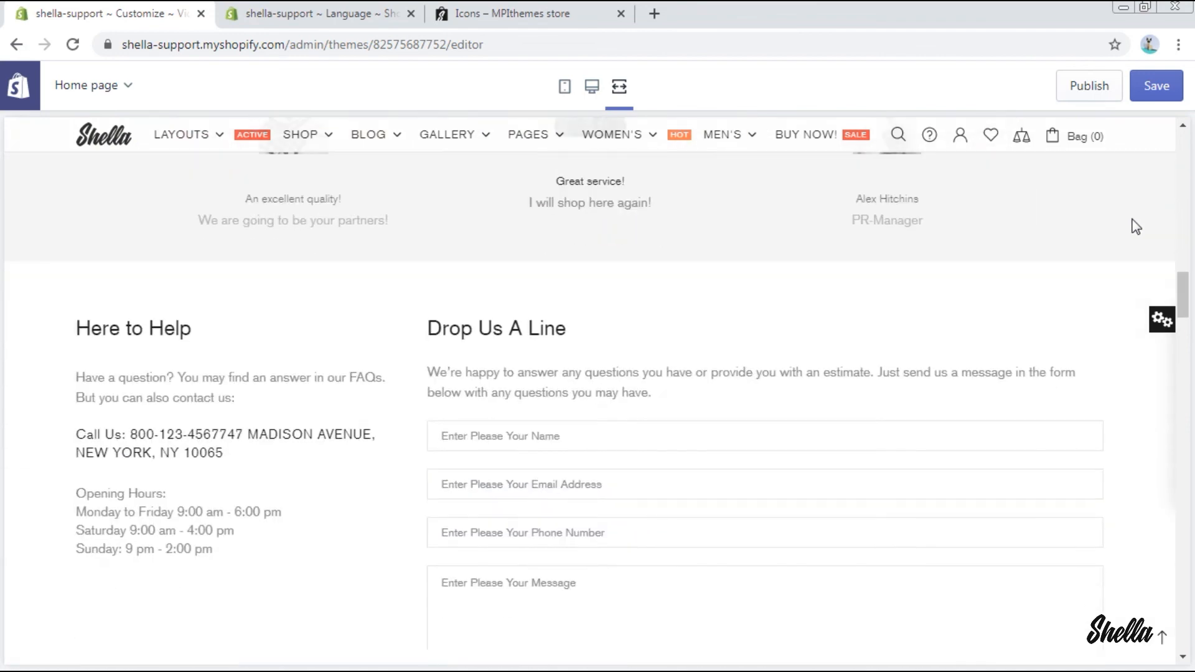
scroll(down, 3)
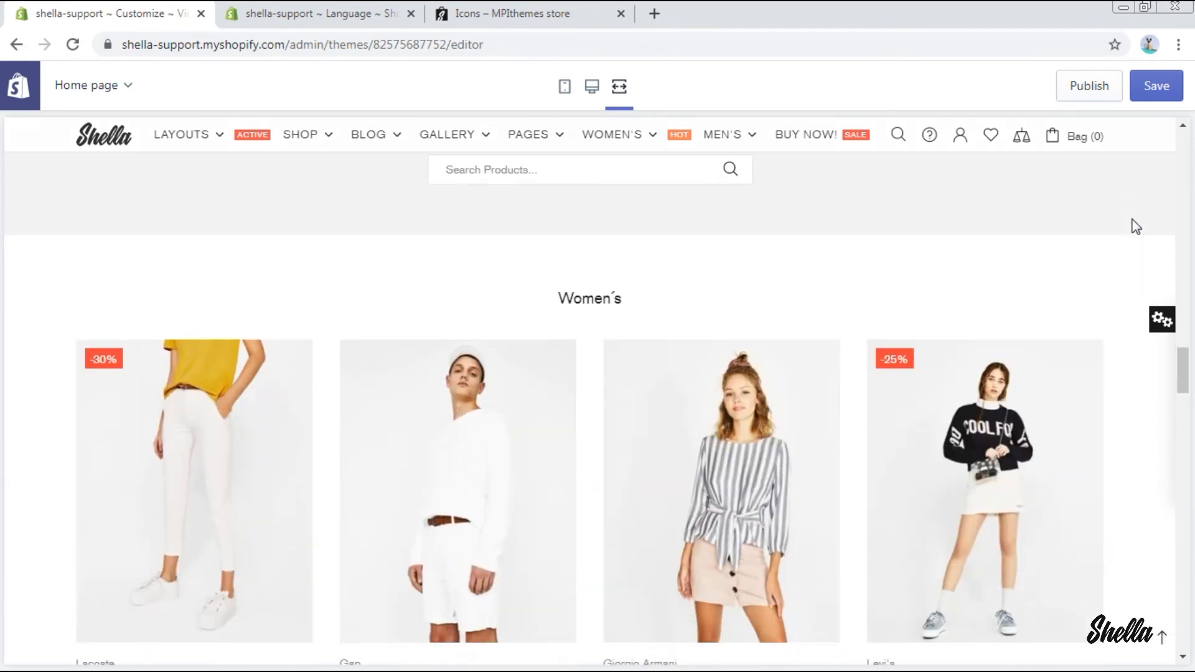
scroll(down, 3)
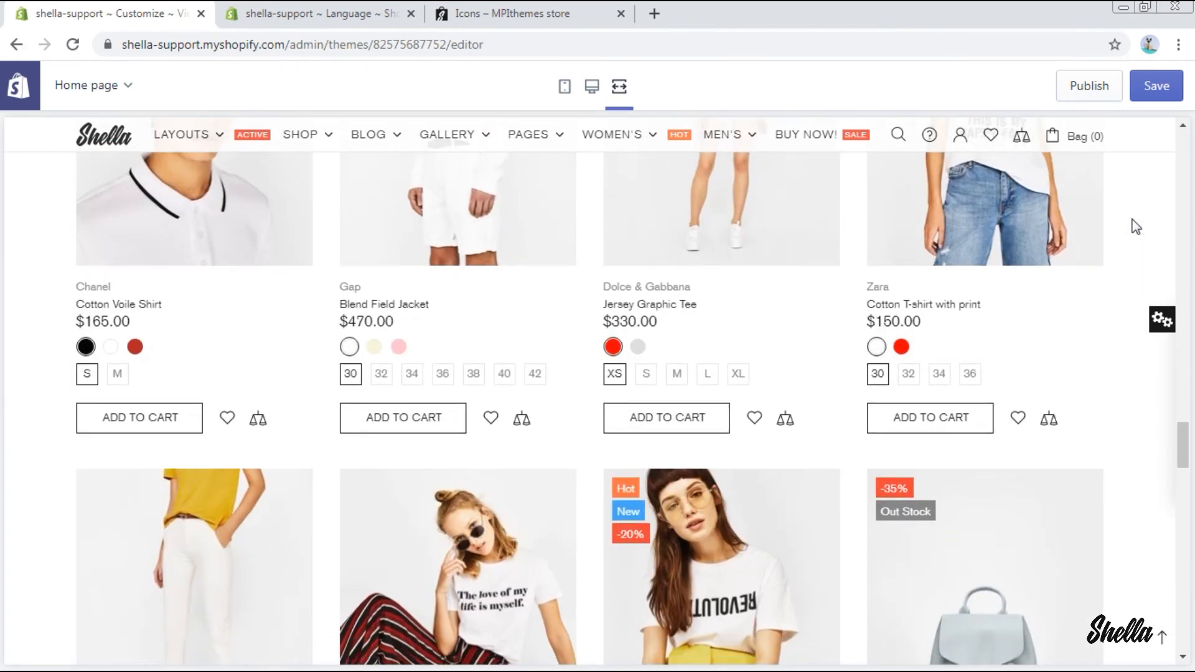
scroll(down, 3)
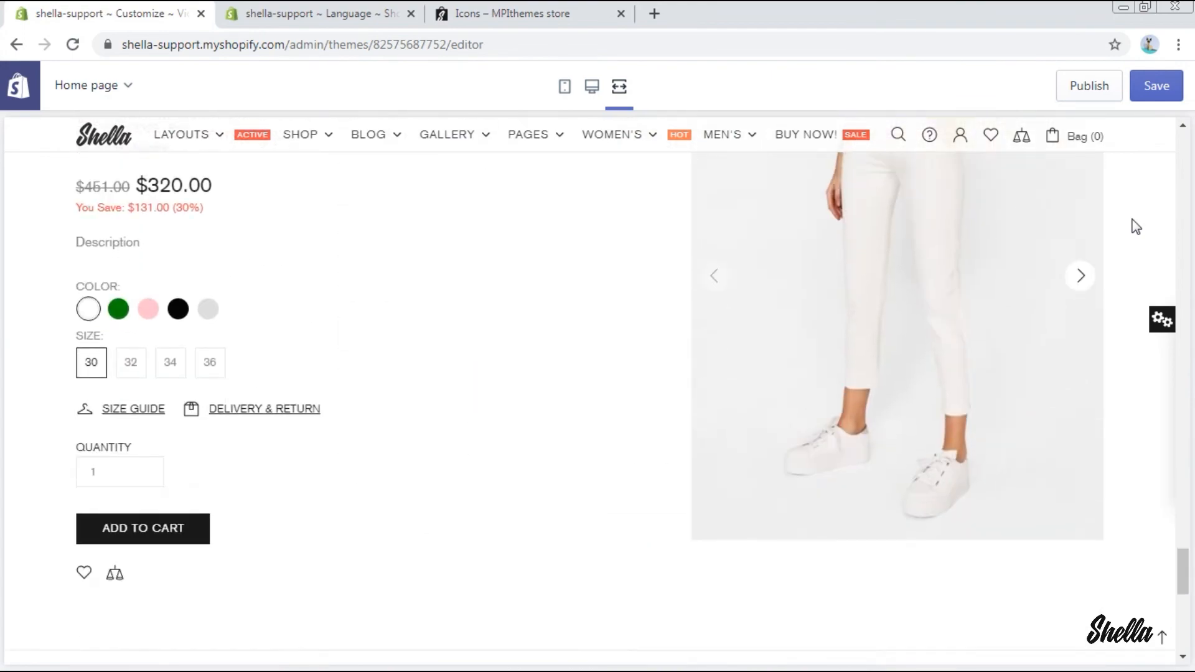
scroll(down, 3)
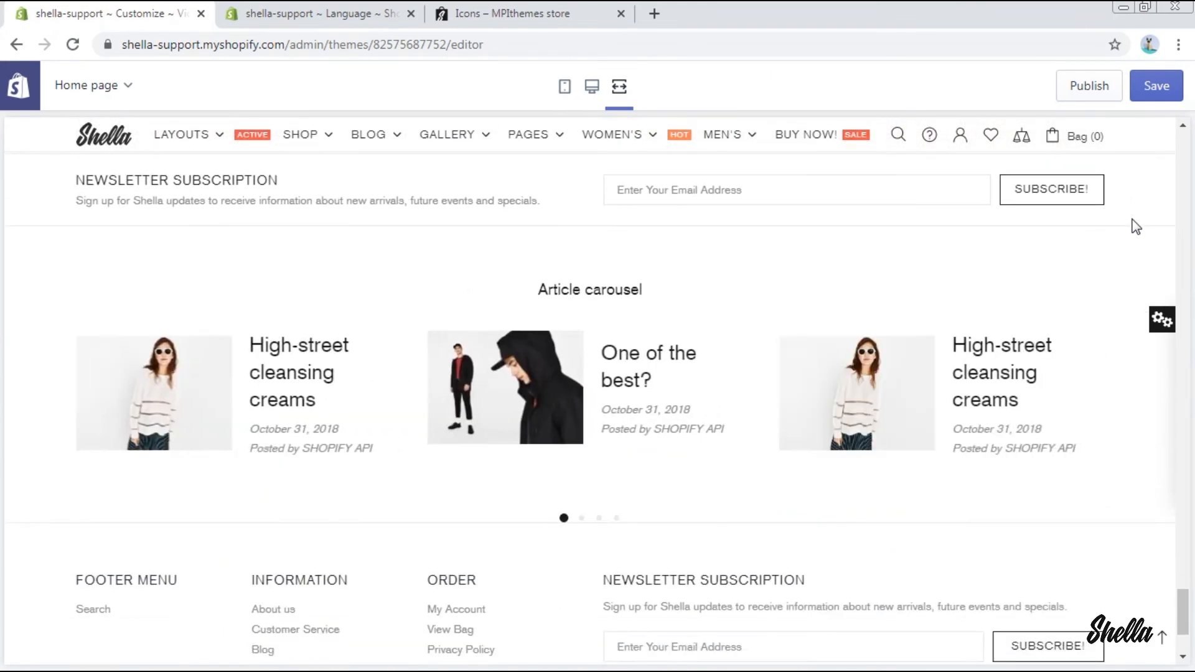